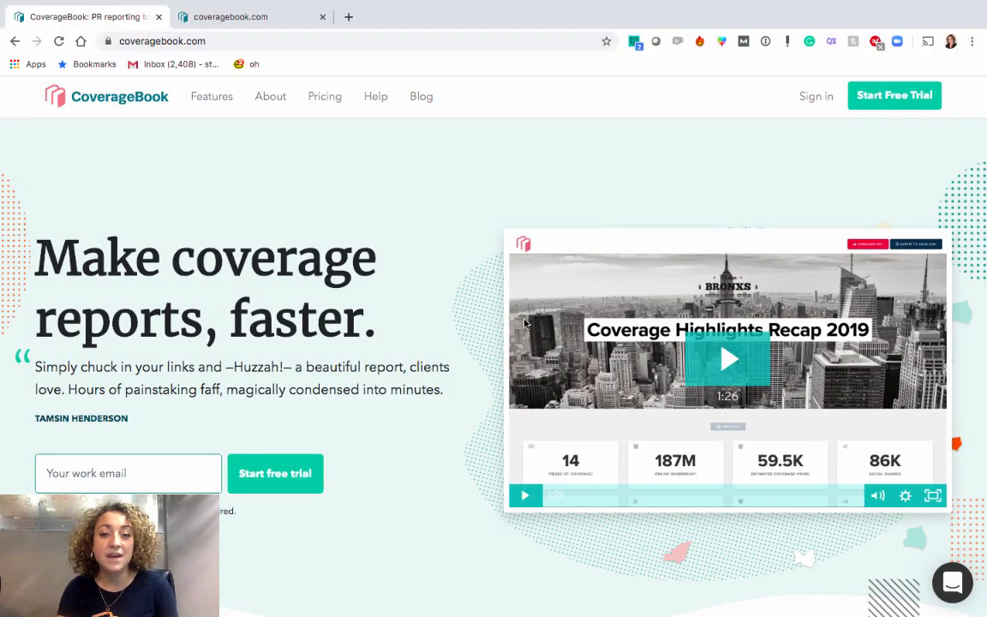
Switch to the app.coveragebook.com tab to show the My Books dashboard
scroll("down", 3)
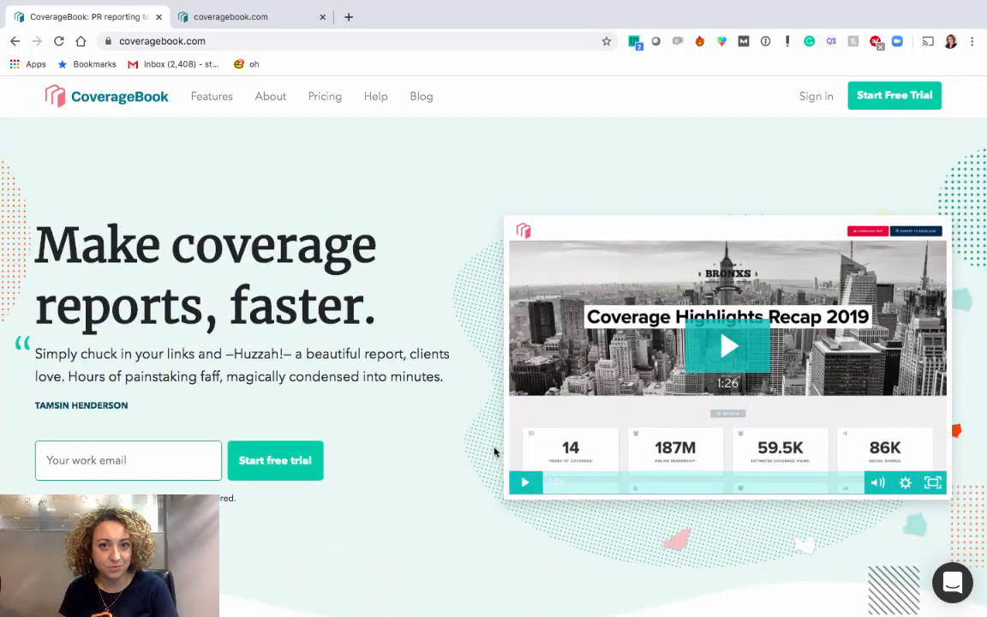
mouse_move(396, 476)
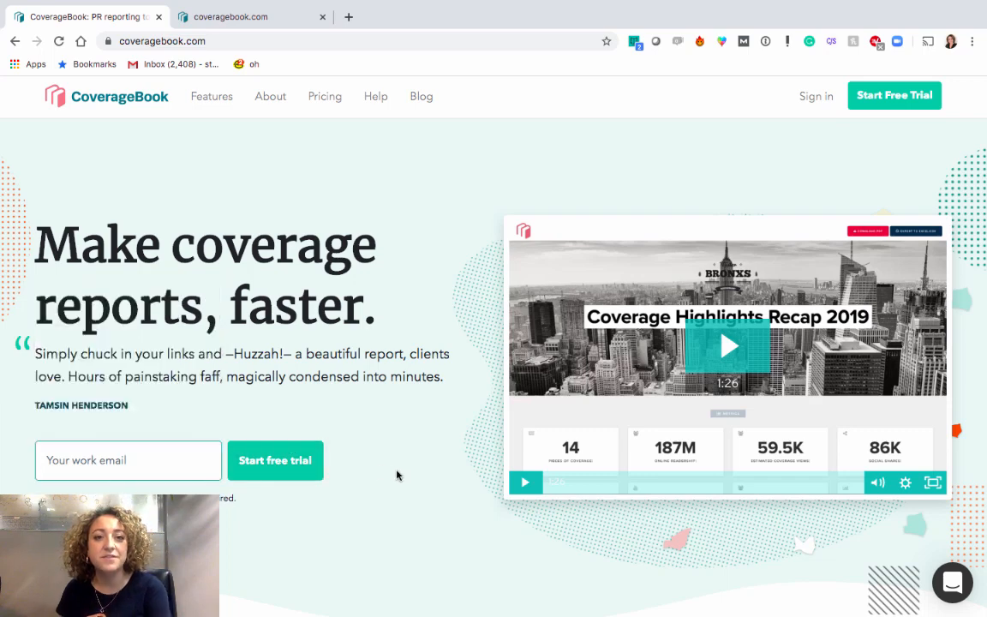
left_click(248, 17)
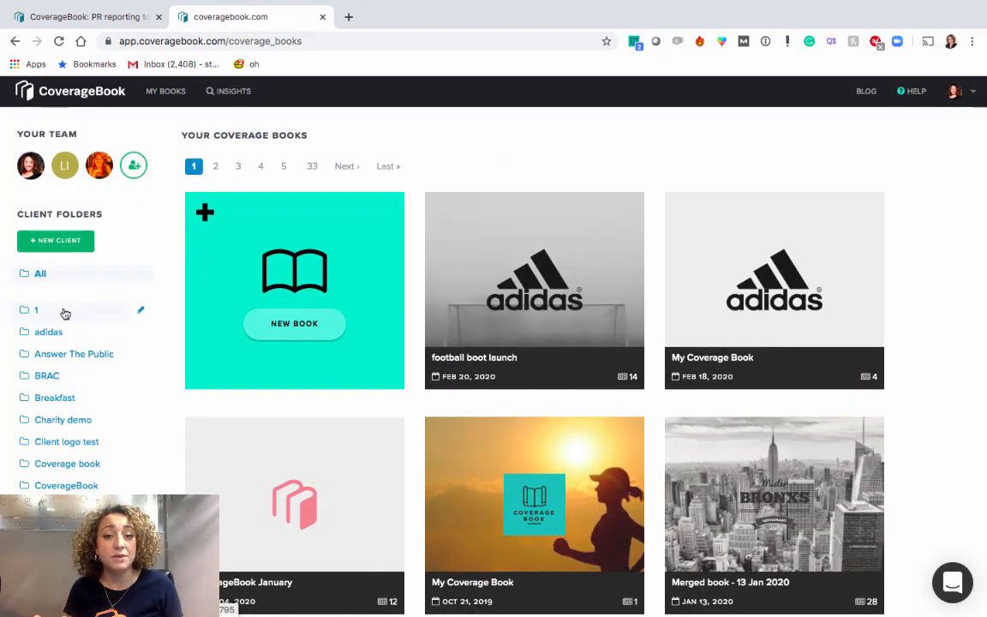
scroll("down", 3)
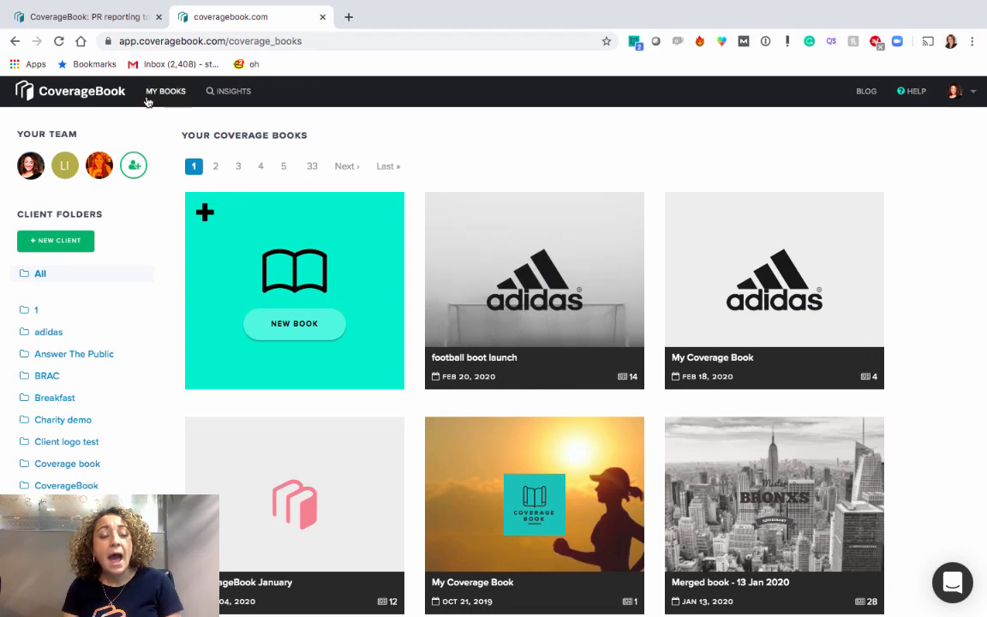
mouse_move(234, 91)
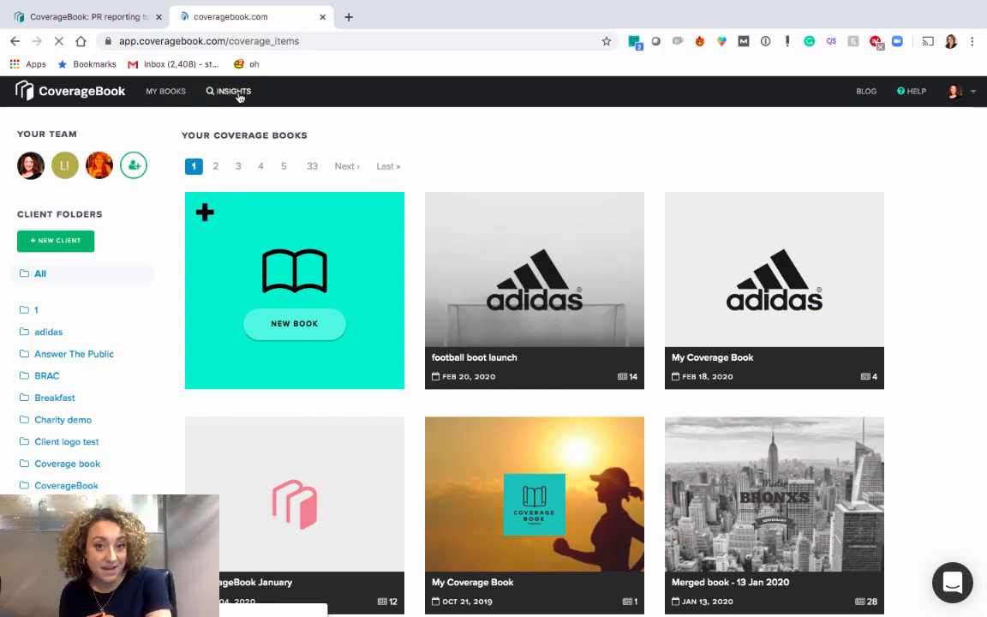
left_click(228, 91)
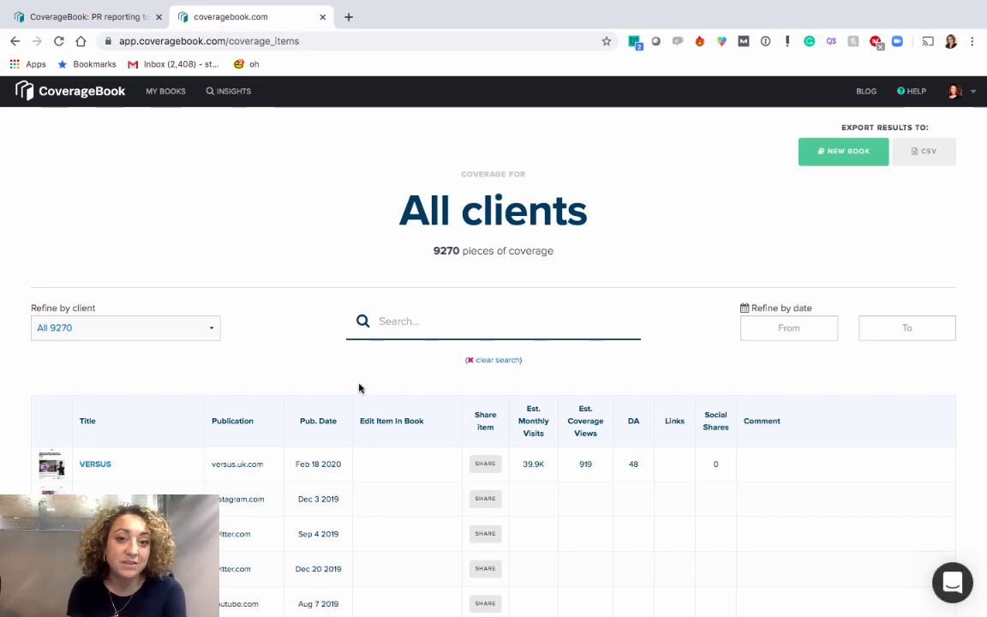
mouse_move(457, 262)
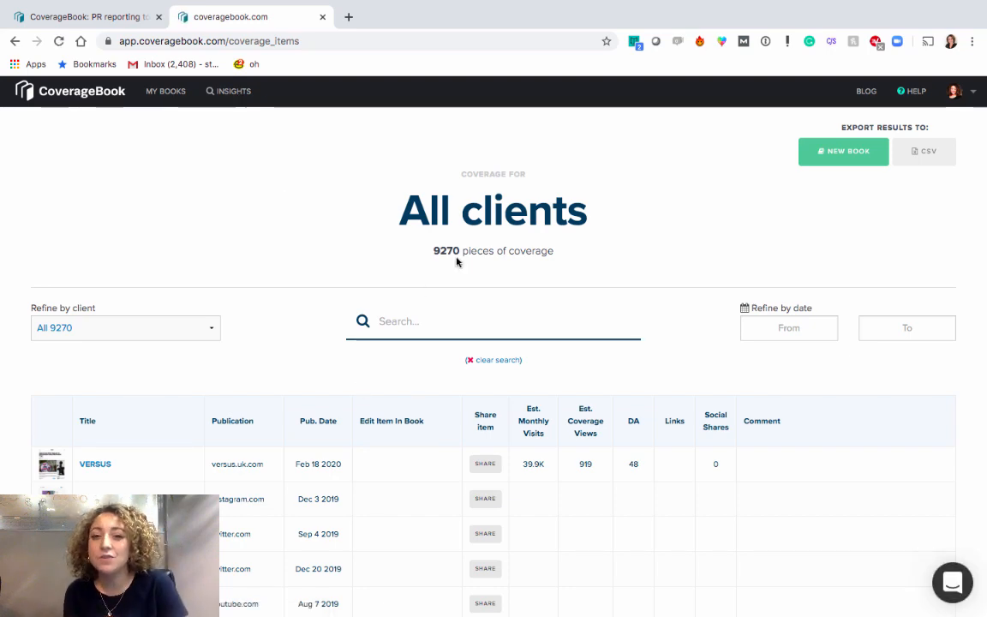
scroll("down", 3)
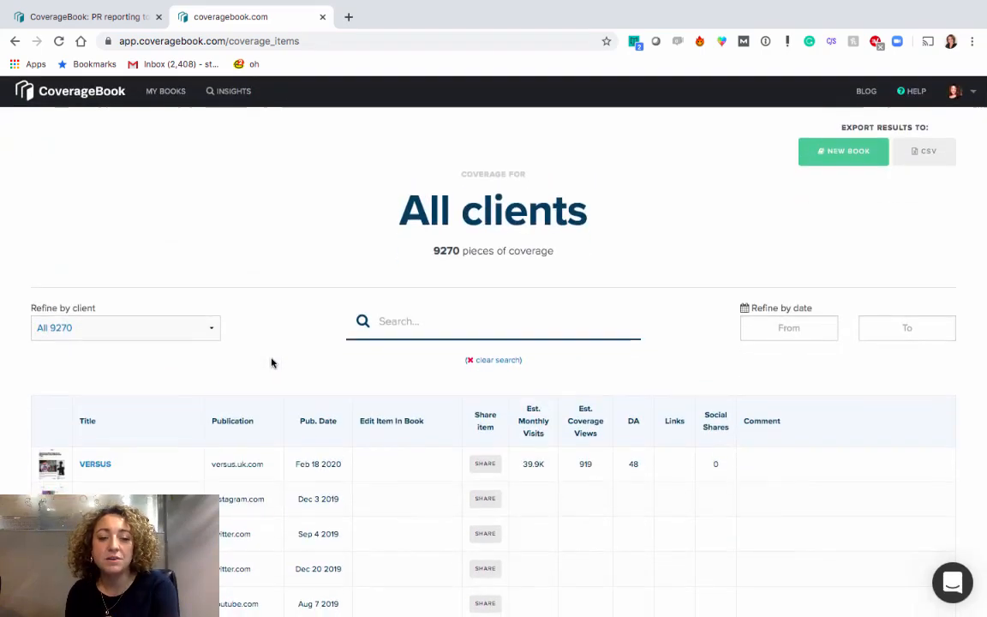
left_click(165, 91)
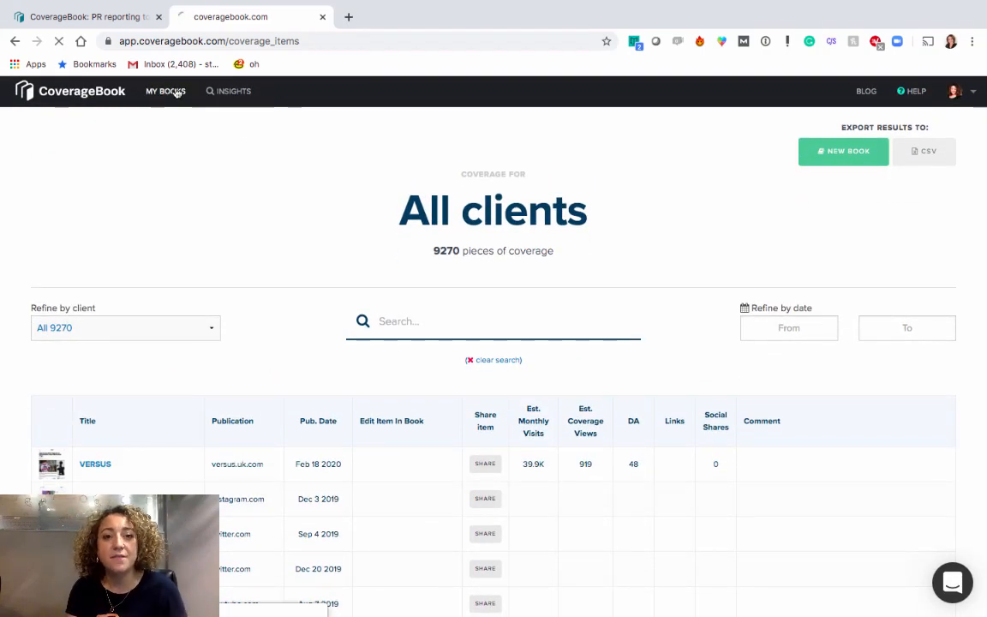
left_click(165, 90)
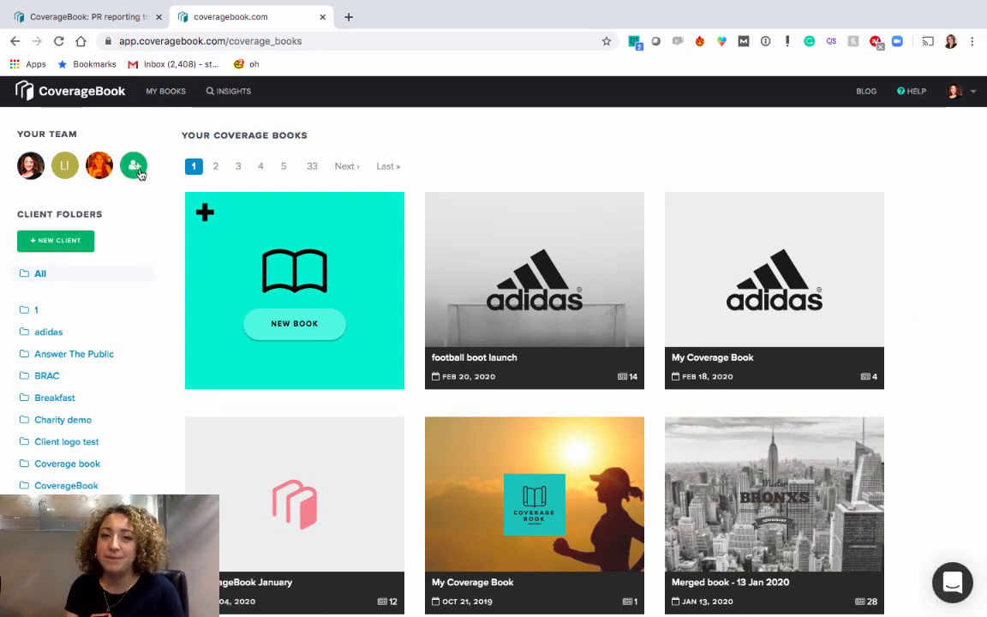
left_click(134, 166)
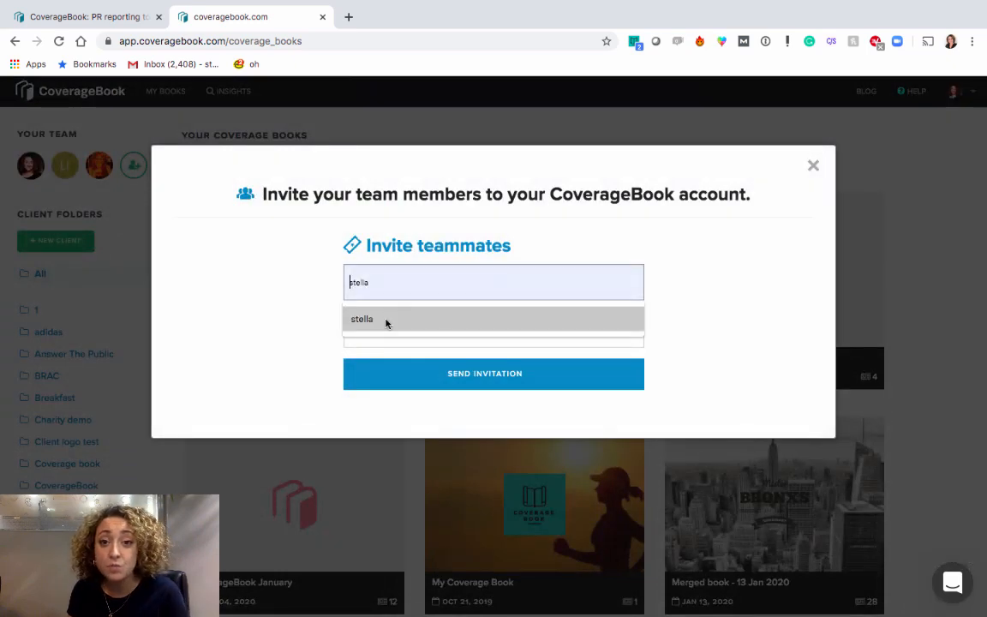
left_click(361, 318)
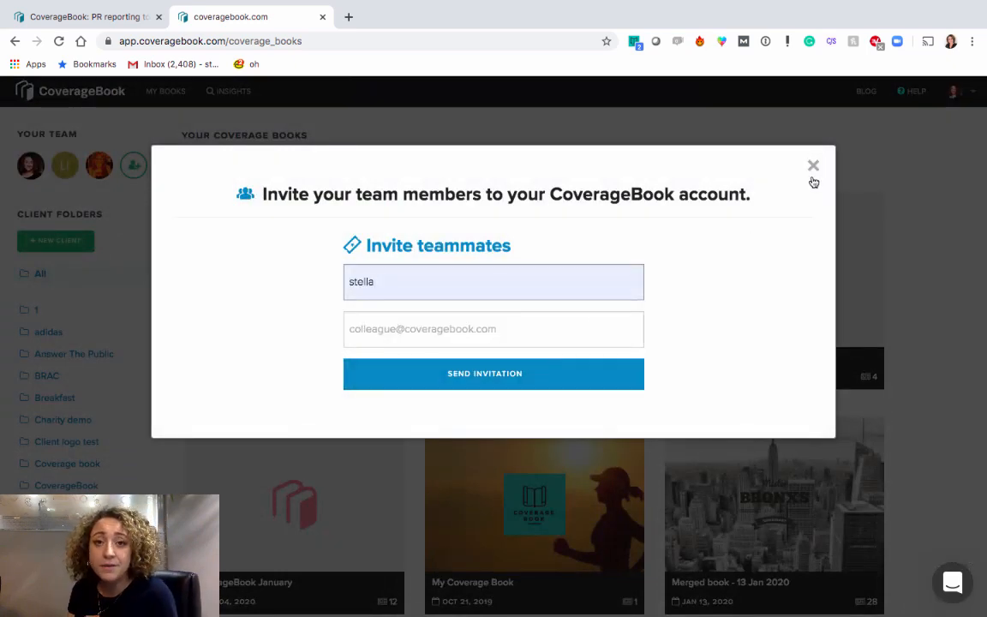
left_click(813, 165)
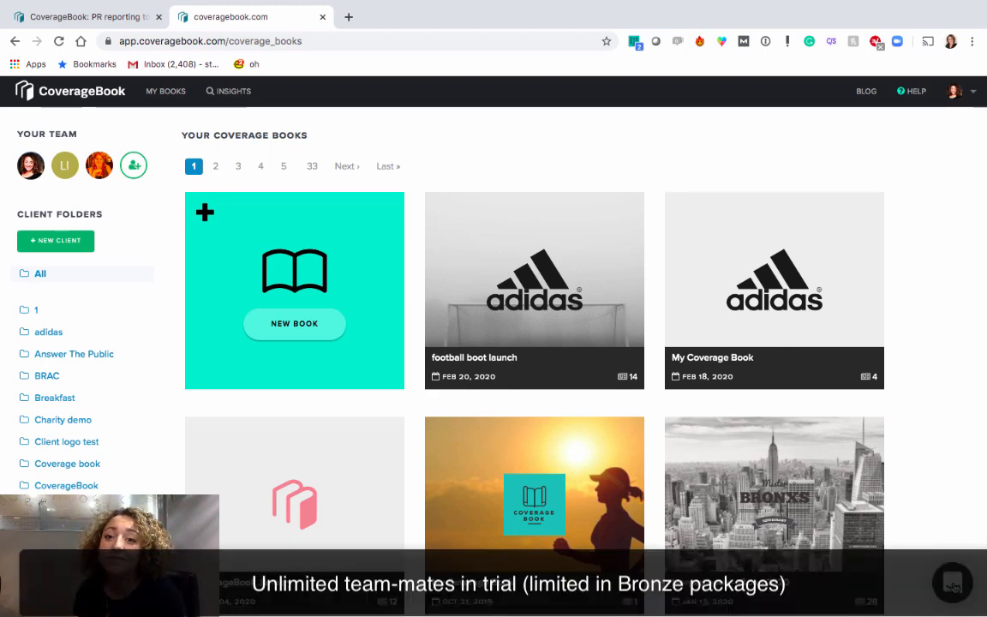
left_click(953, 584)
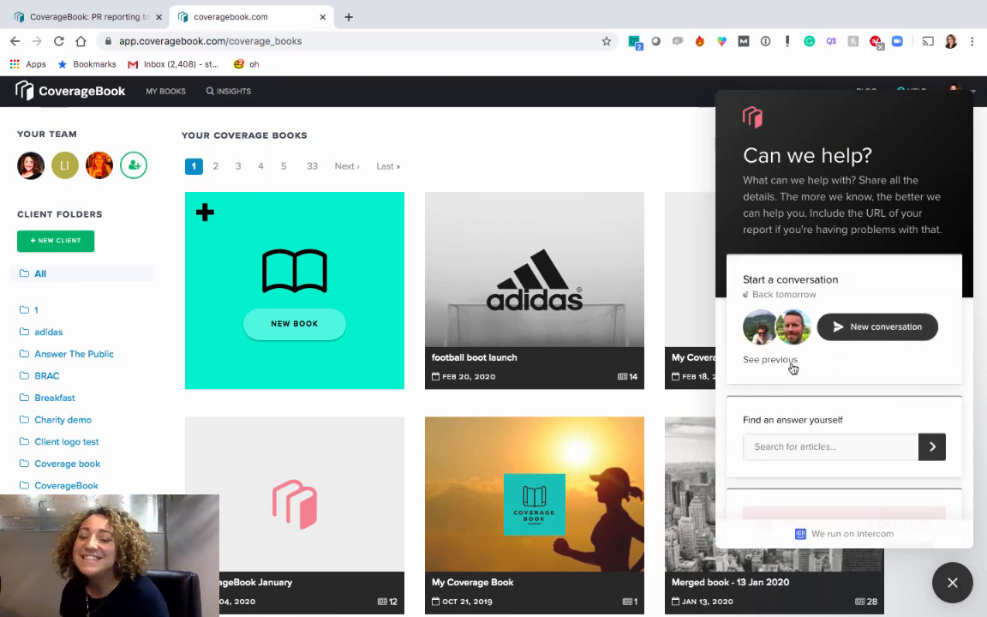
scroll("down", 3)
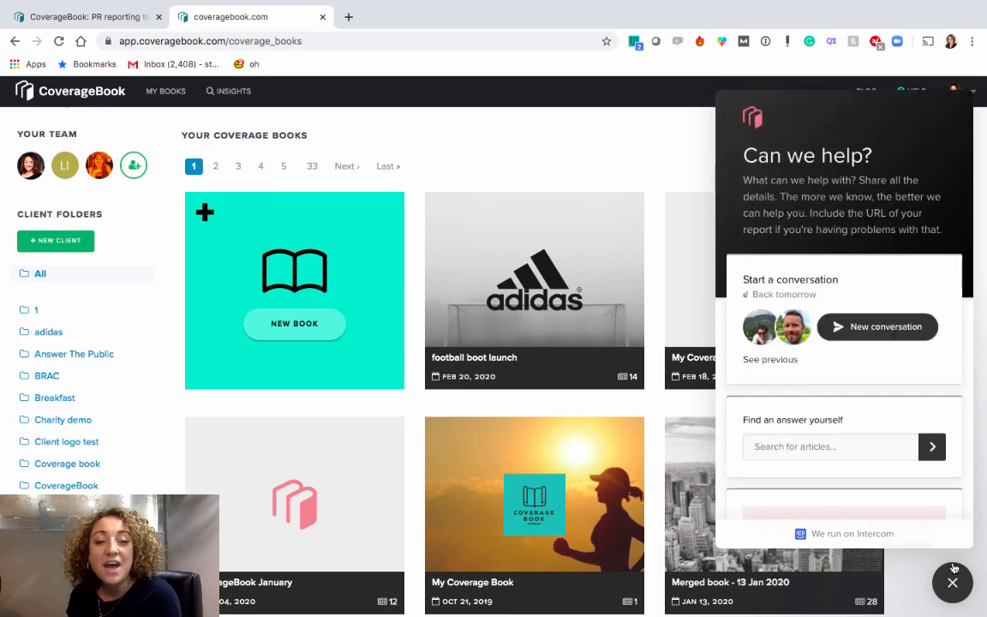
left_click(953, 583)
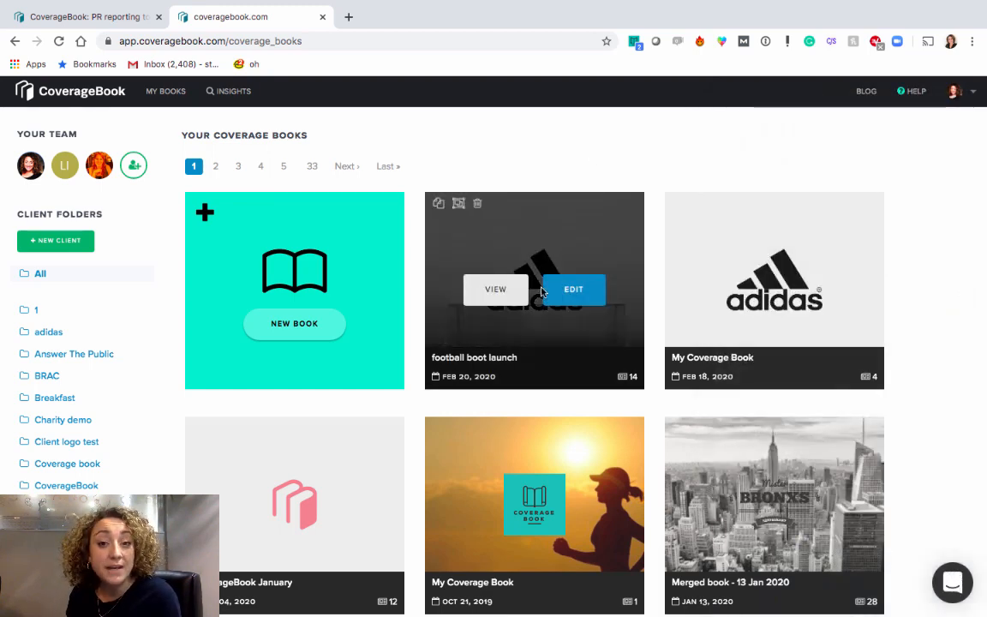
mouse_move(874, 300)
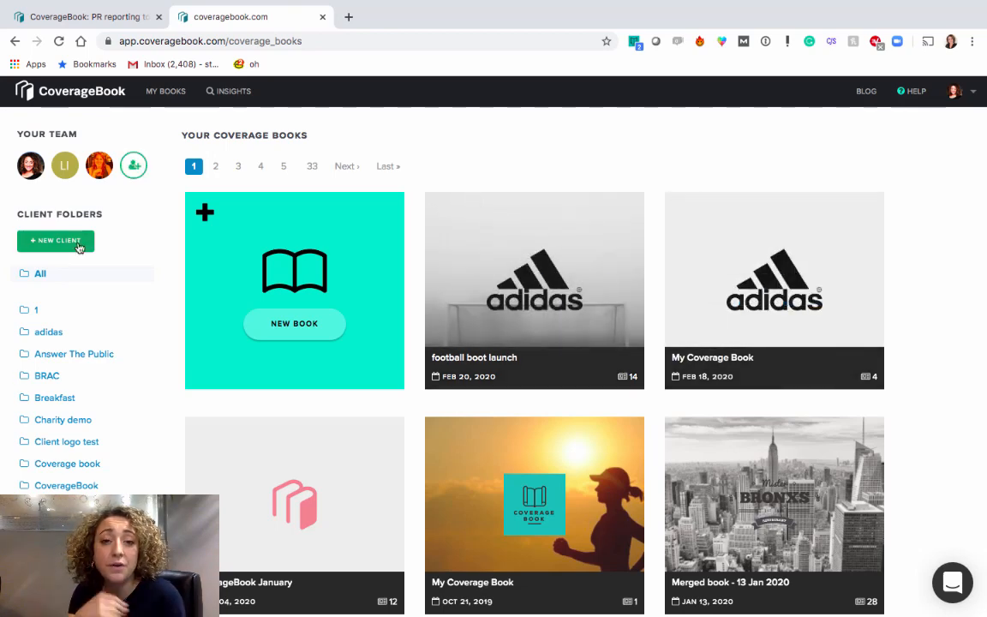
Create a new book with adidas as the client and choose Add Online coverage
left_click(294, 323)
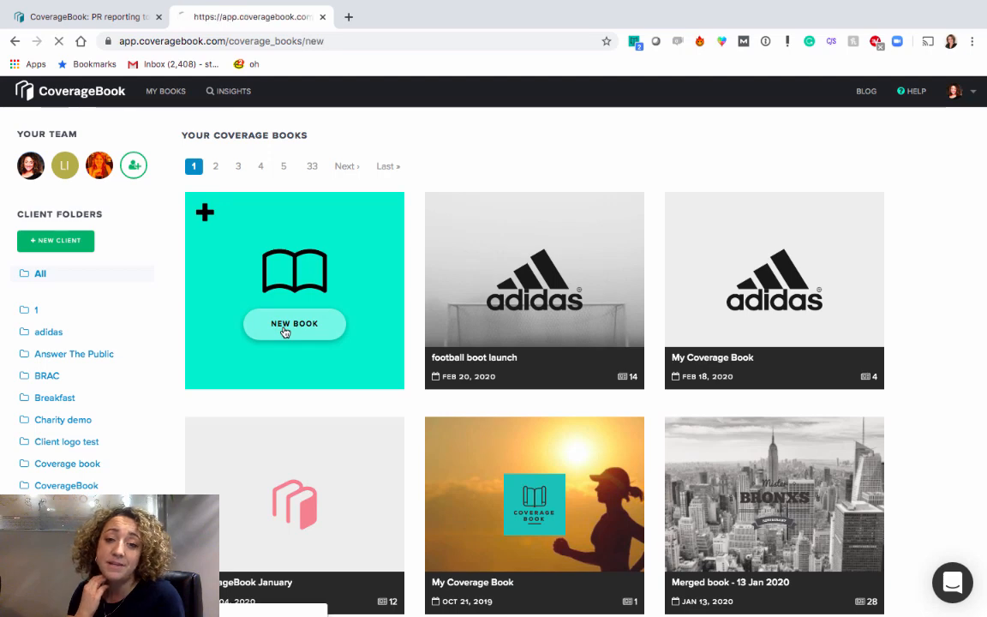
left_click(294, 324)
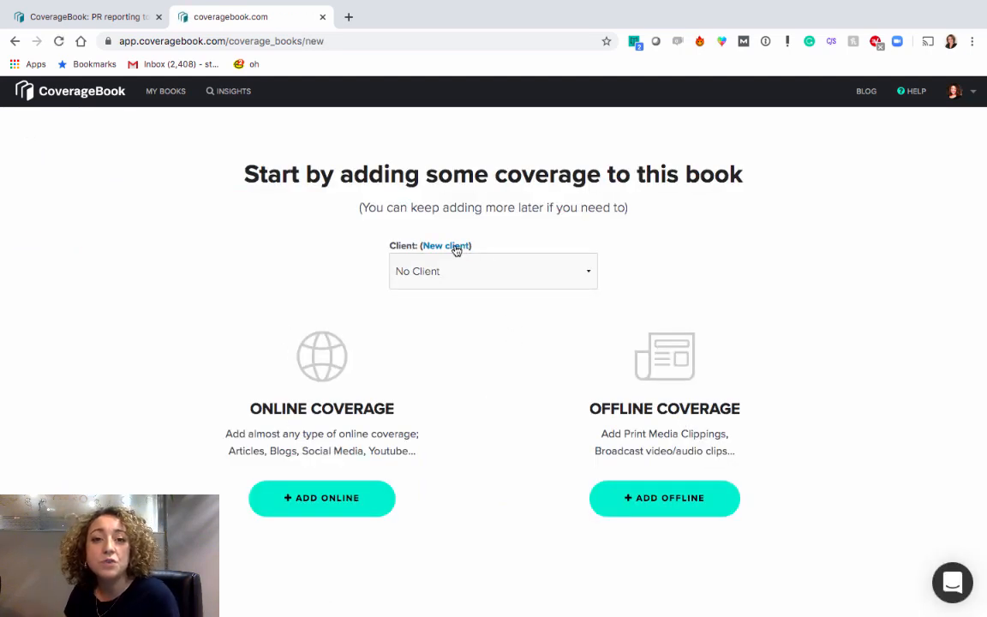
left_click(492, 271)
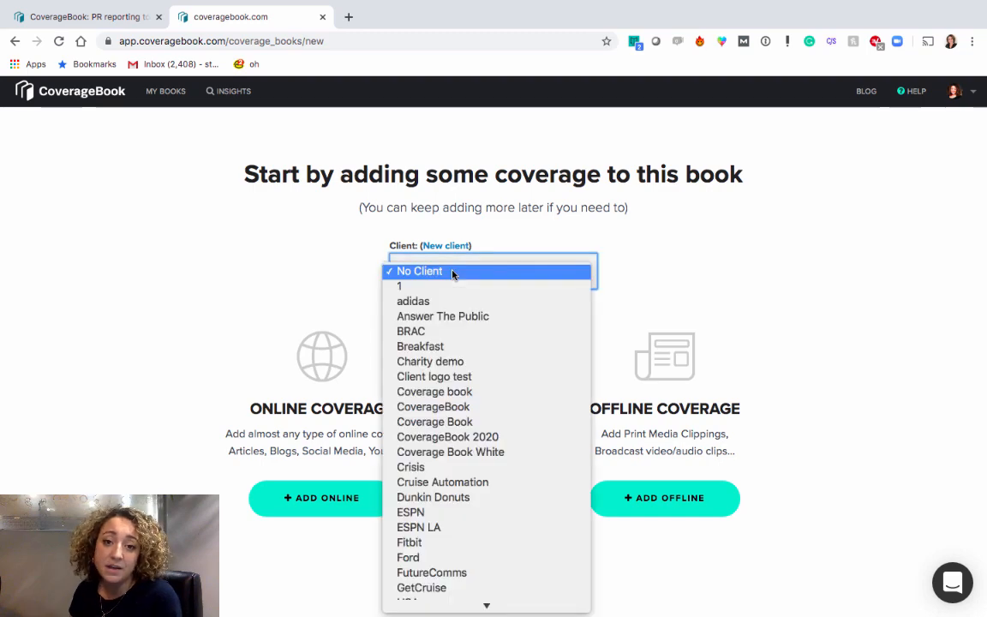
left_click(413, 301)
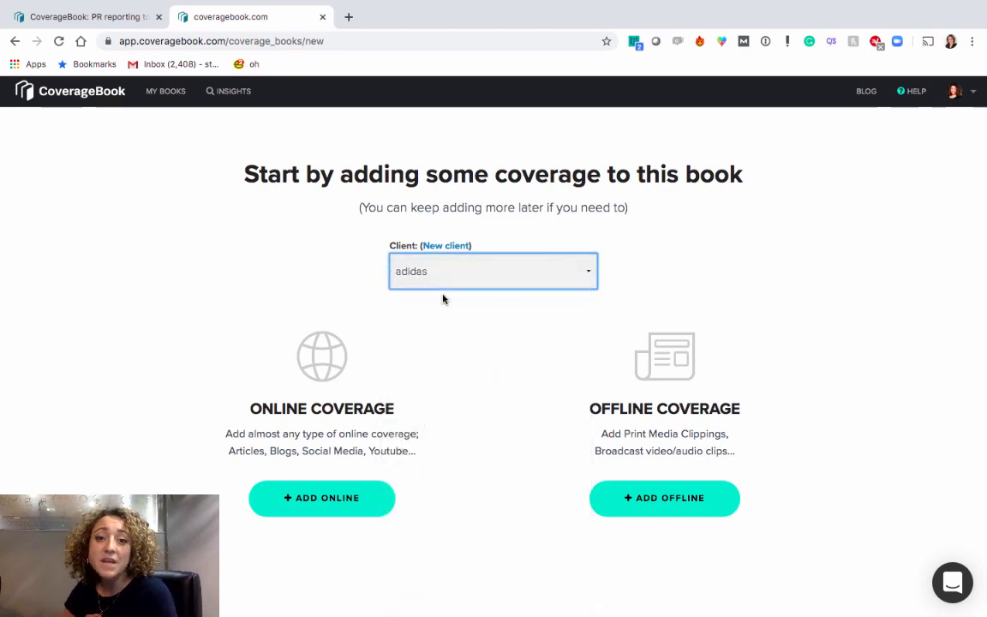
left_click(321, 498)
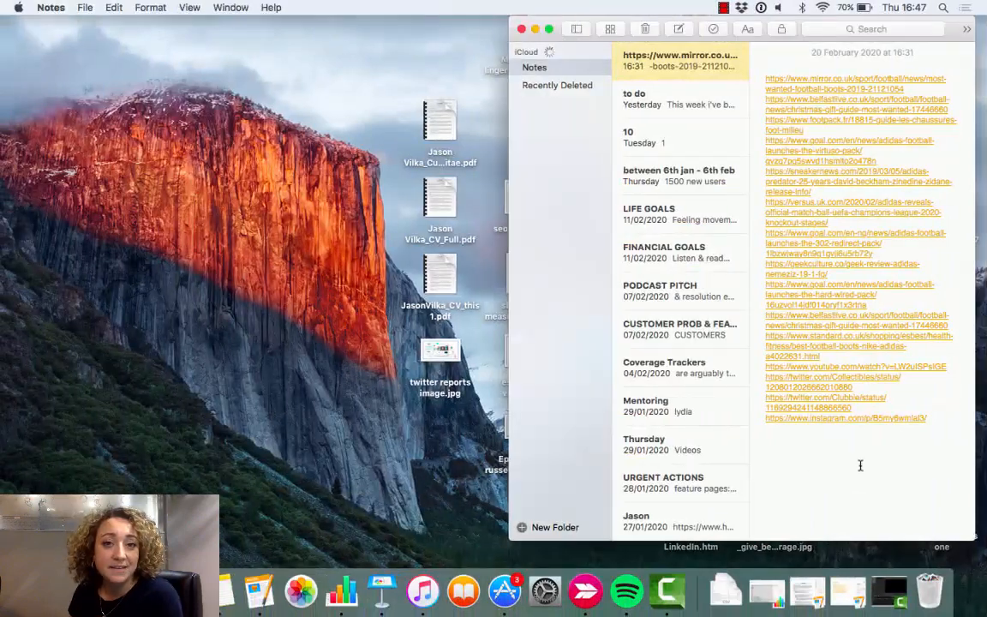
Select and copy all football boot coverage links from the note
key("cmd+a")
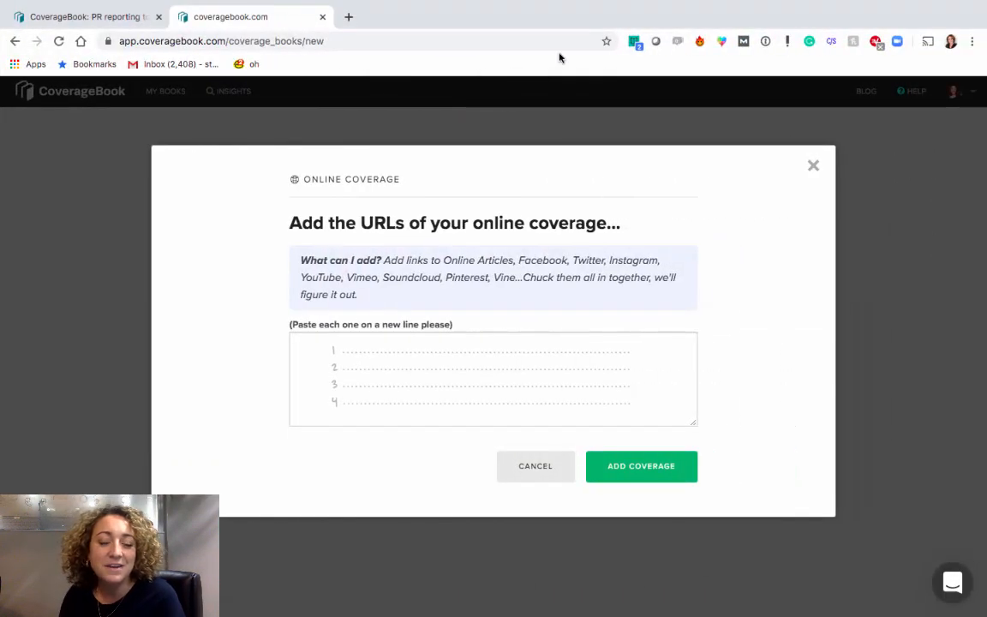
Paste the copied links as coverage and discard the duplicate link
left_click(492, 377)
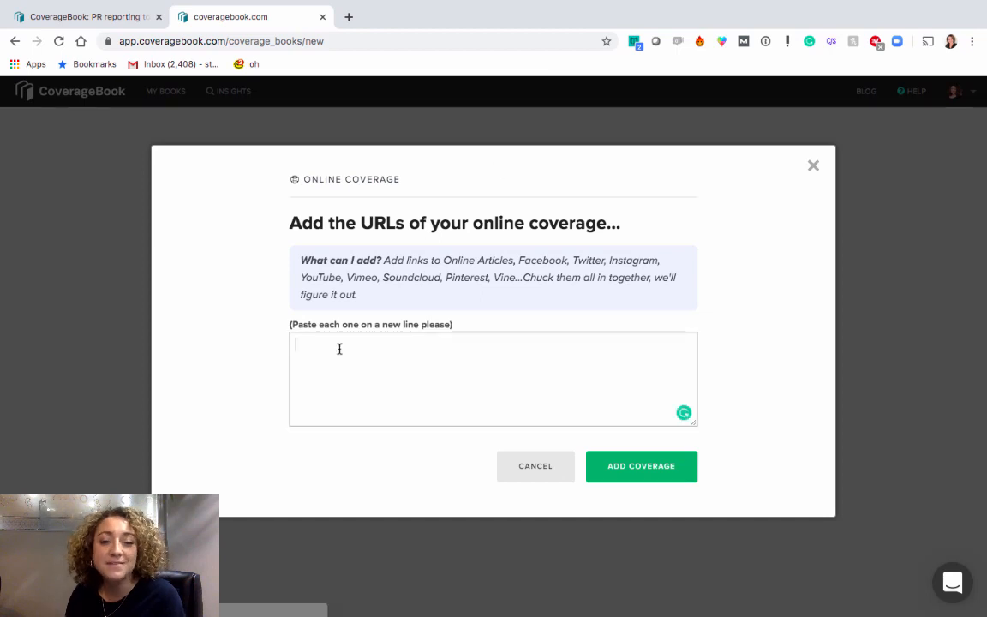
left_click(641, 465)
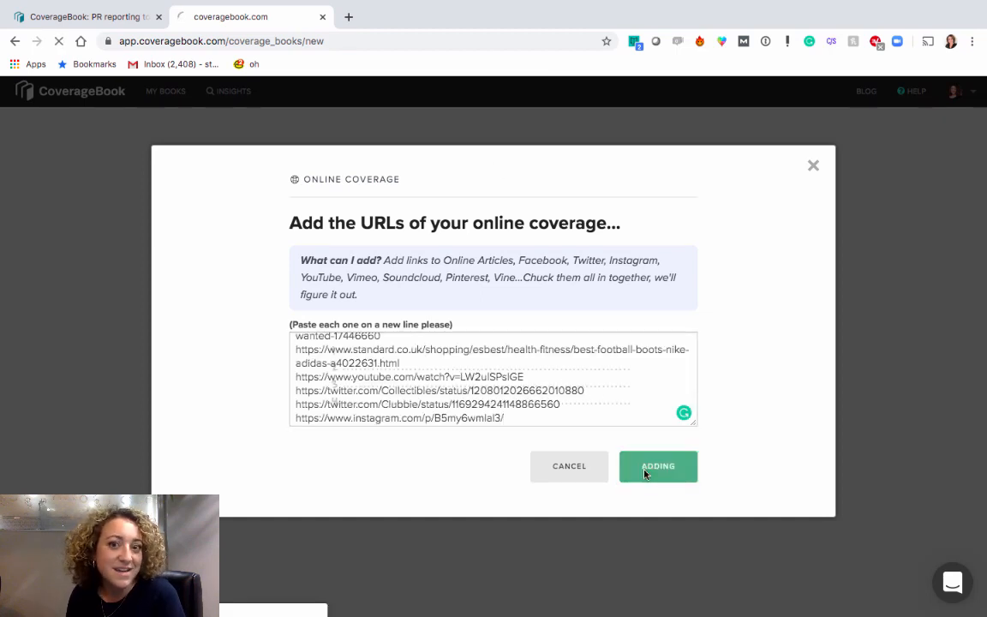
left_click(658, 466)
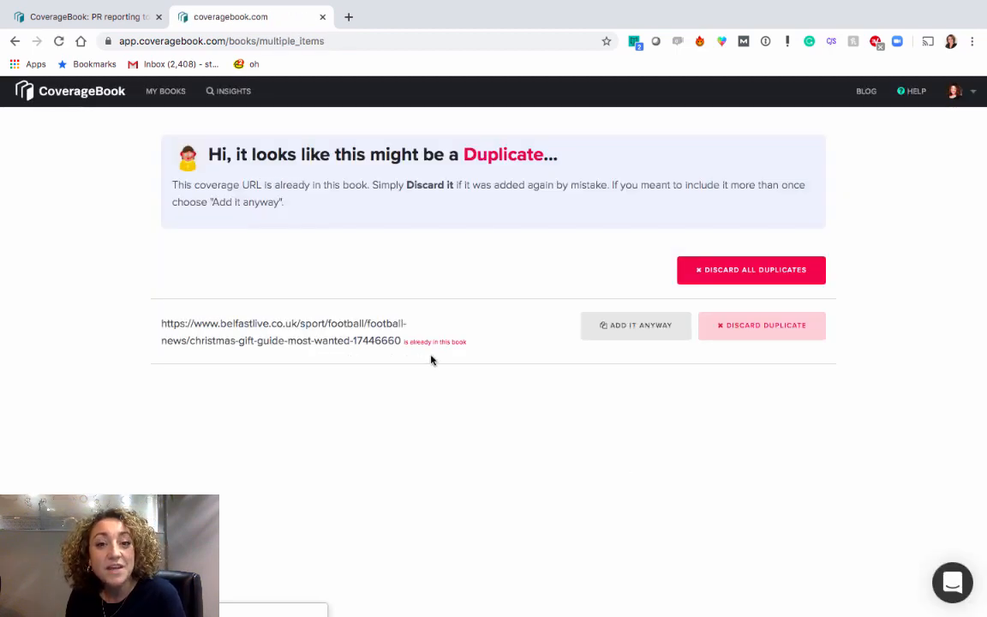
mouse_move(420, 336)
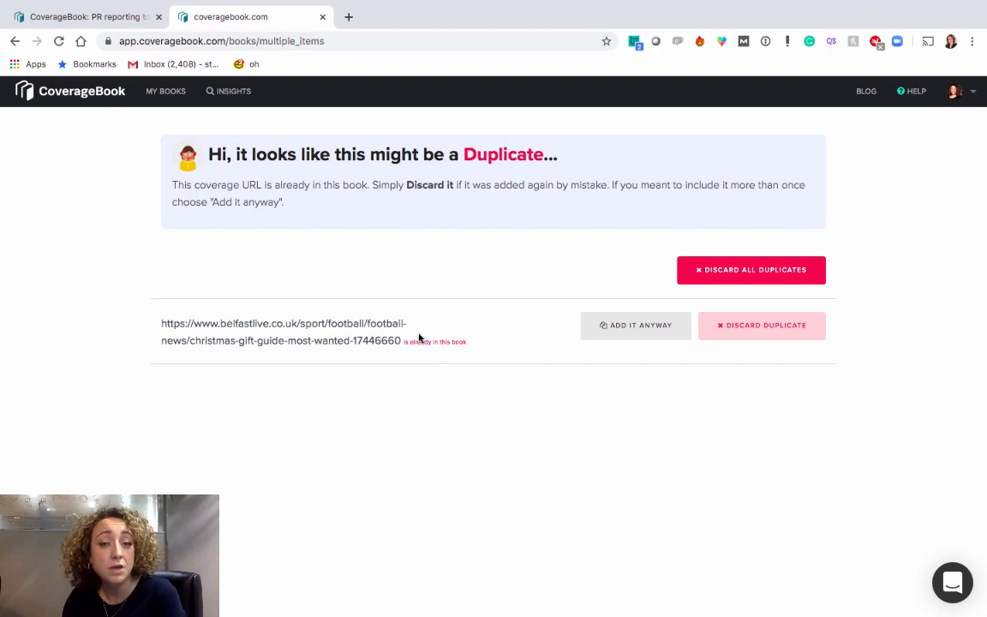
left_click(760, 325)
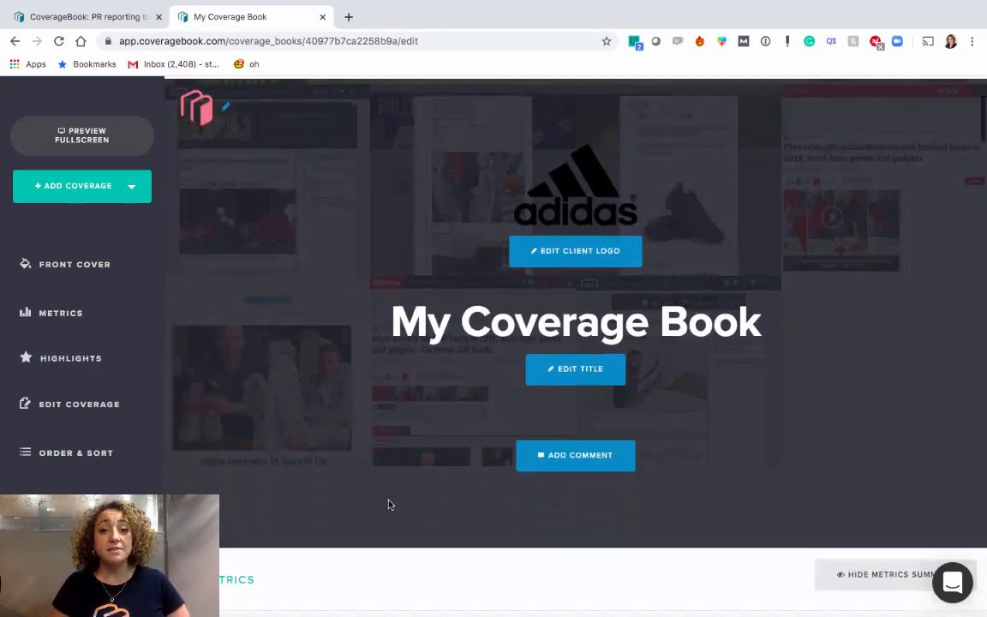
Scroll the edit page to the Front Cover showing the adidas logo and title
scroll("down", 3)
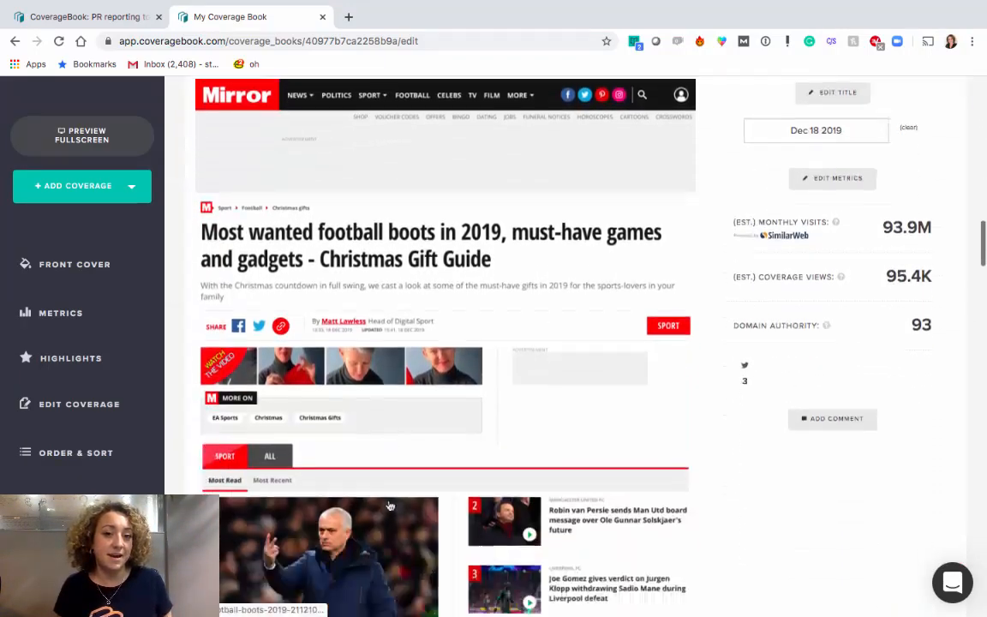
scroll("down", 3)
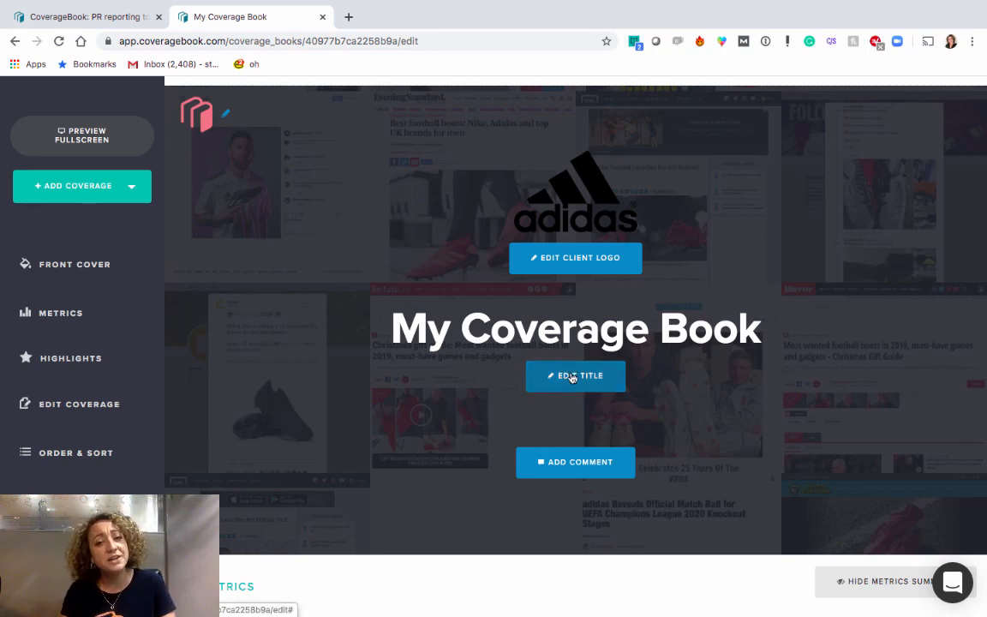
Rename the book to 'football boot launch'
left_click(575, 375)
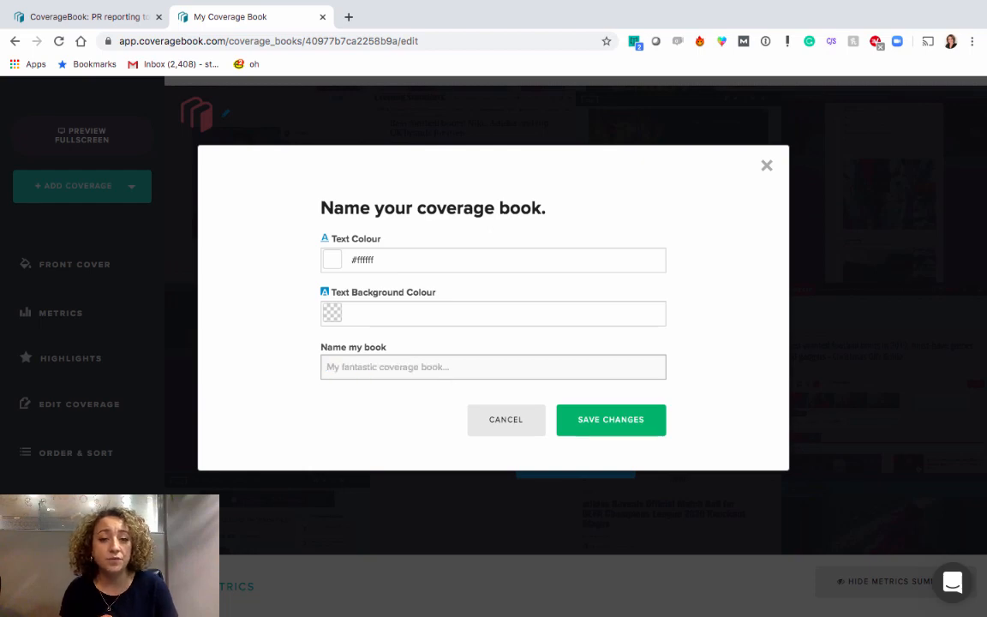
type("football boot launch")
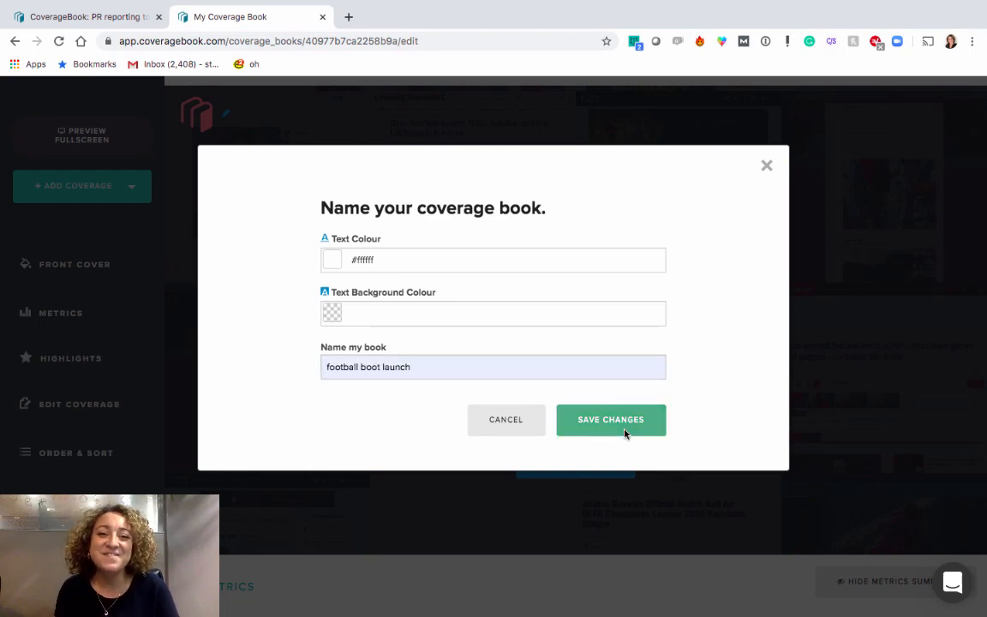
left_click(610, 419)
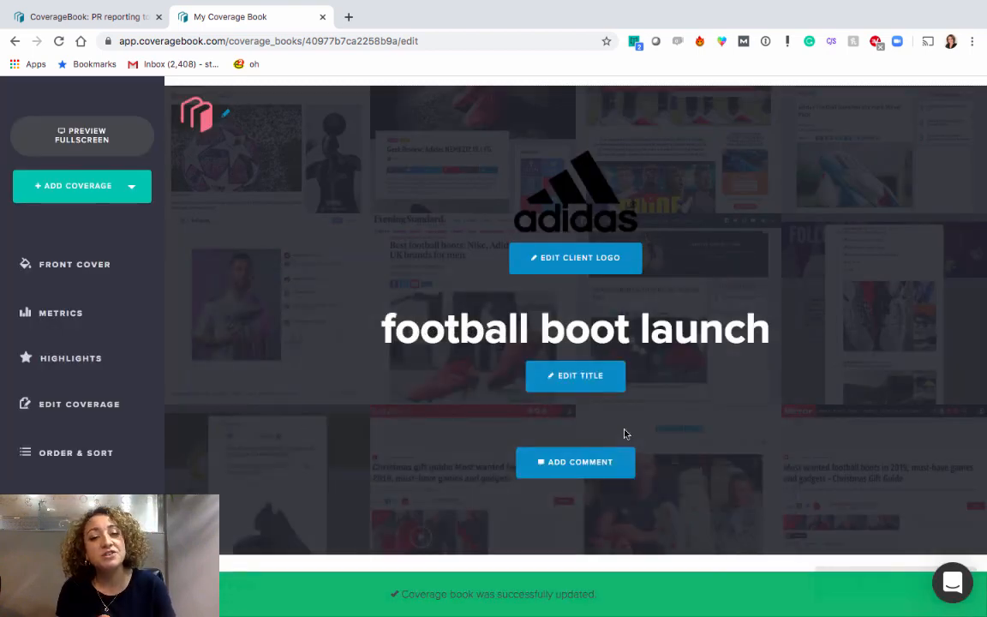
Add a Monthly Clips comment to the front cover with dark text colour #383434
left_click(574, 462)
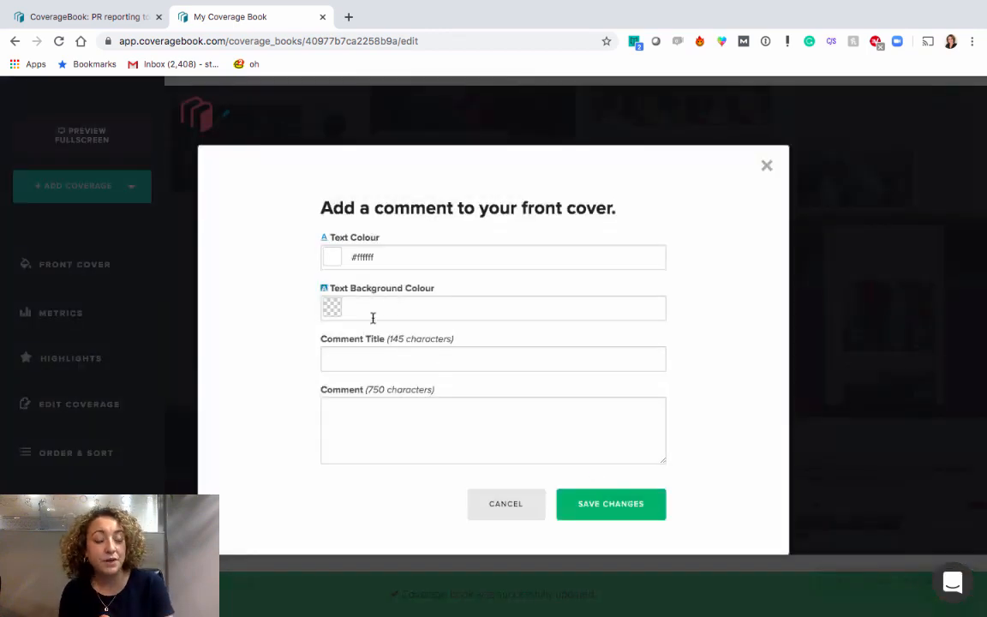
left_click(493, 358)
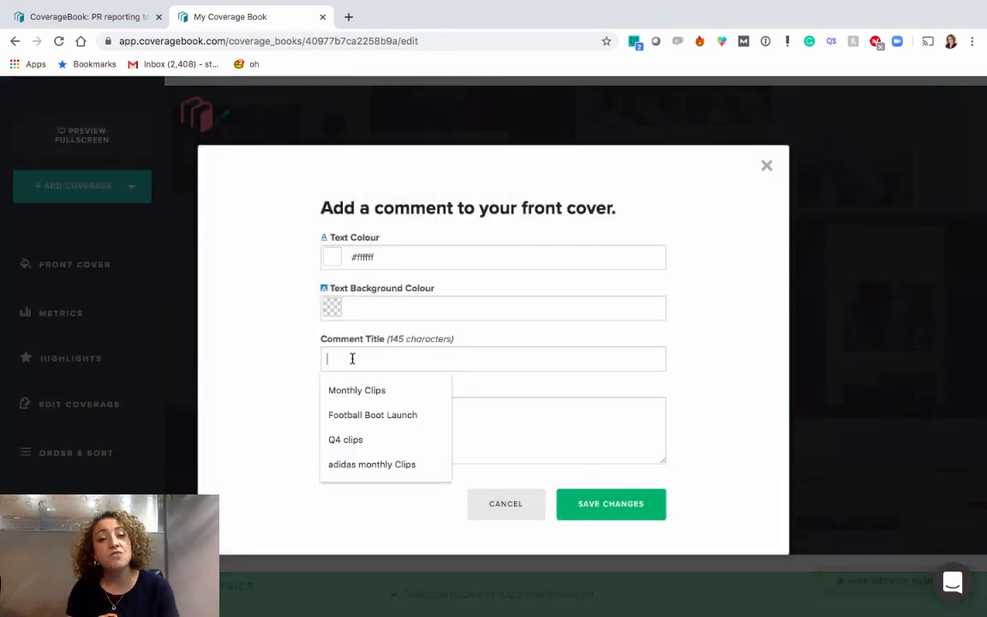
left_click(357, 390)
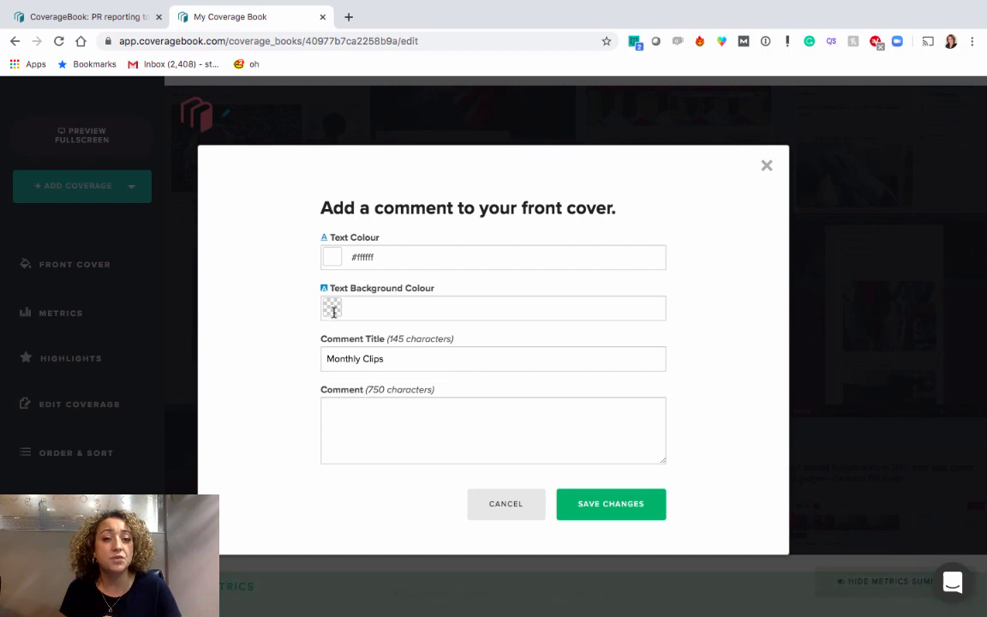
left_click(332, 257)
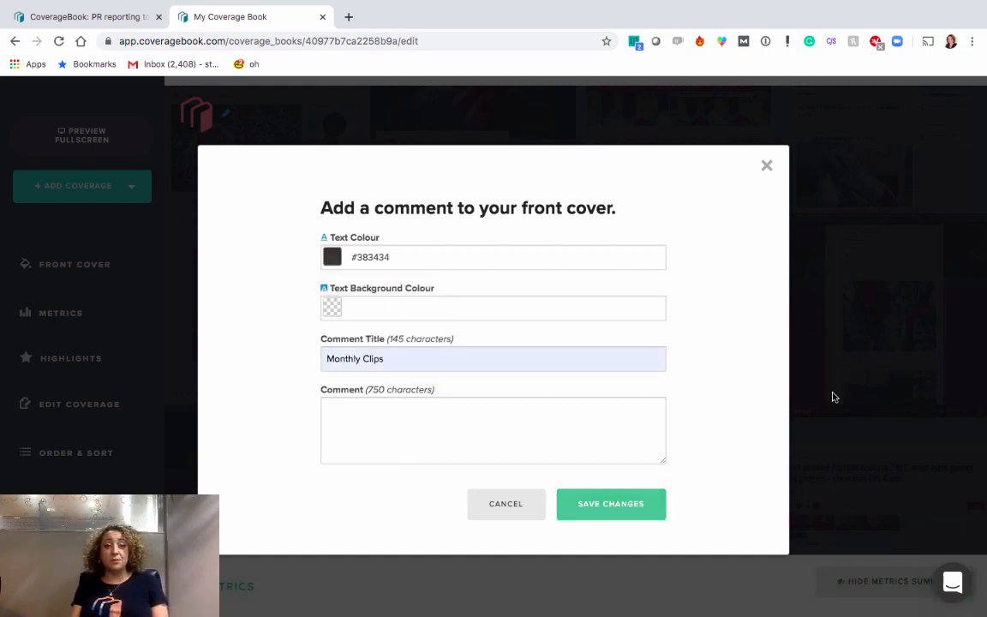
left_click(610, 503)
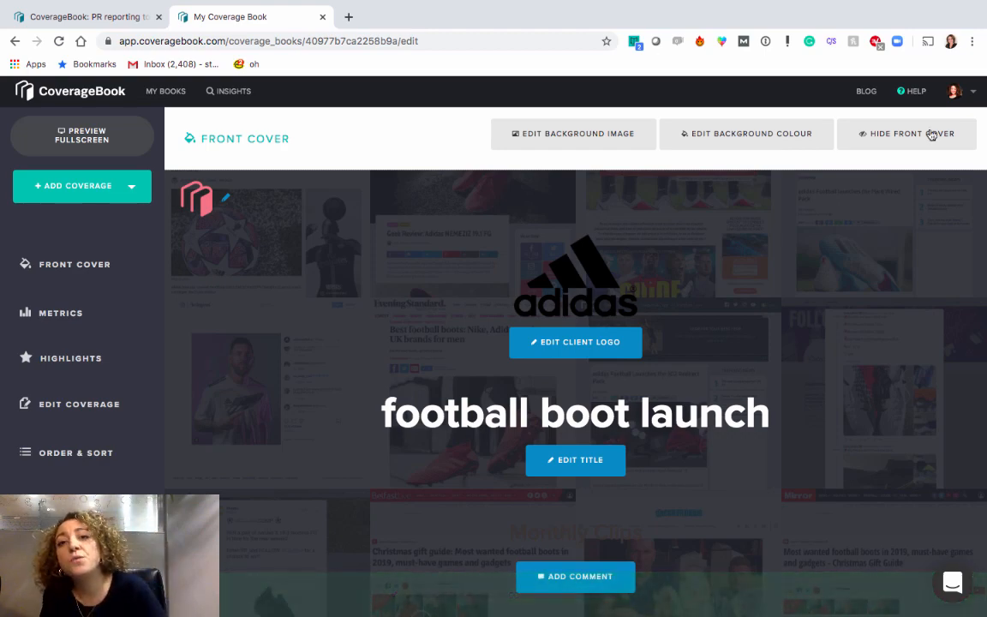
Upload background image.jpg, the misty goal photo, as the cover background
left_click(573, 133)
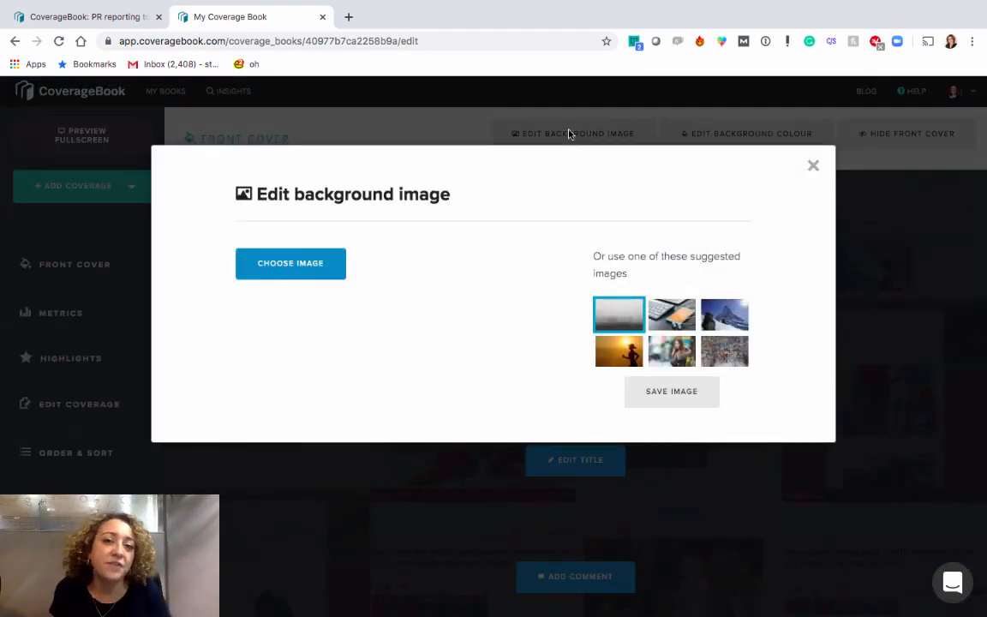
left_click(290, 263)
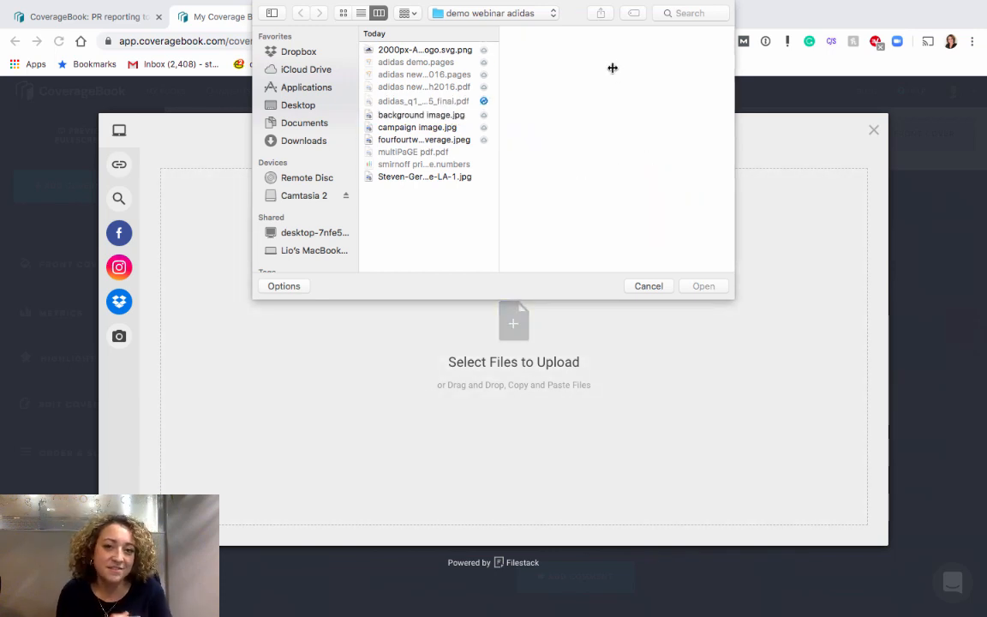
left_click(421, 114)
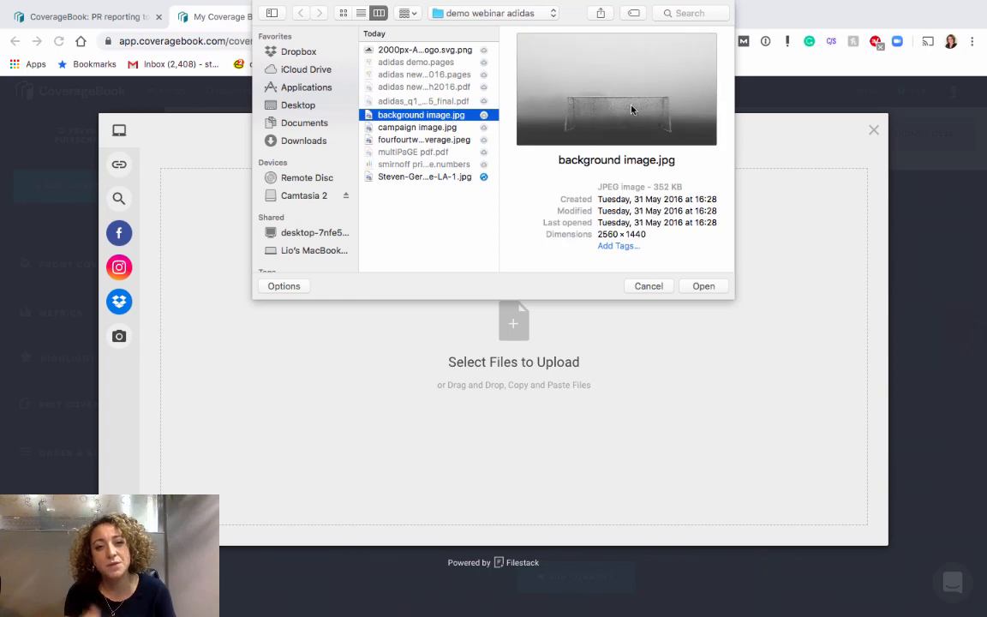
left_click(703, 285)
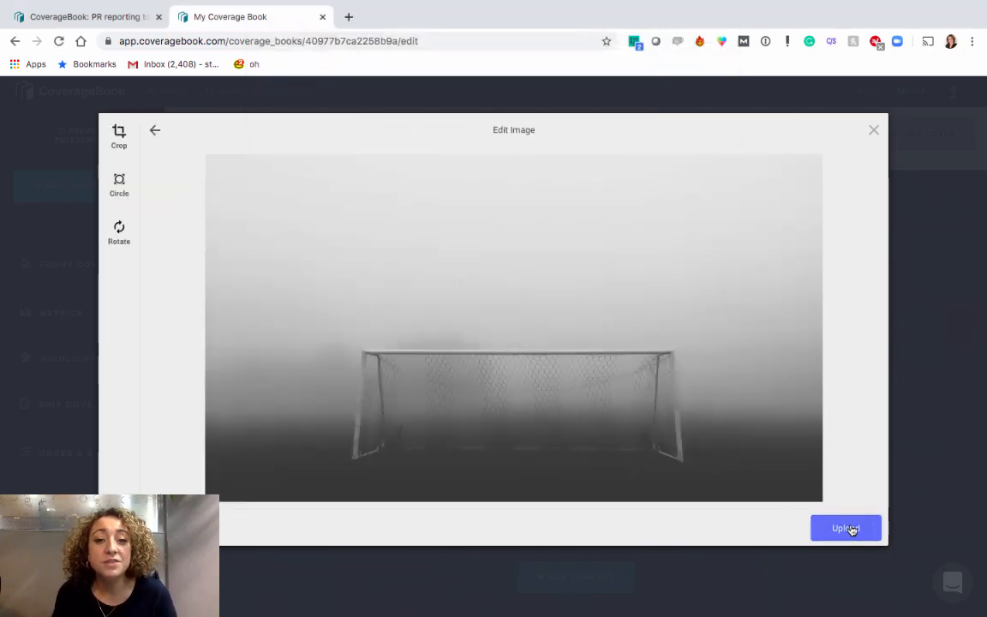
left_click(845, 528)
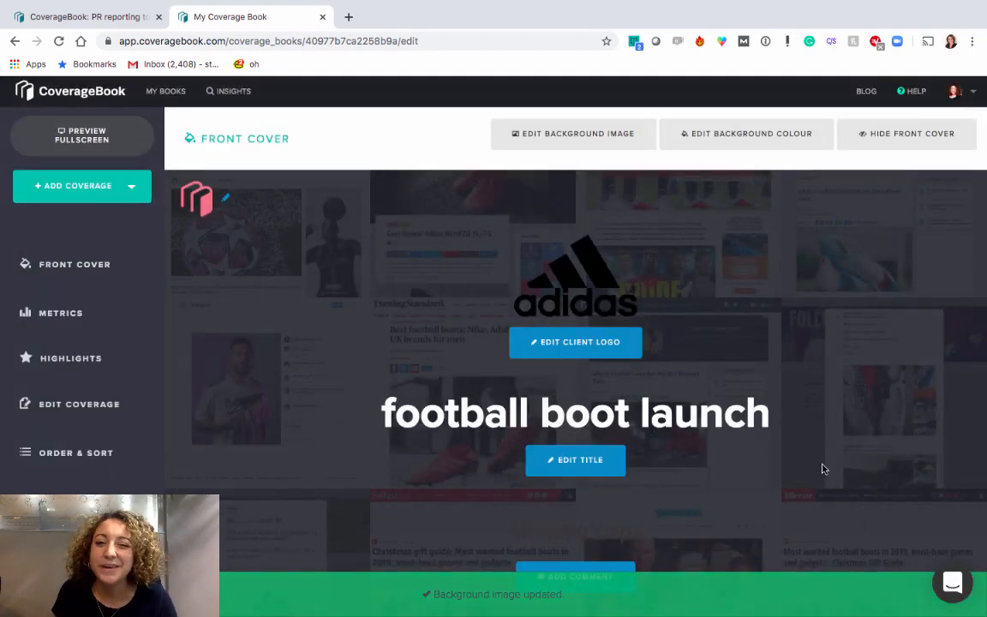
Scroll to the Metrics section showing 14 pieces of coverage and 187M readership
left_click(573, 133)
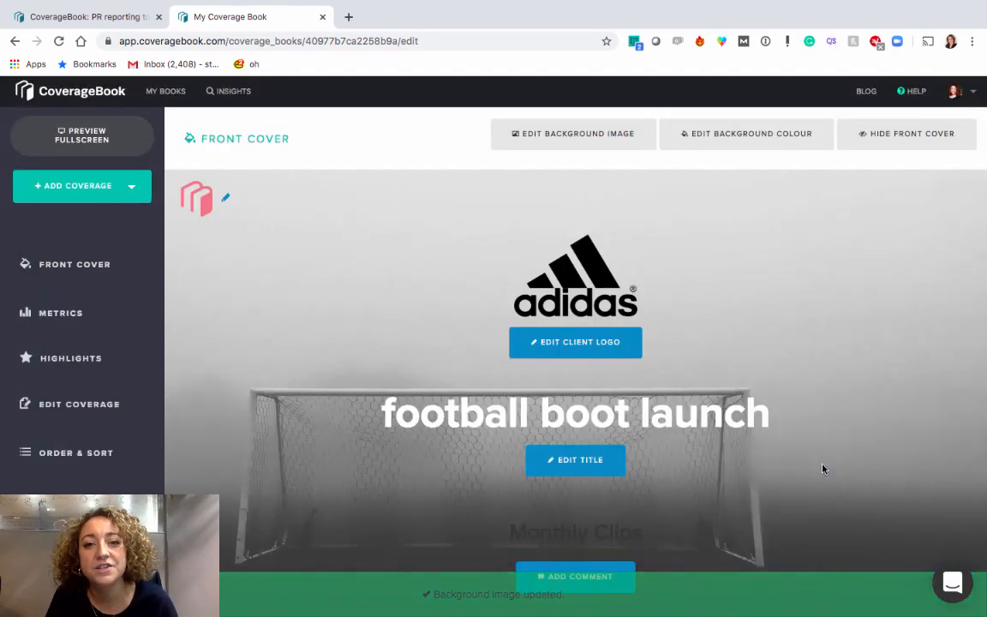
scroll("down", 3)
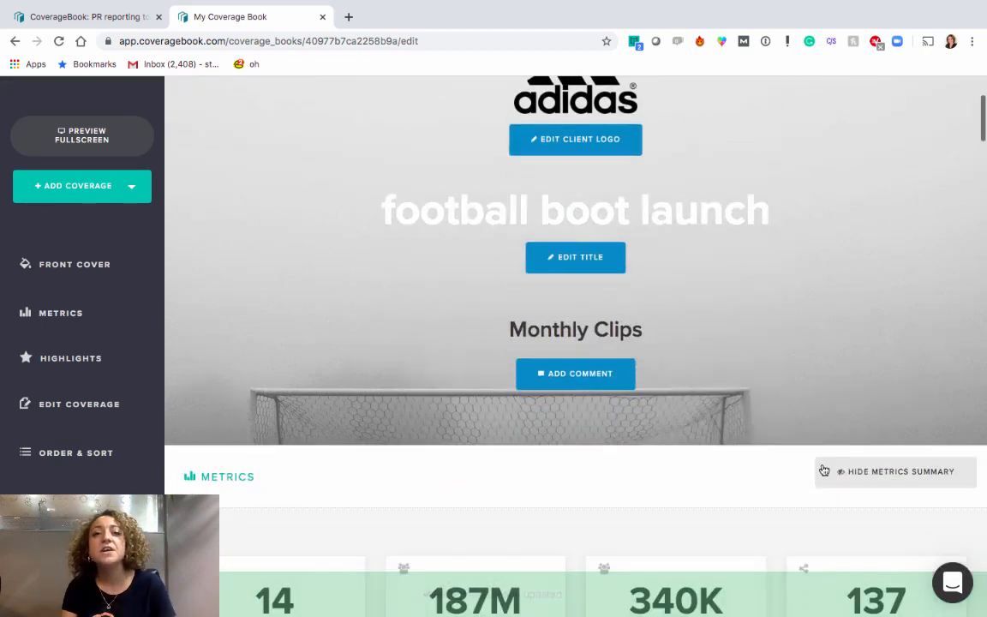
scroll("down", 3)
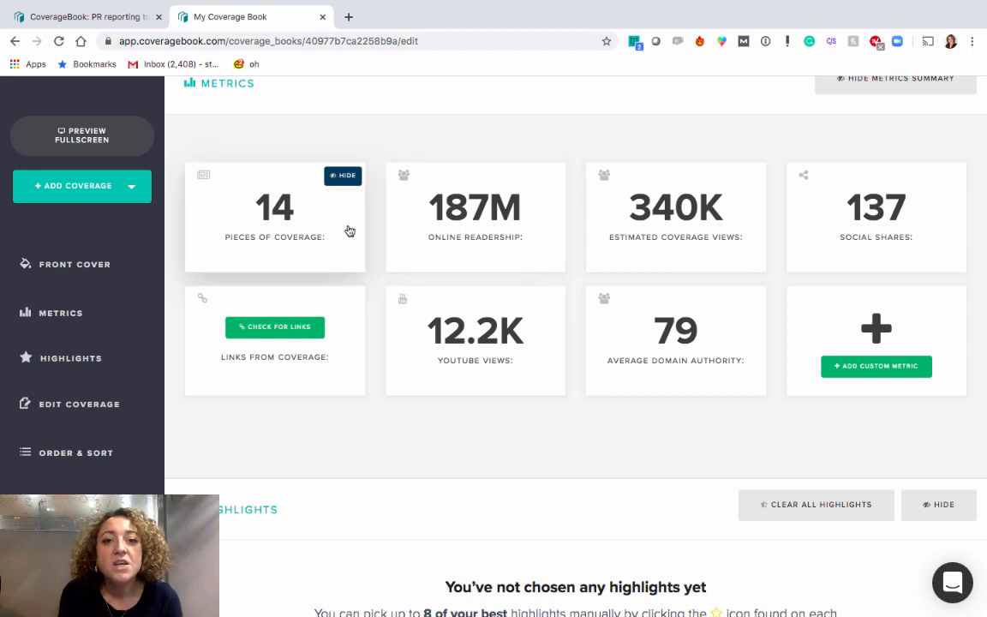
mouse_move(756, 266)
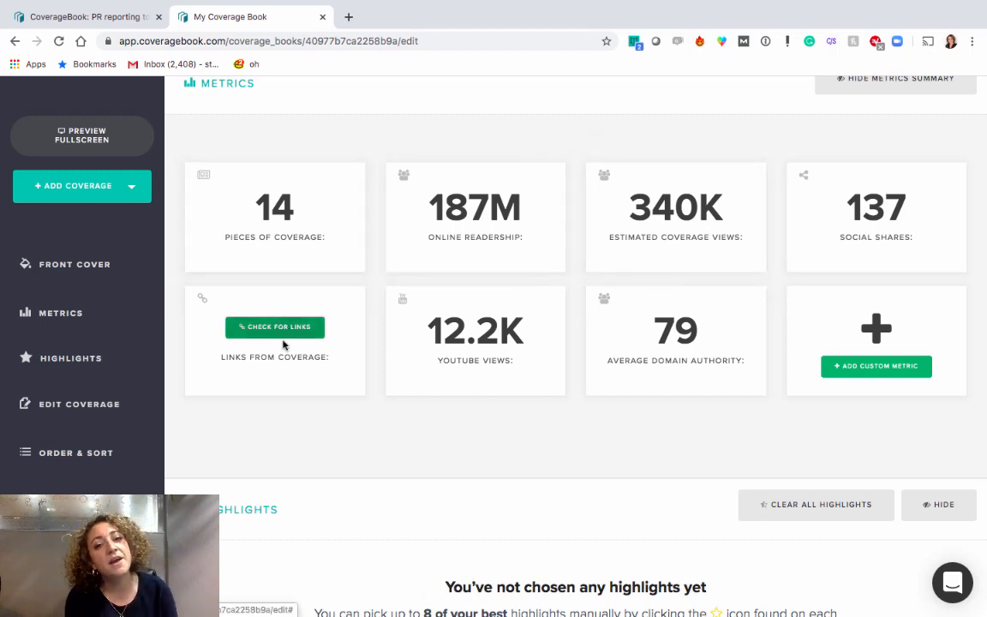
Run a link check for adidas.co.uk so the metrics report 1 link
left_click(274, 326)
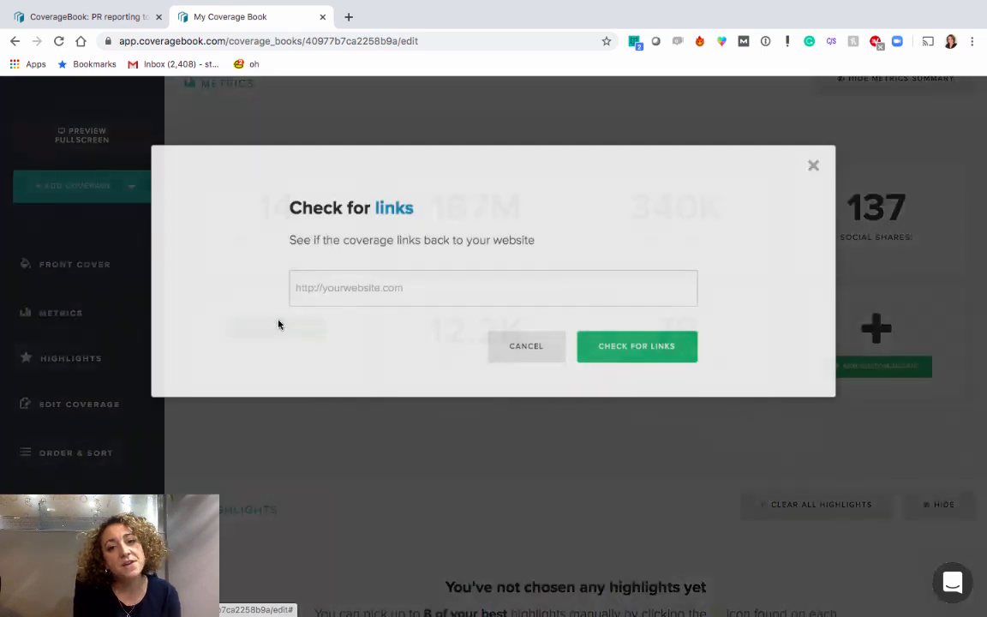
type("adidas.co.uk")
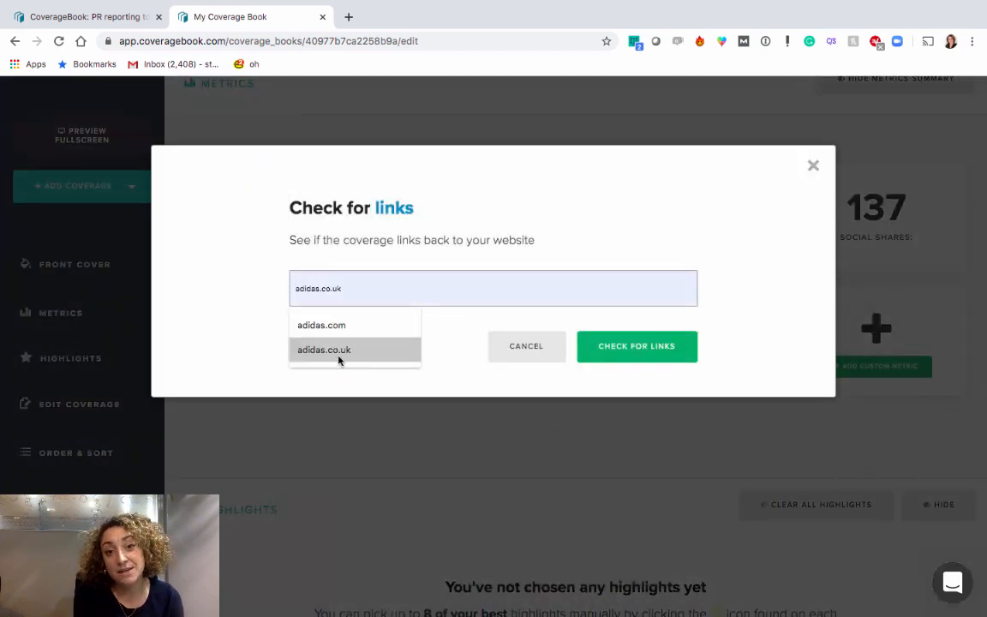
left_click(323, 350)
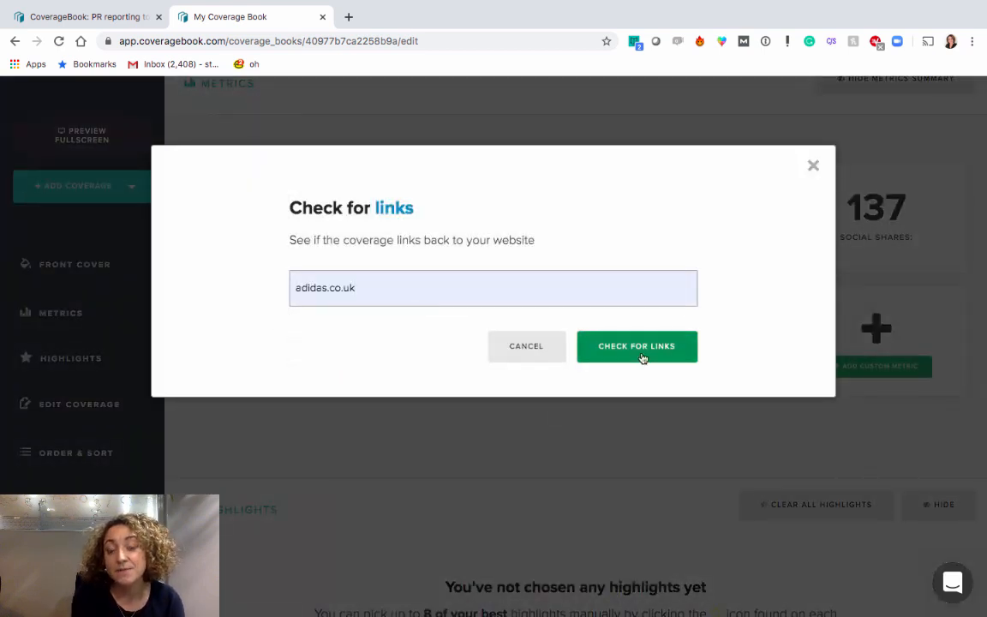
left_click(635, 345)
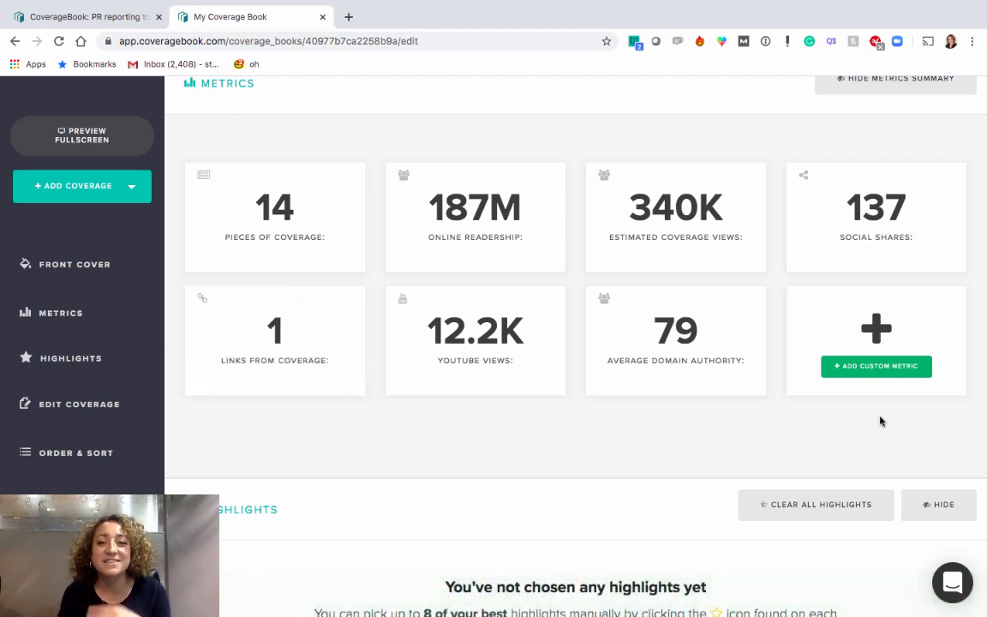
Scroll past the Mirror item's metrics to the Belfast Live gift guide item
scroll("down", 3)
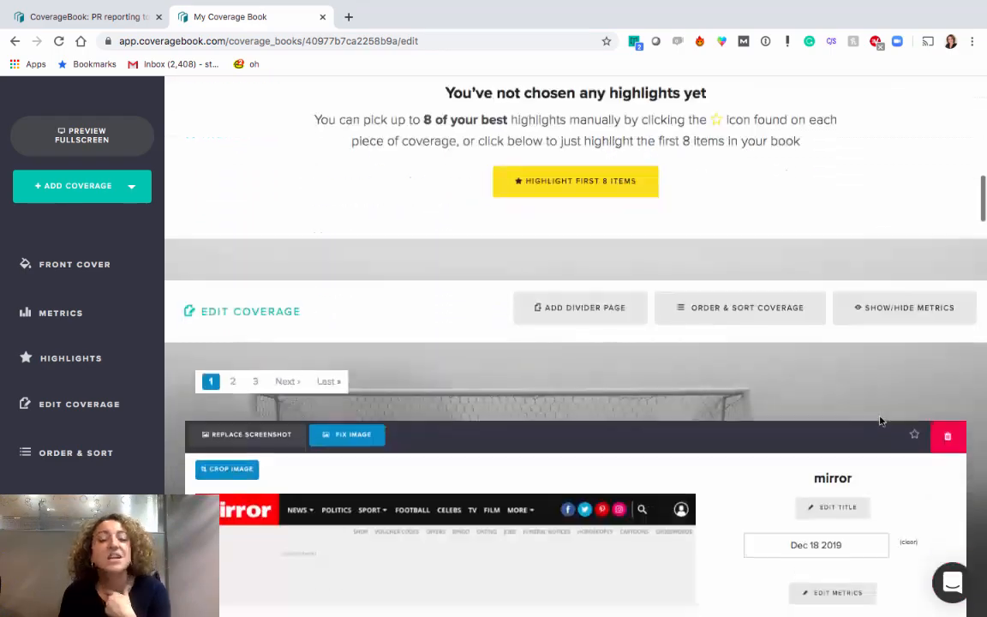
scroll("down", 3)
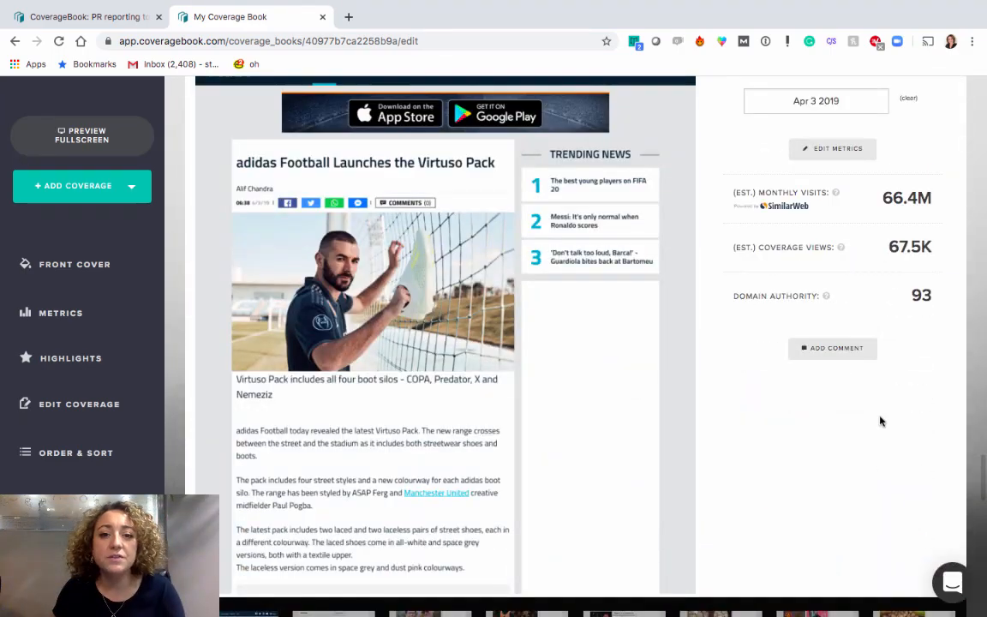
scroll("down", 3)
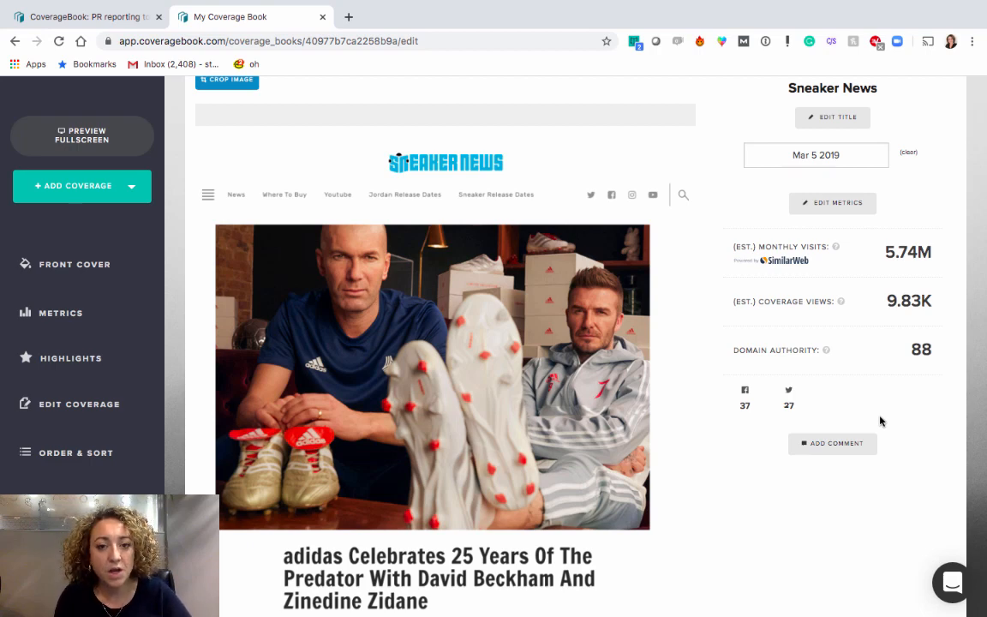
scroll("down", 3)
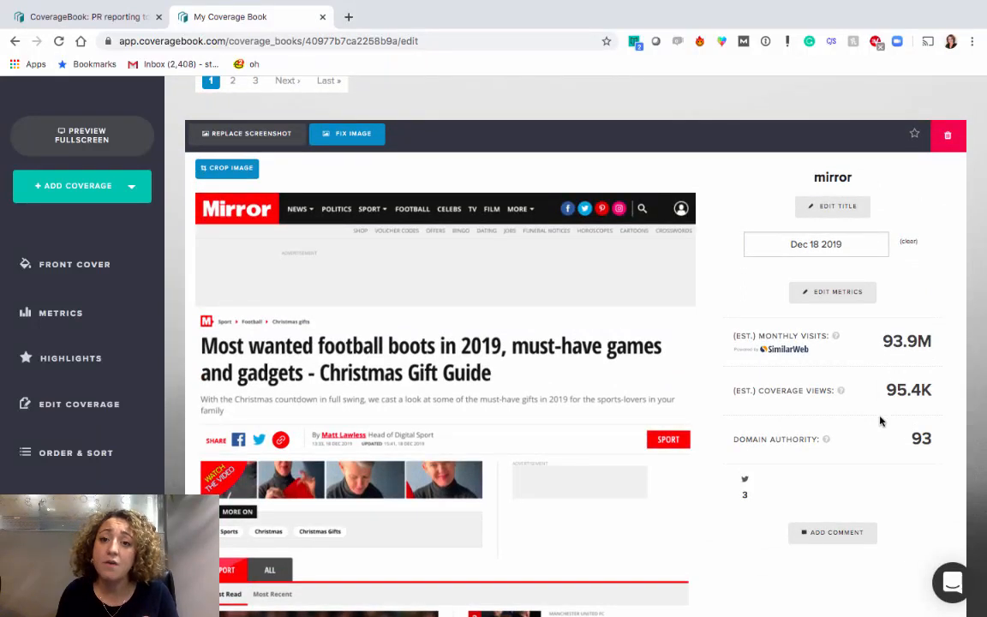
scroll("down", 3)
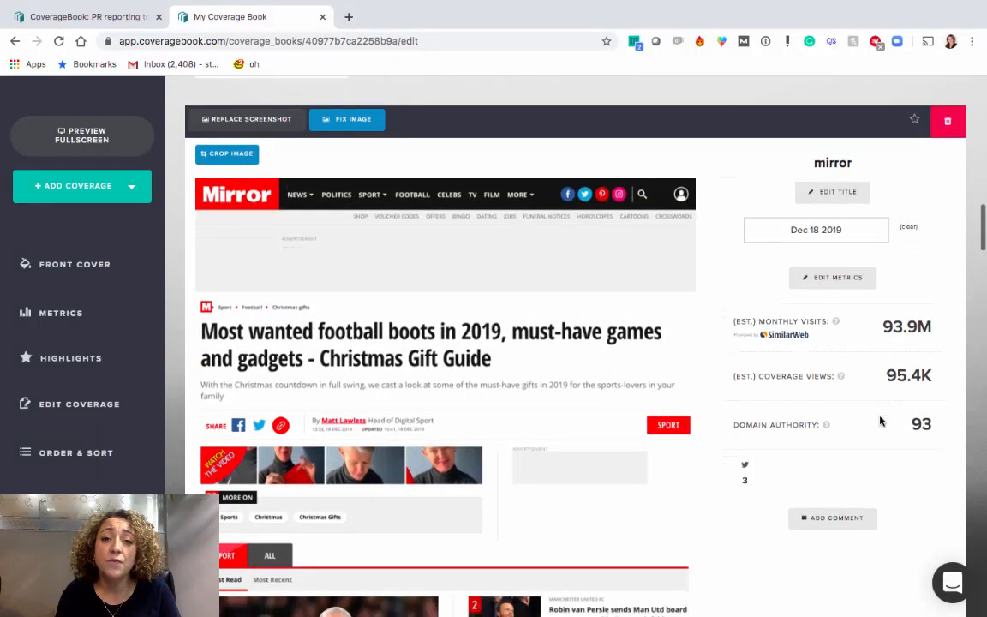
scroll("down", 3)
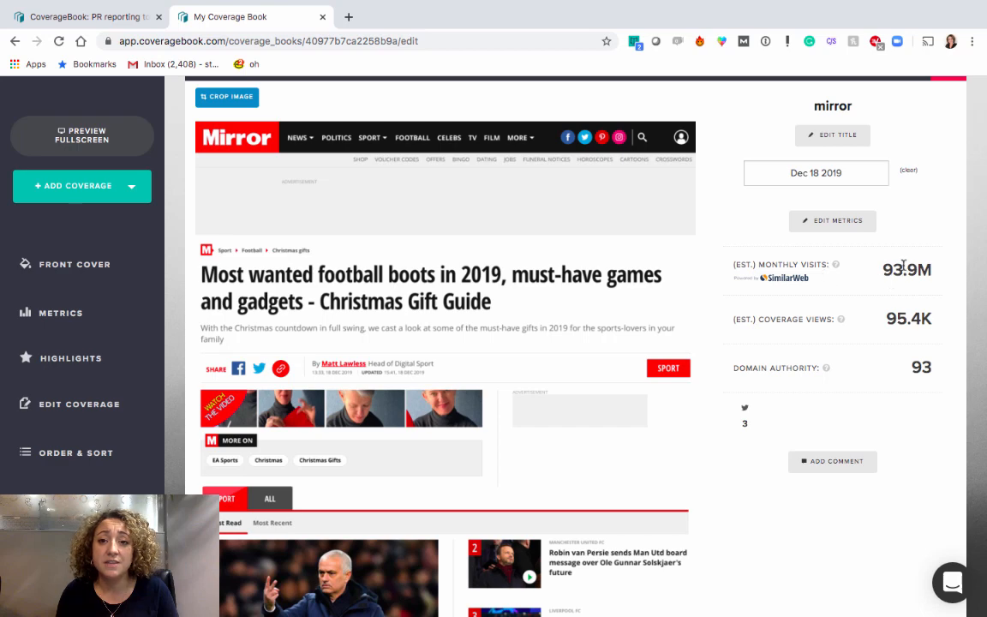
mouse_move(939, 272)
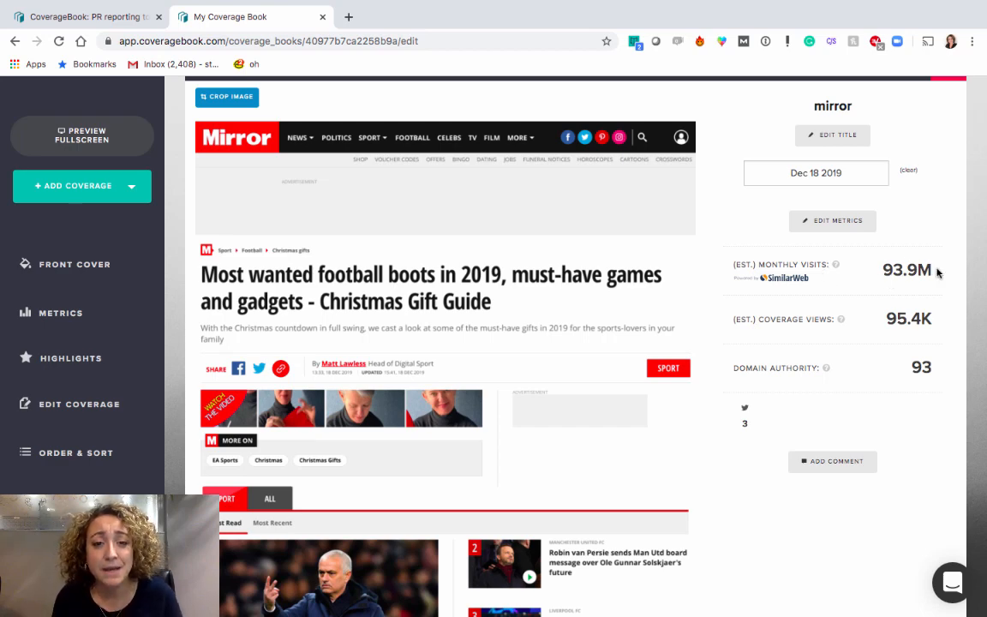
mouse_move(853, 340)
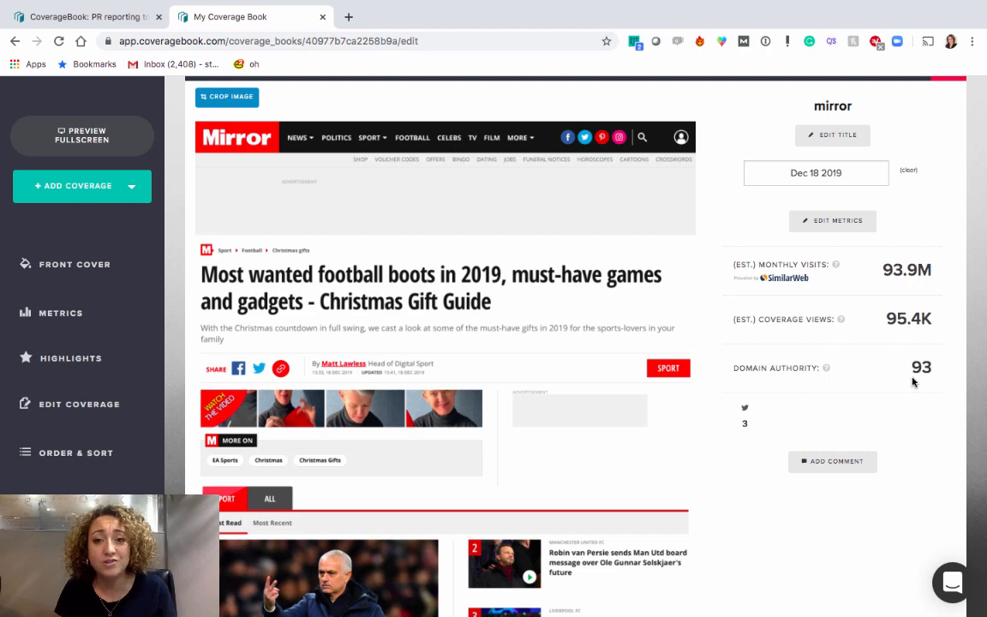
mouse_move(846, 363)
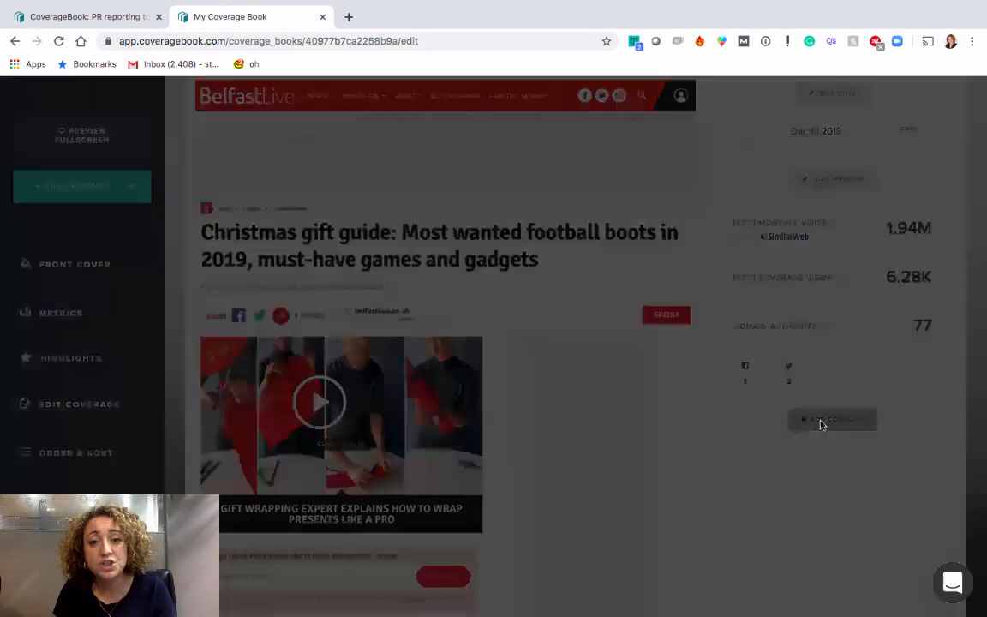
Save the comment 'spokesperson quote' on the Belfast Live gift guide item, then return to the cover
left_click(832, 420)
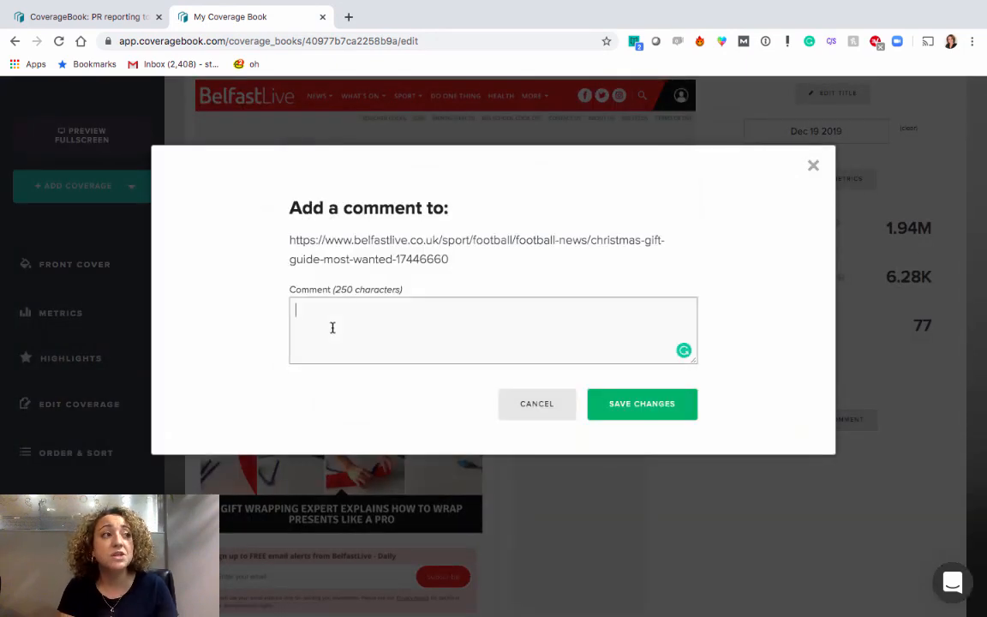
type("spokers")
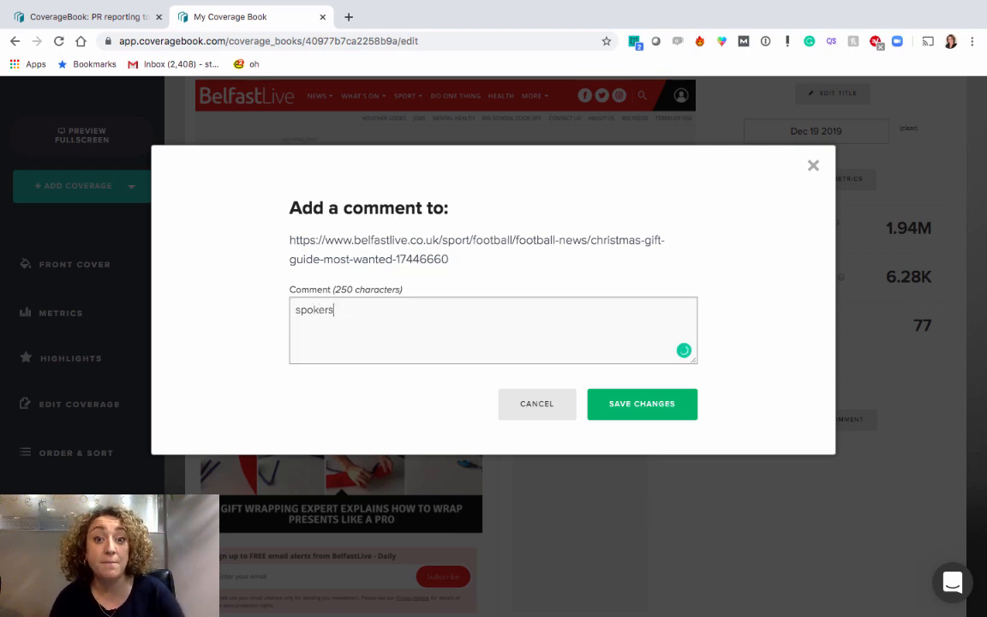
key("Backspace")
type("pe")
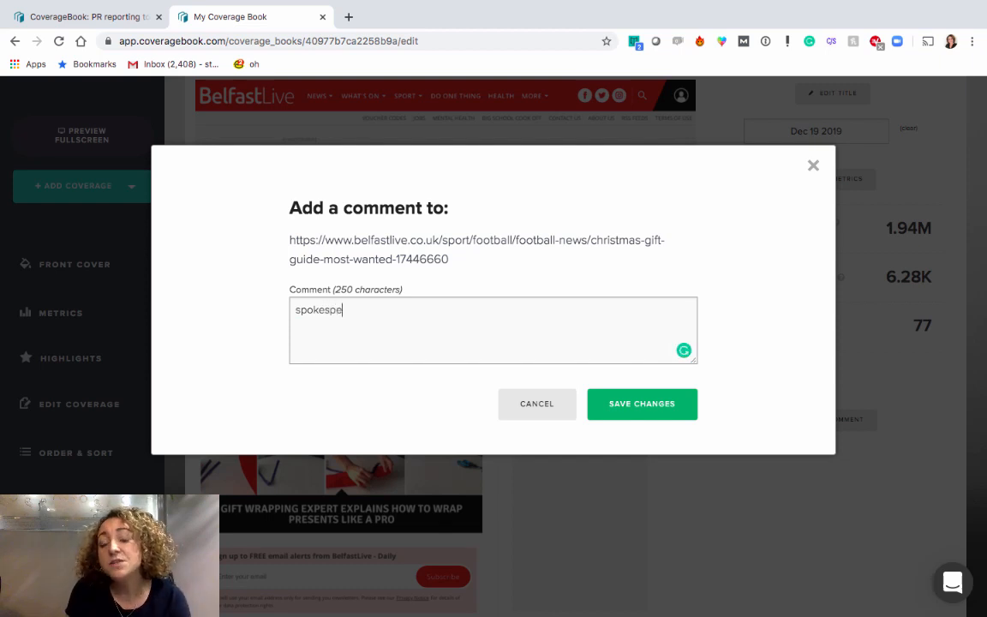
type("rson quo")
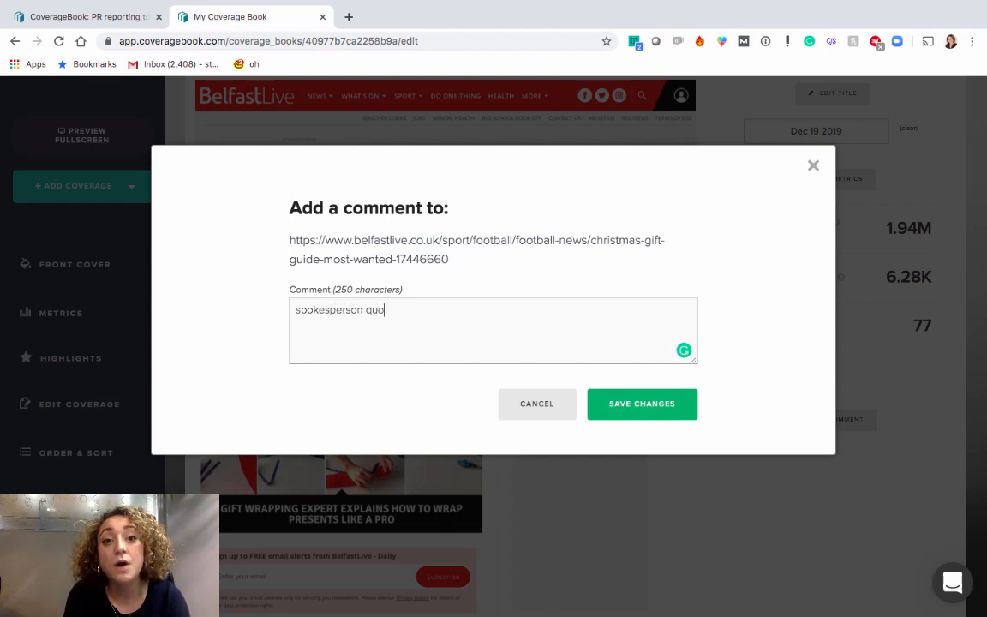
left_click(642, 403)
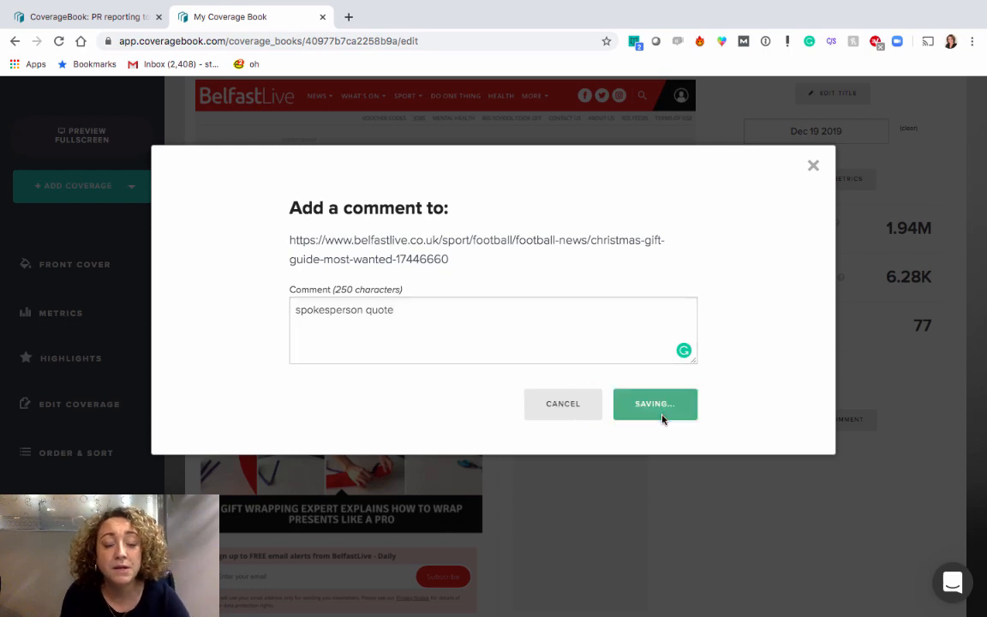
left_click(655, 403)
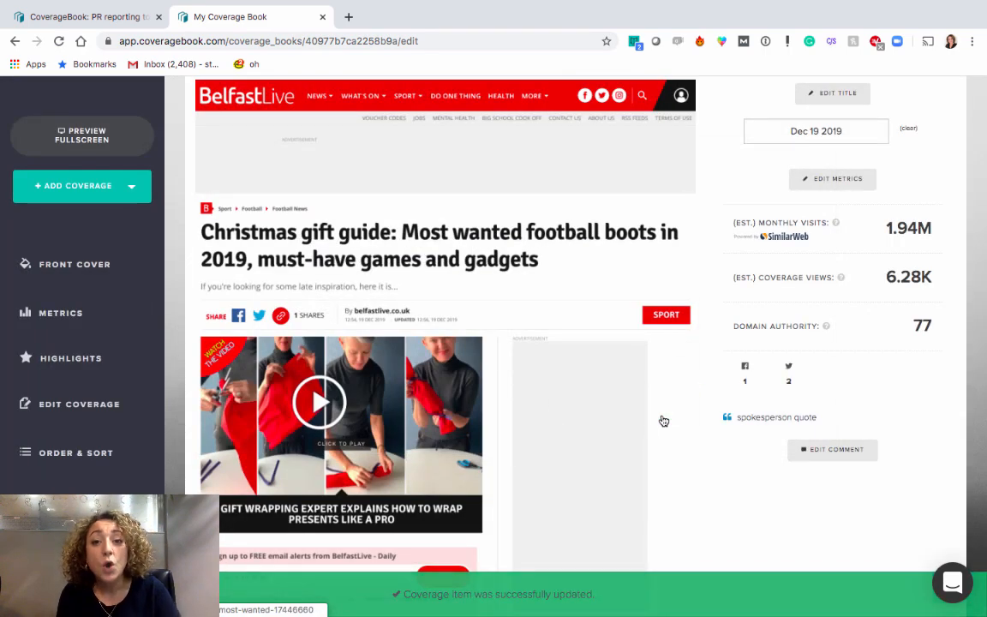
scroll("down", 3)
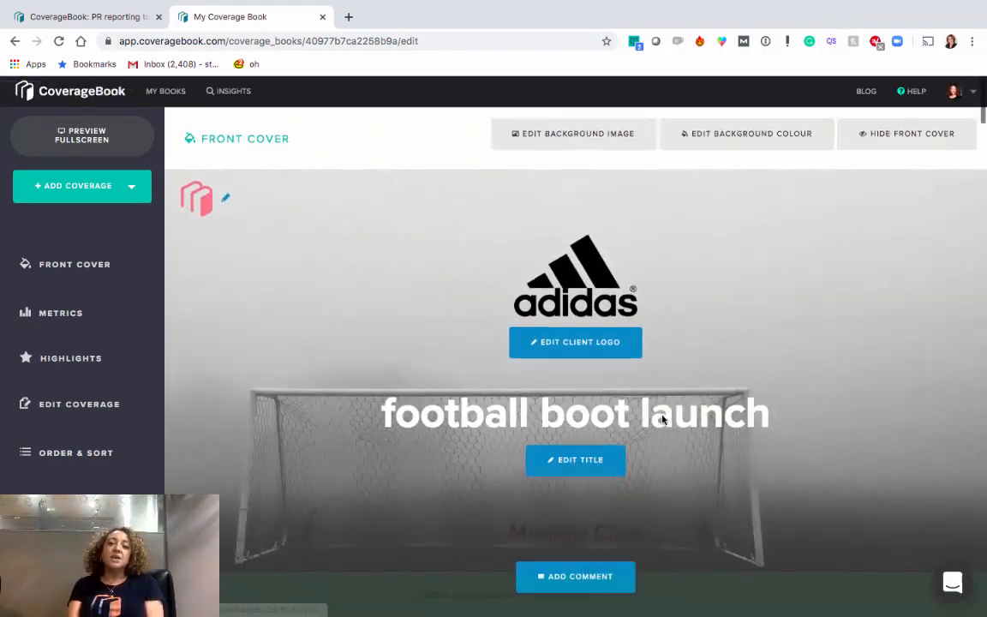
Upload the FourFourTwo print clipping jpeg as offline coverage
left_click(81, 186)
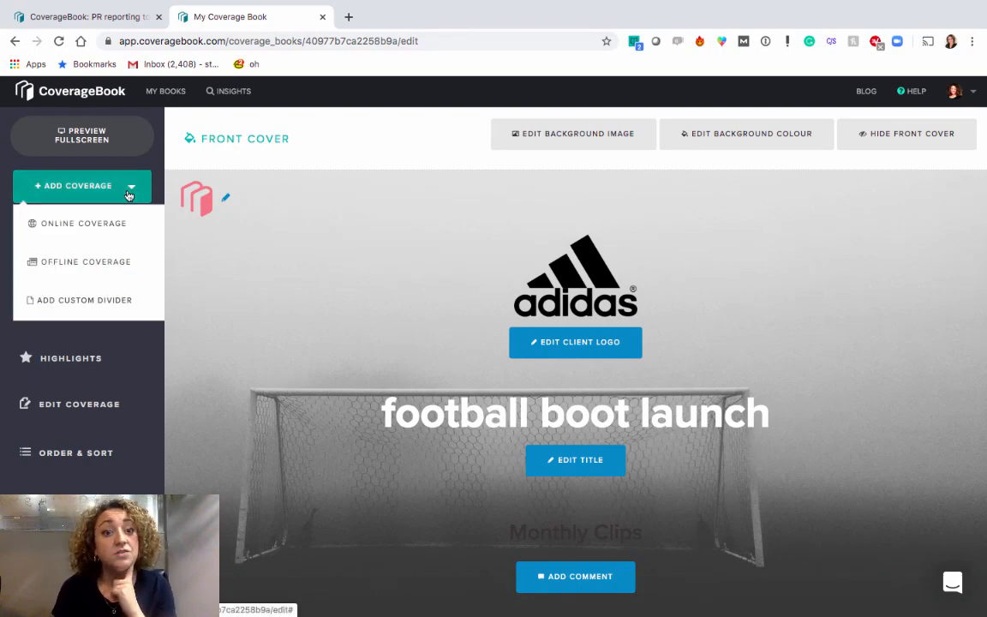
left_click(84, 262)
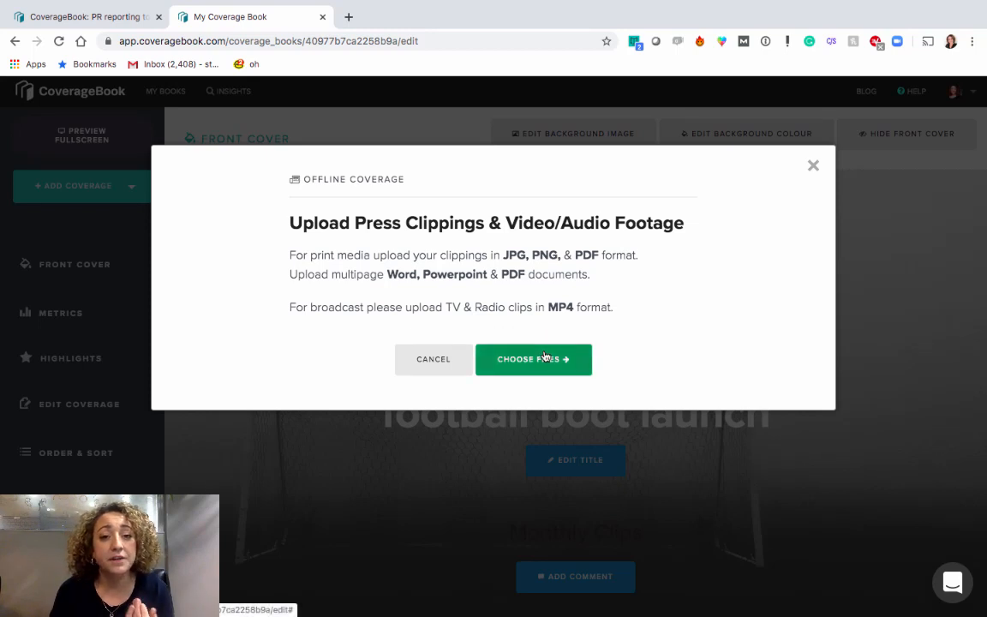
left_click(533, 359)
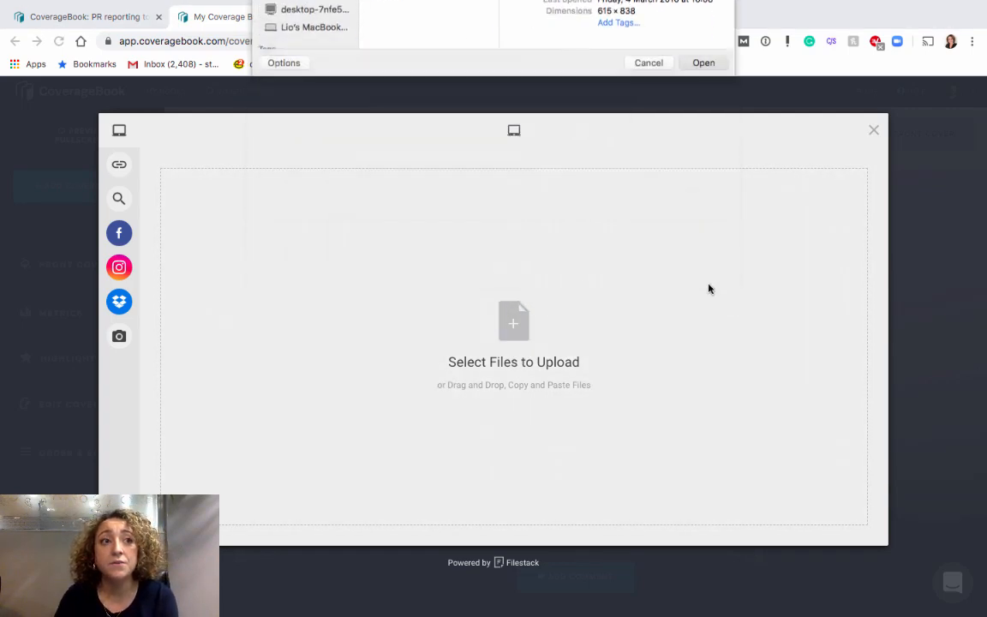
left_click(704, 63)
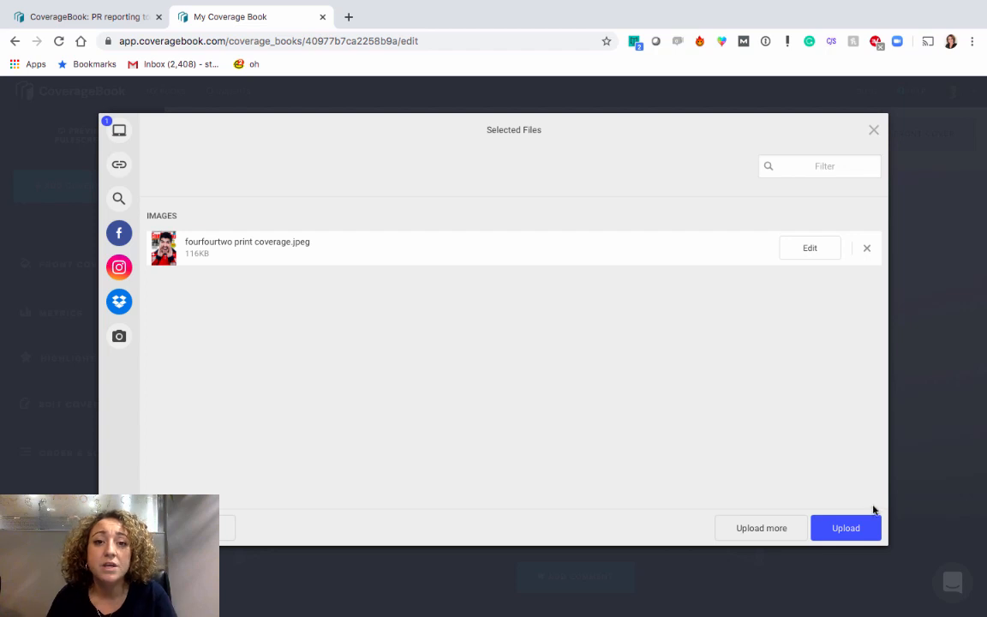
left_click(845, 527)
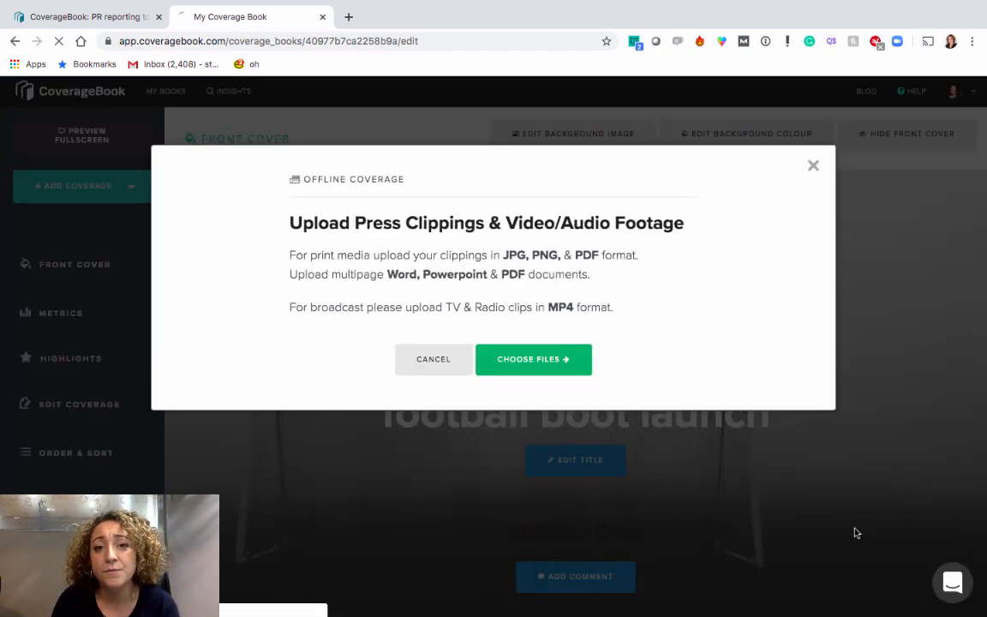
left_click(433, 359)
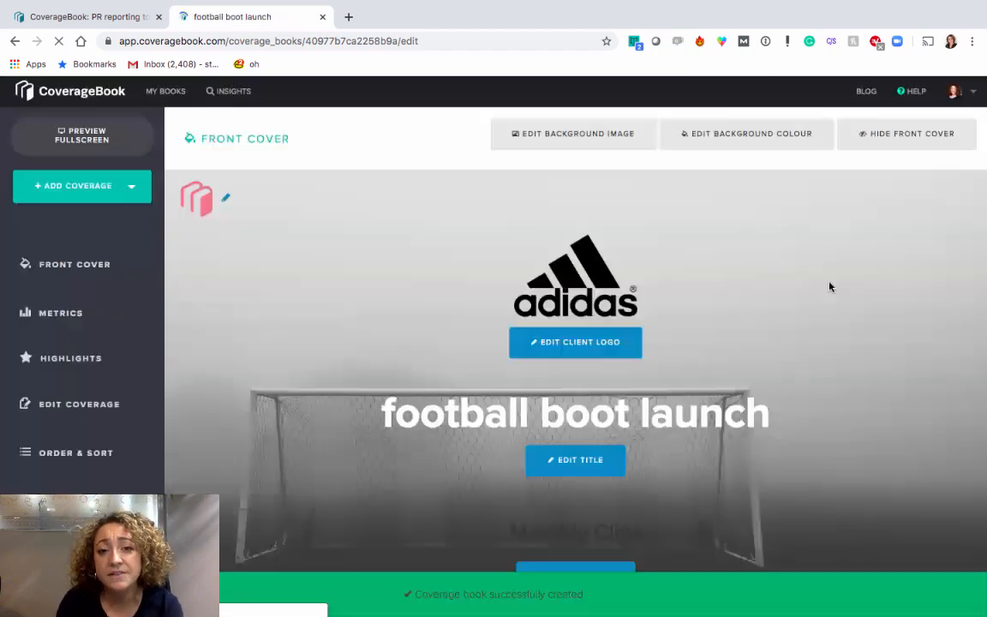
scroll("down", 3)
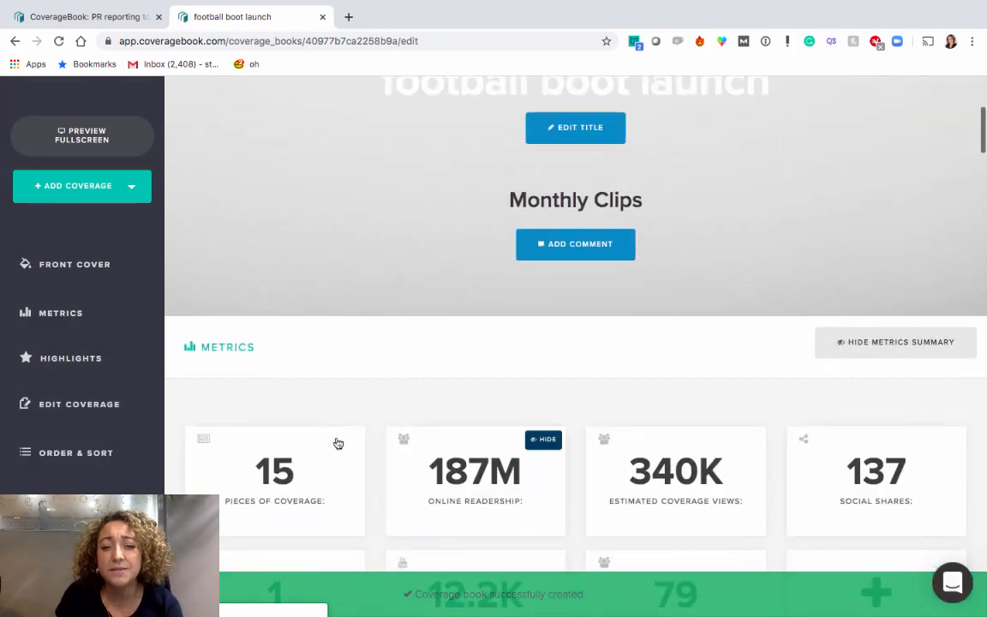
Show the Order & Sort page and scroll down to the FourFourTwo clipping at the end
left_click(76, 453)
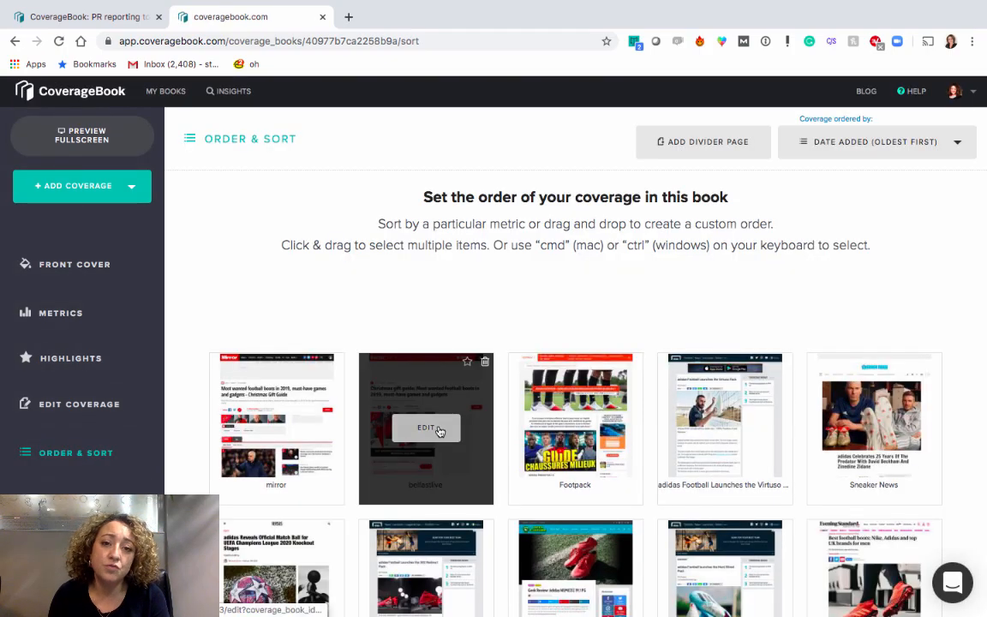
scroll("down", 3)
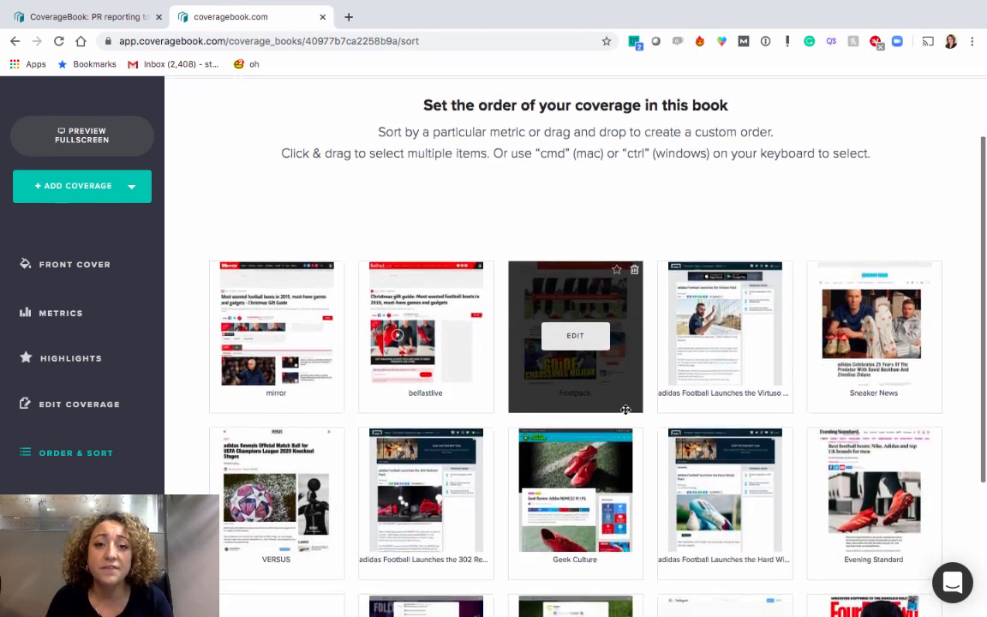
scroll("down", 3)
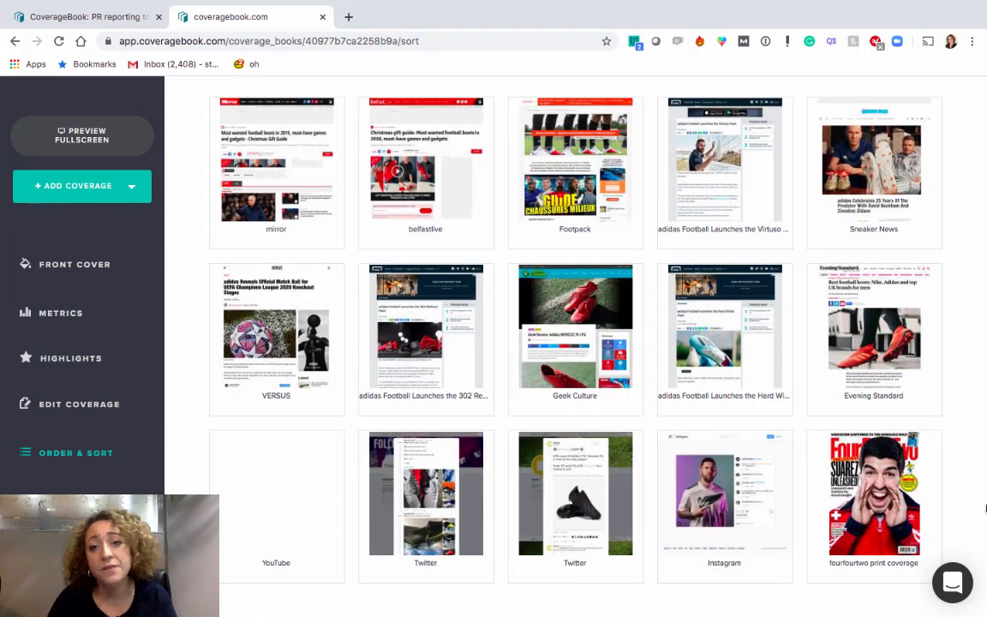
mouse_move(724, 504)
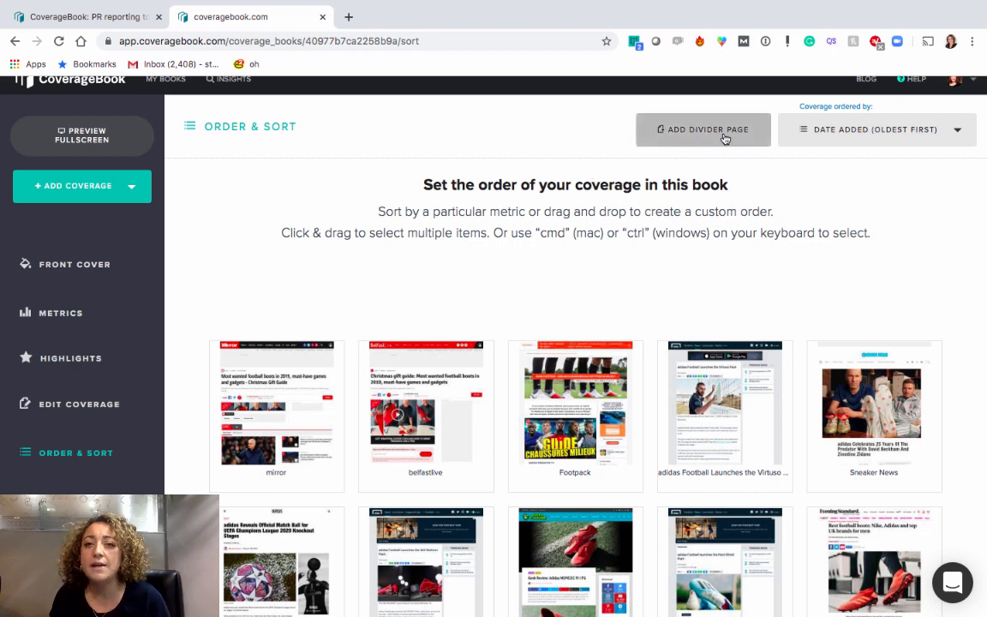
Add a divider page titled 'Print' using the suggested title
left_click(702, 129)
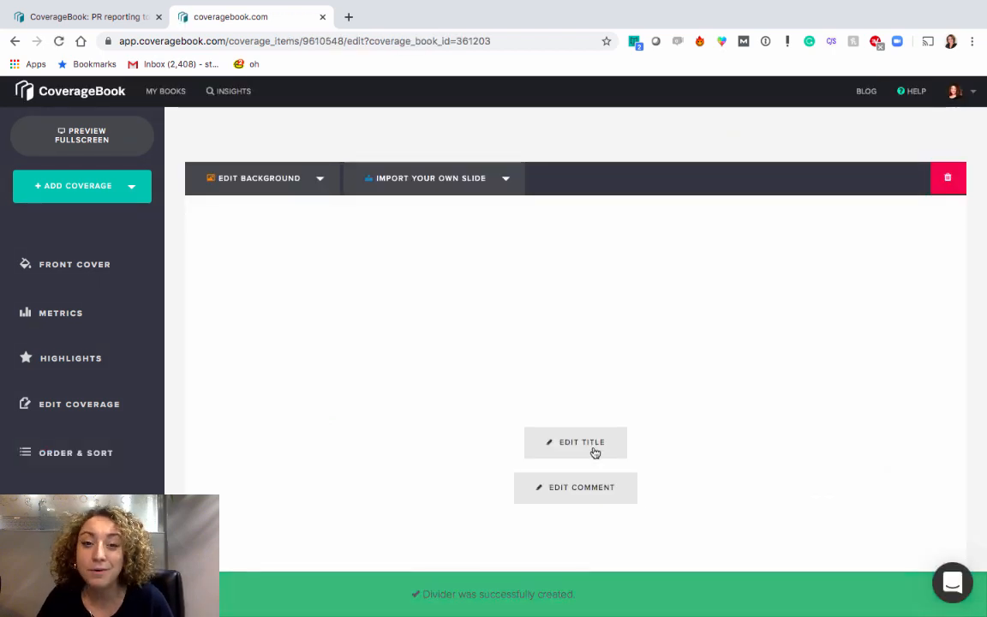
left_click(576, 442)
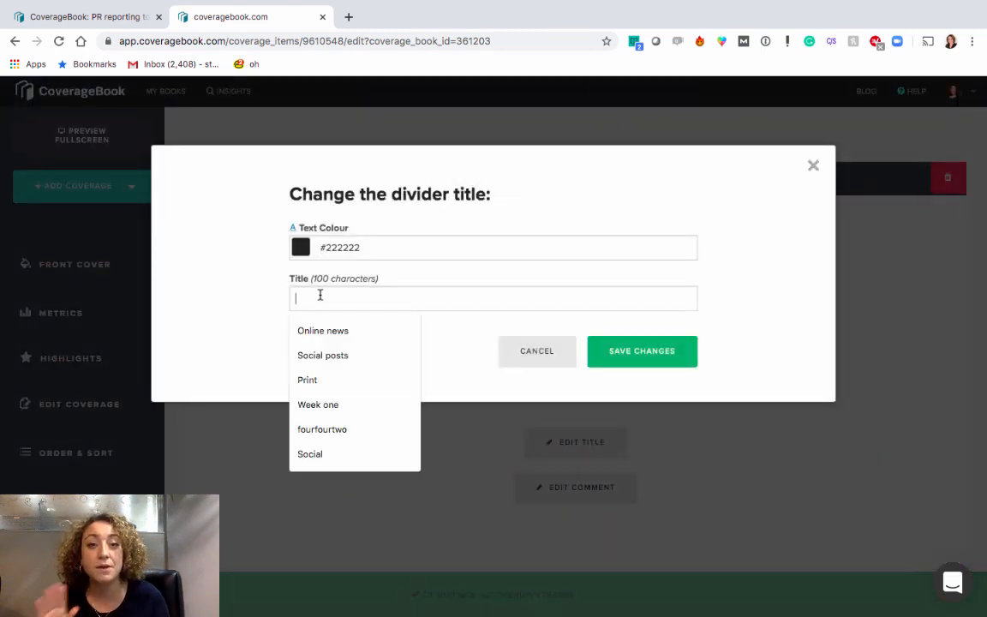
left_click(307, 380)
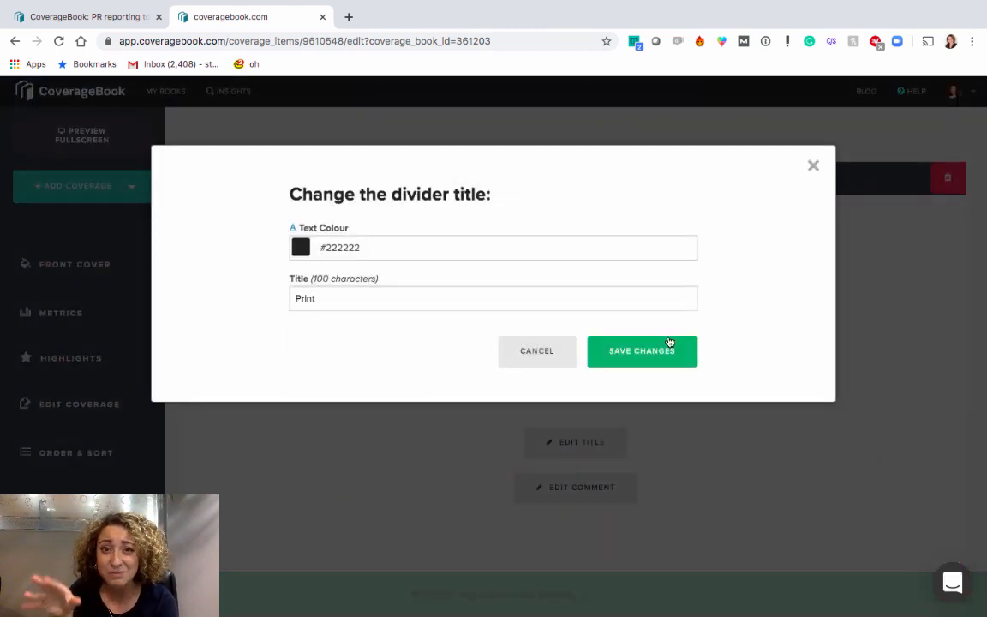
left_click(642, 351)
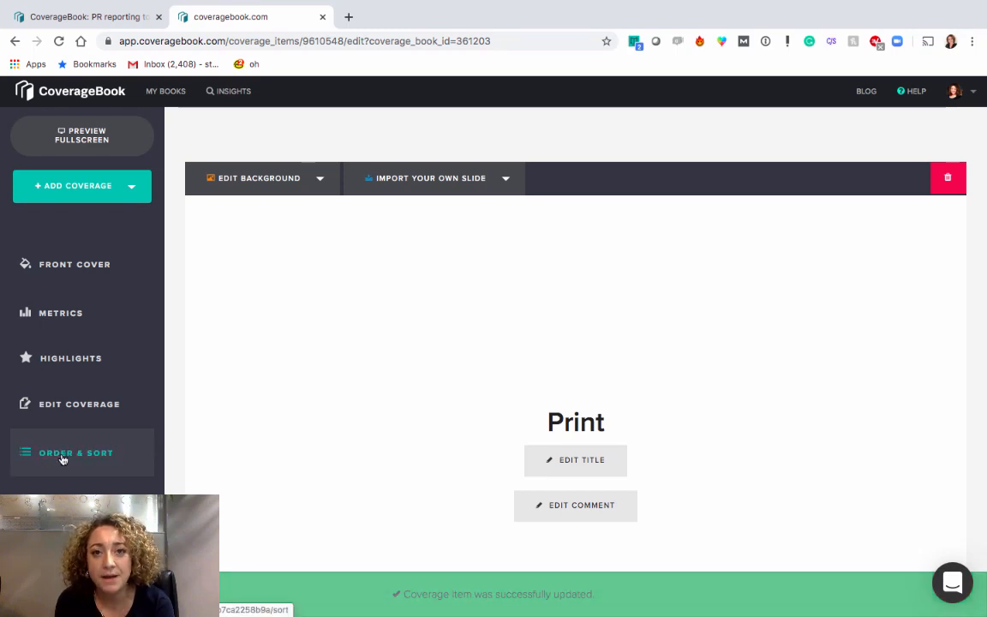
Go back to the Order & Sort page and scroll through the coverage list
left_click(75, 452)
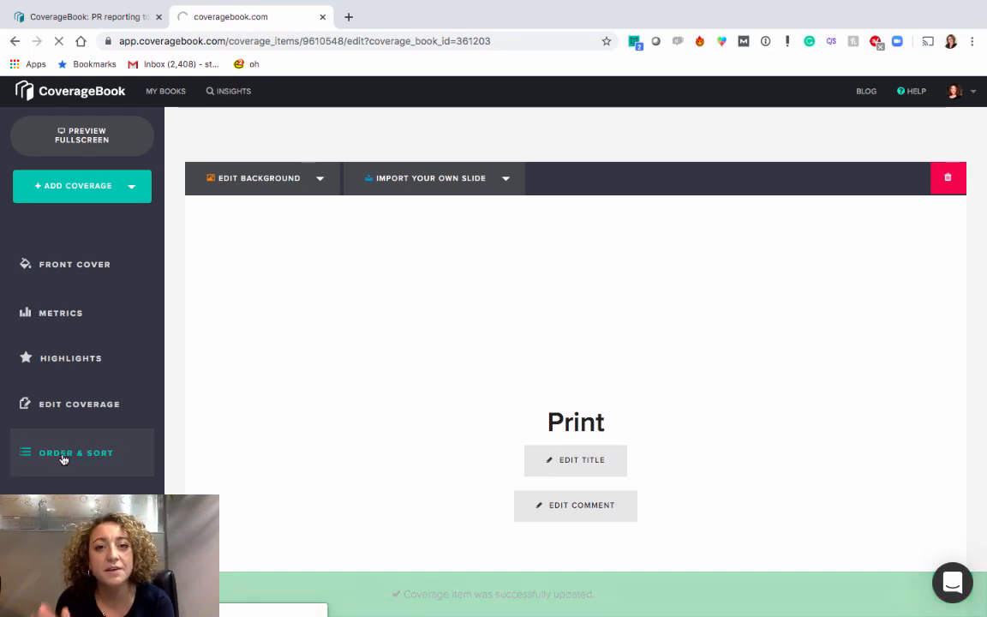
left_click(76, 452)
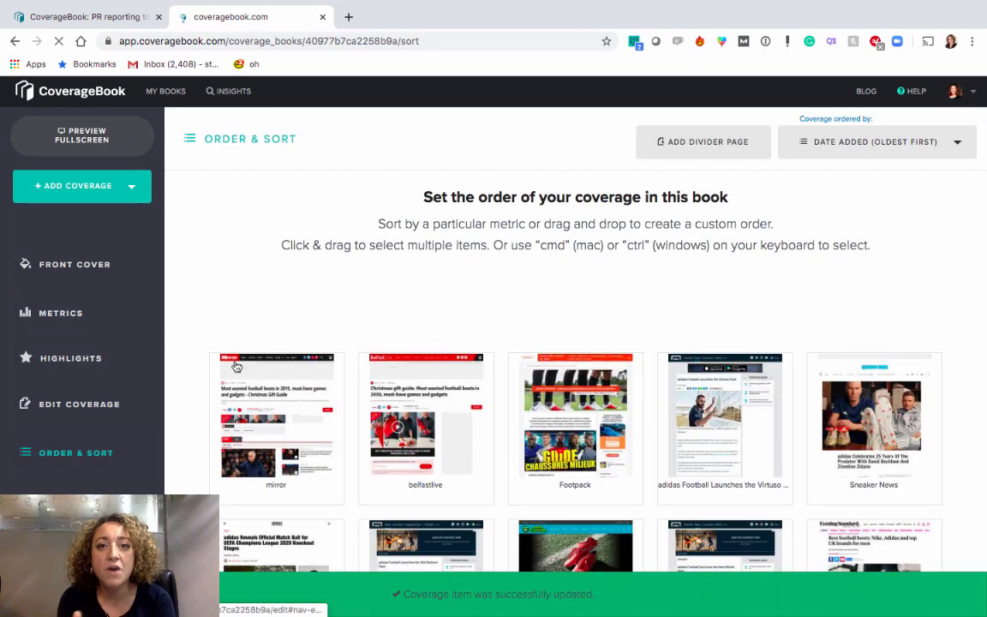
scroll("down", 3)
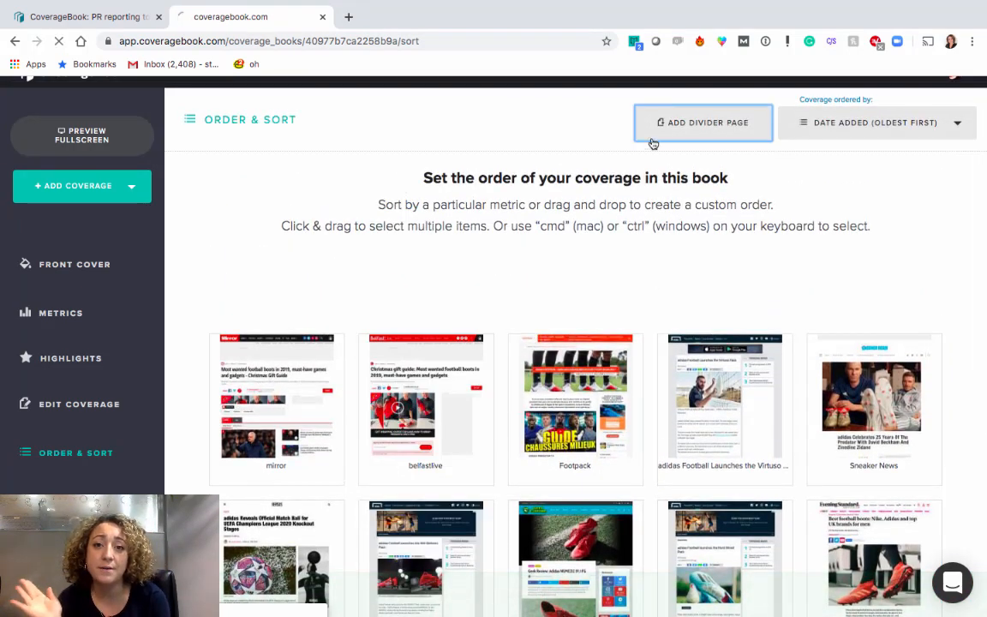
Add a second divider titled 'Online', trimmed from 'Online news', then return to Order & Sort
left_click(703, 122)
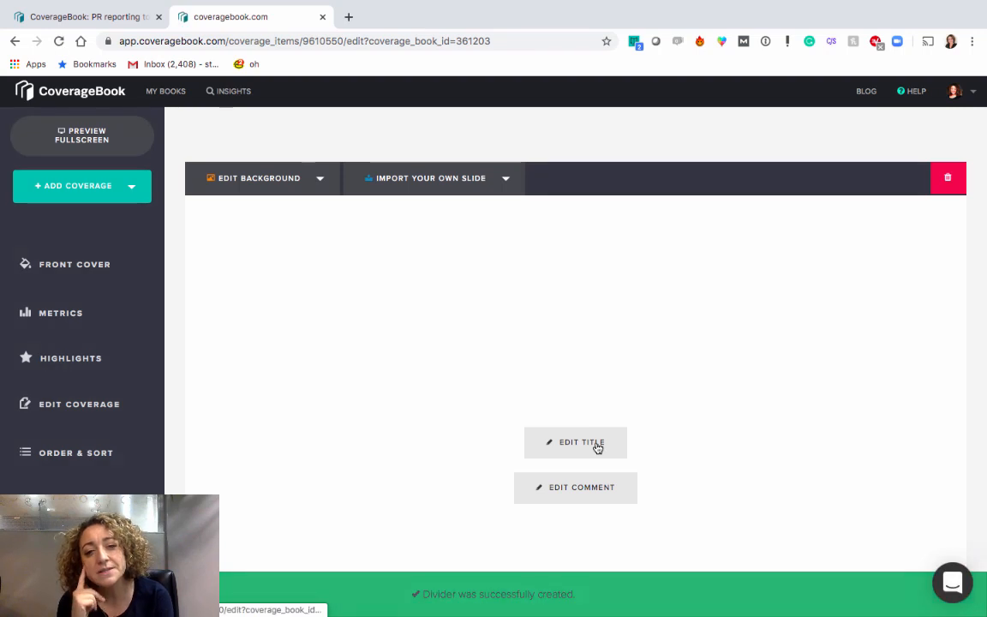
left_click(581, 443)
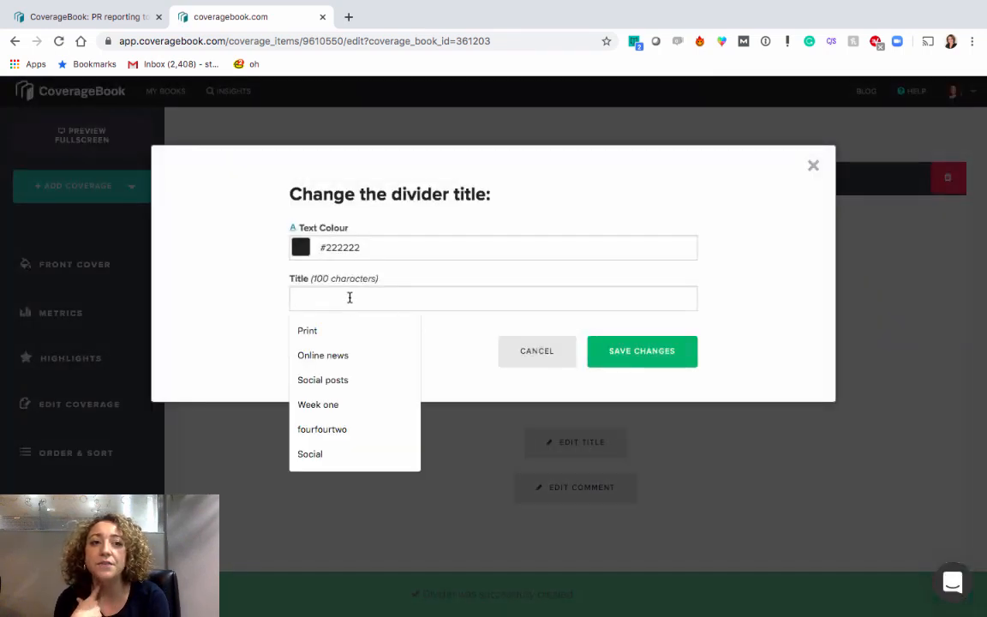
left_click(323, 354)
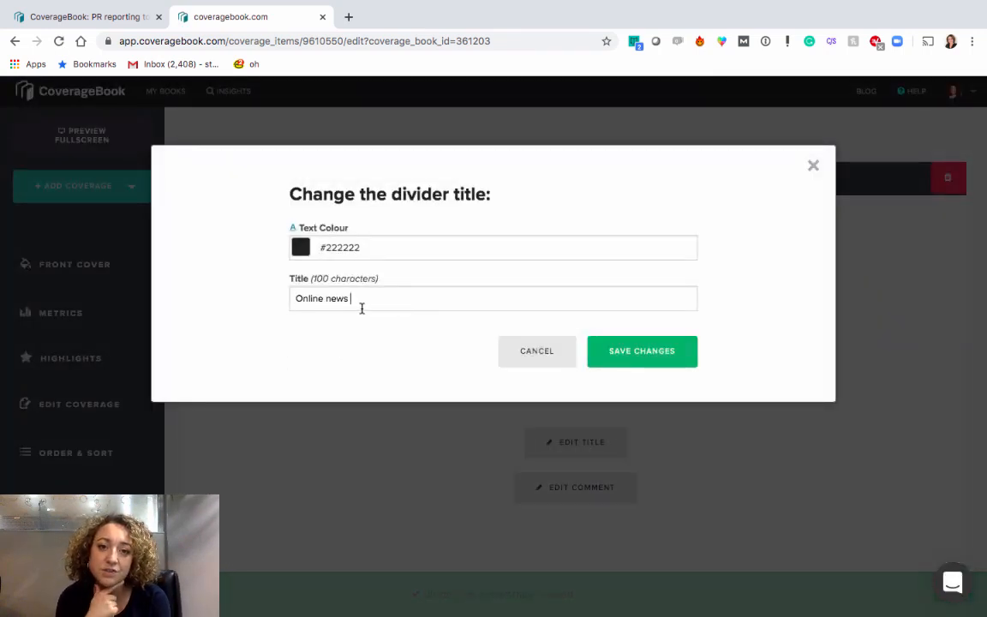
key("Backspace")
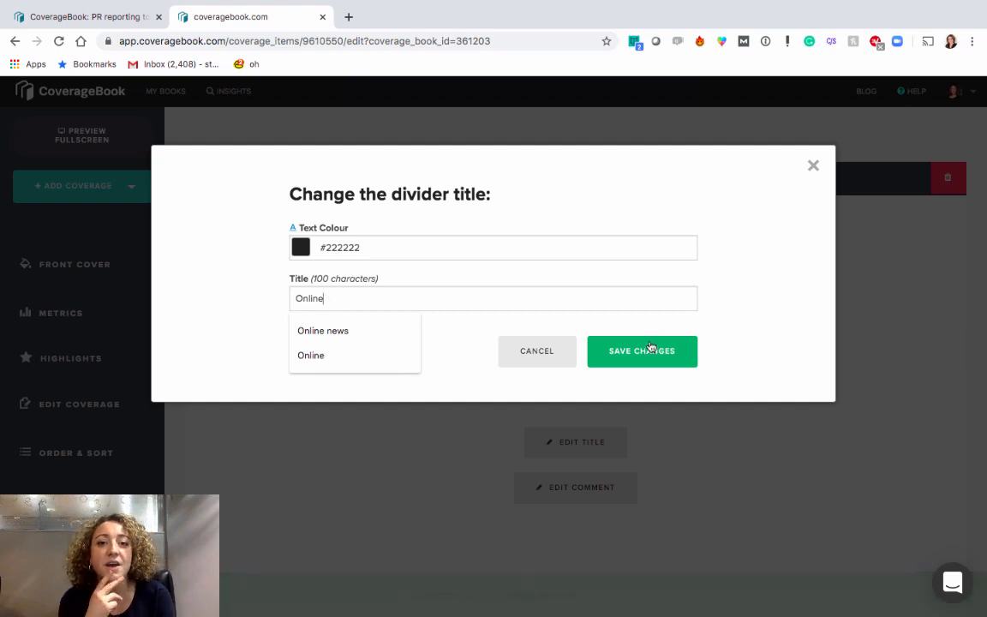
left_click(642, 350)
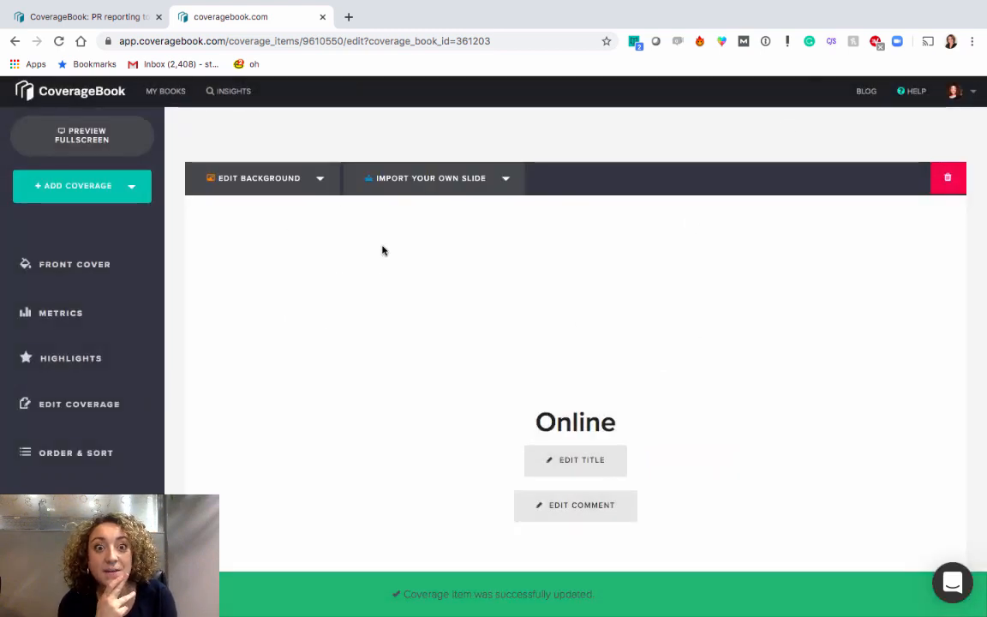
left_click(76, 453)
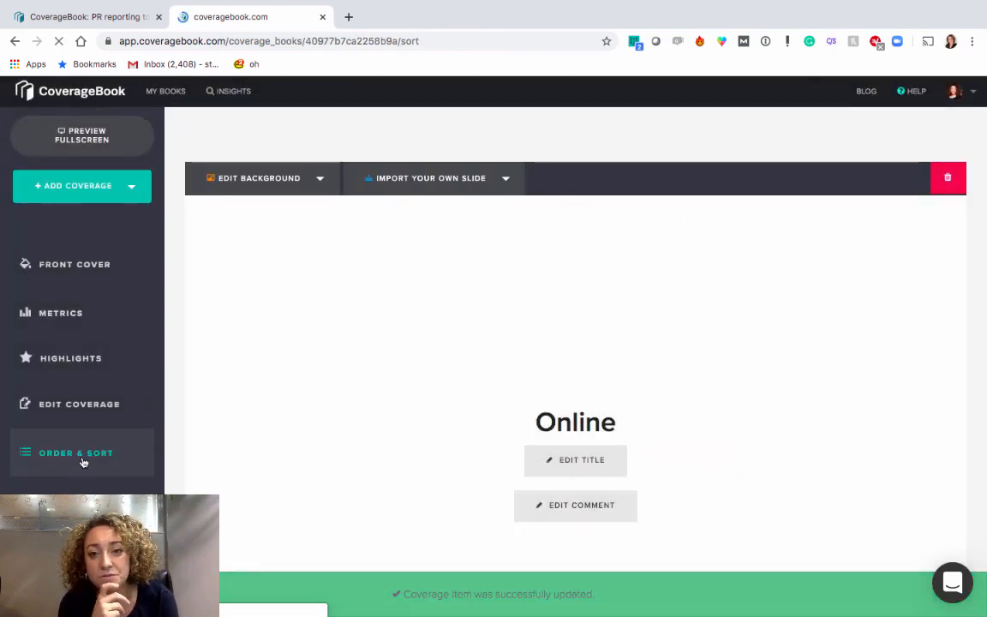
left_click(75, 453)
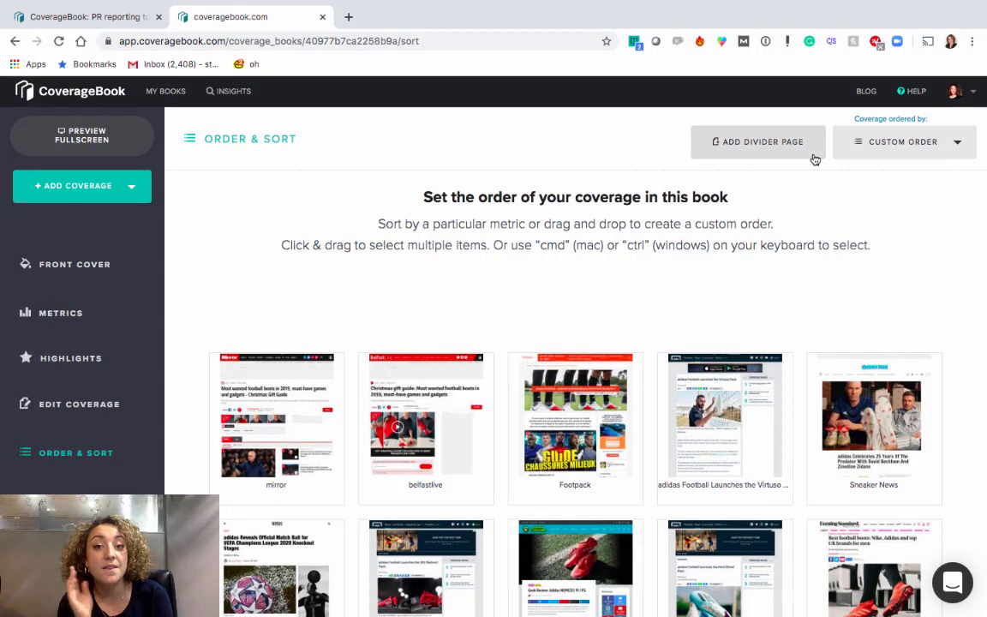
Add a divider page whose imported image slide is the football arena crowd photo
left_click(757, 141)
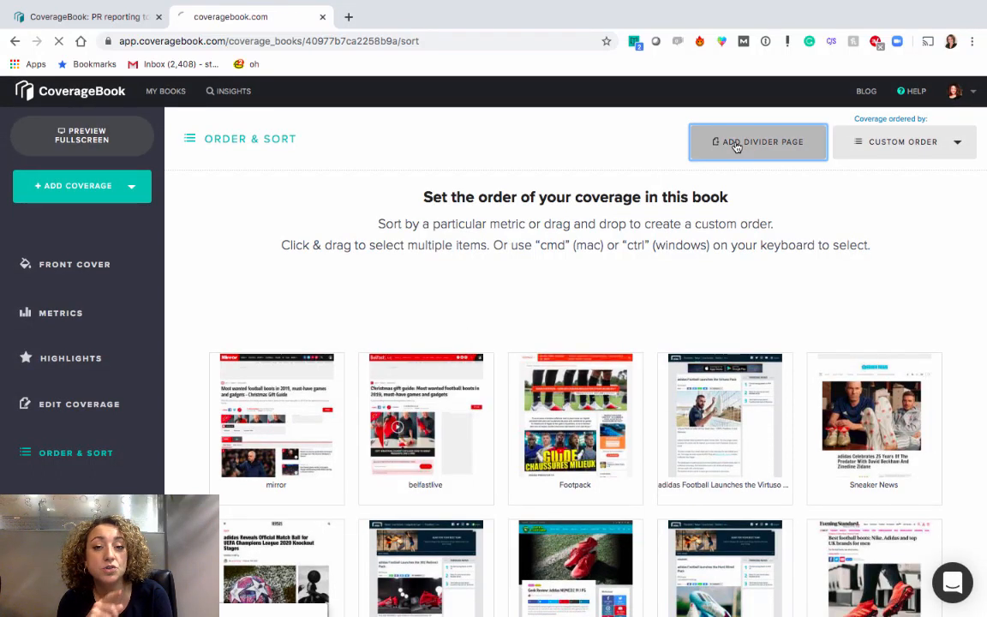
left_click(758, 141)
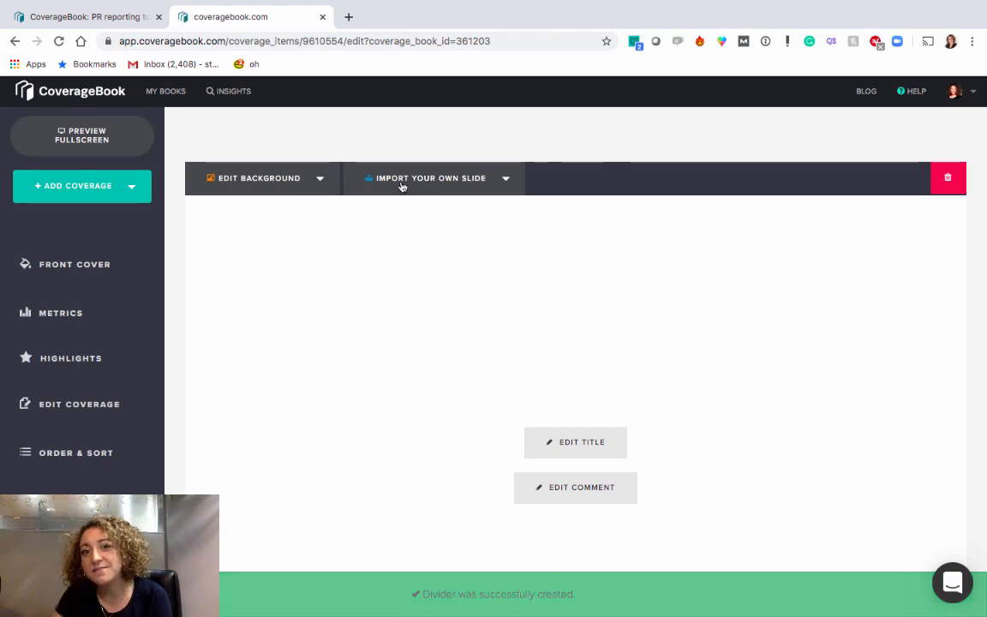
left_click(259, 178)
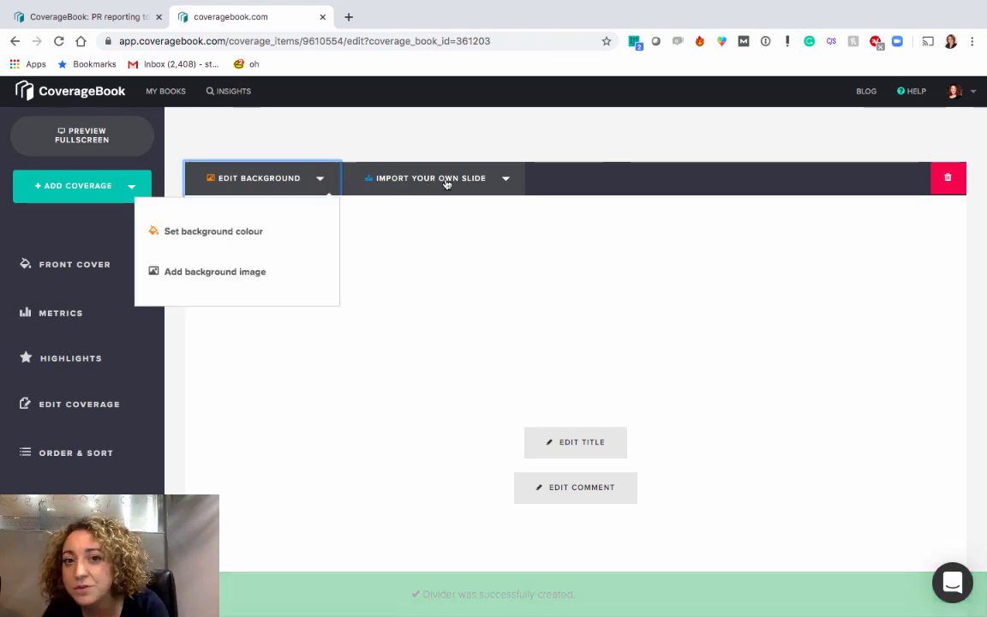
left_click(431, 179)
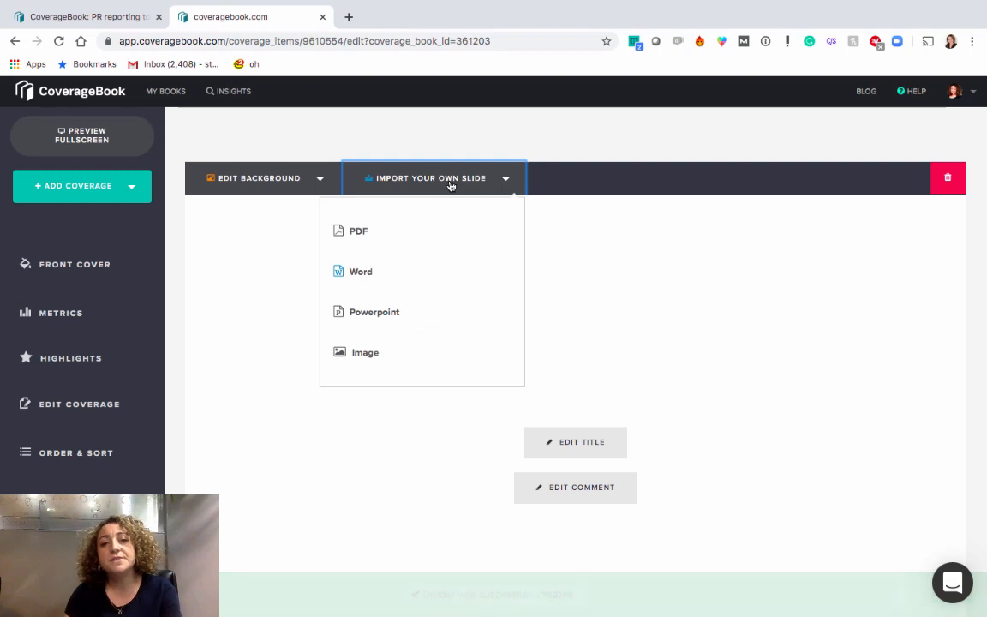
left_click(365, 352)
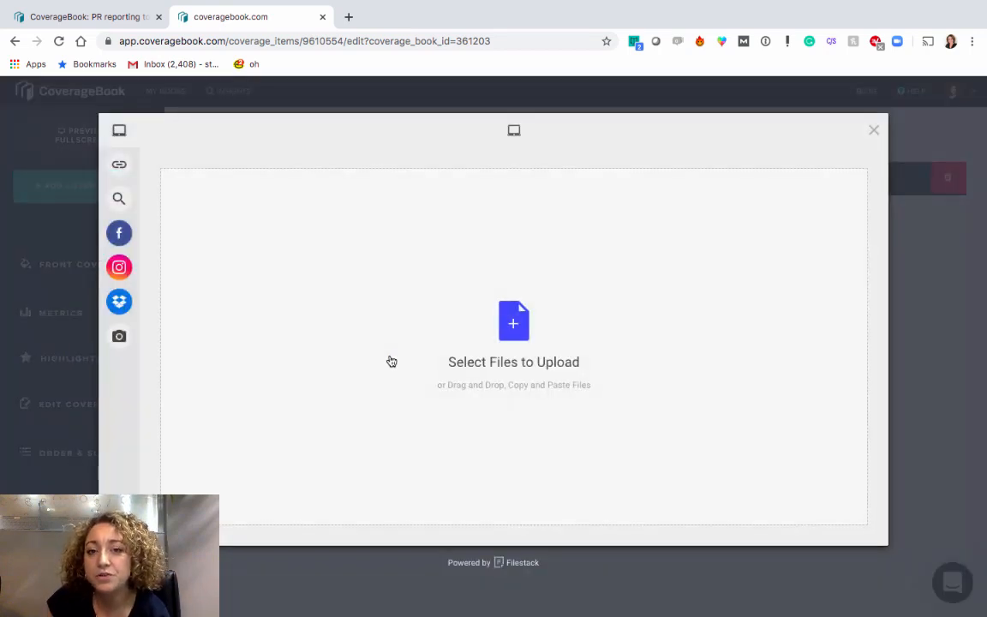
mouse_move(502, 334)
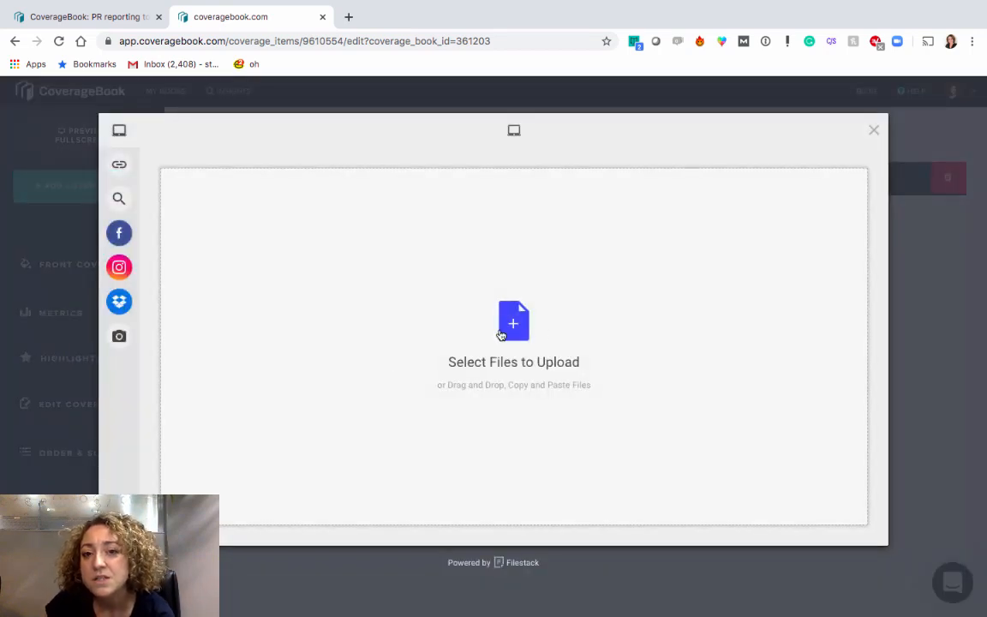
left_click(514, 321)
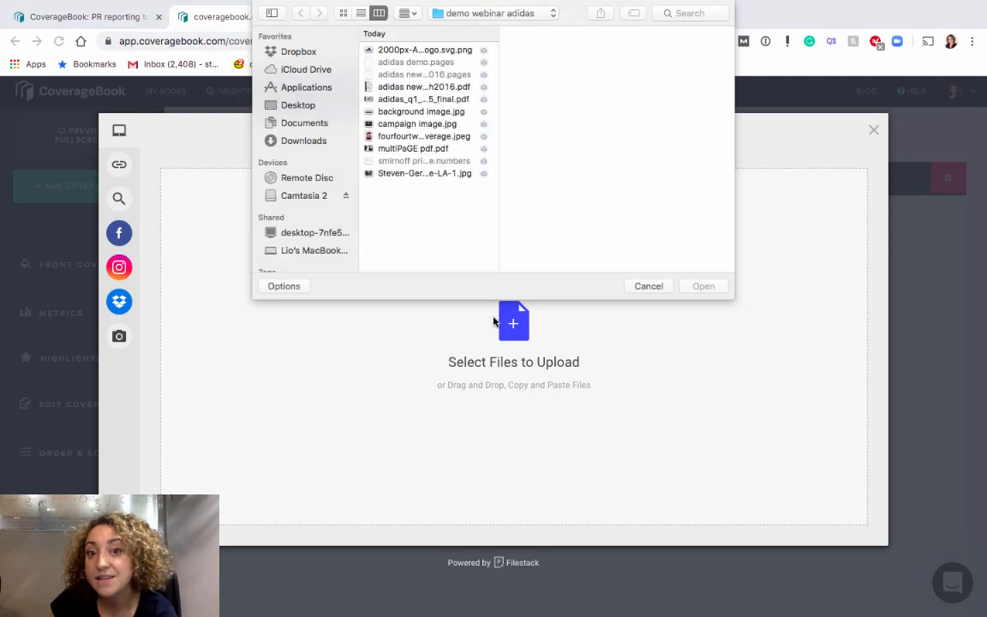
left_click(418, 124)
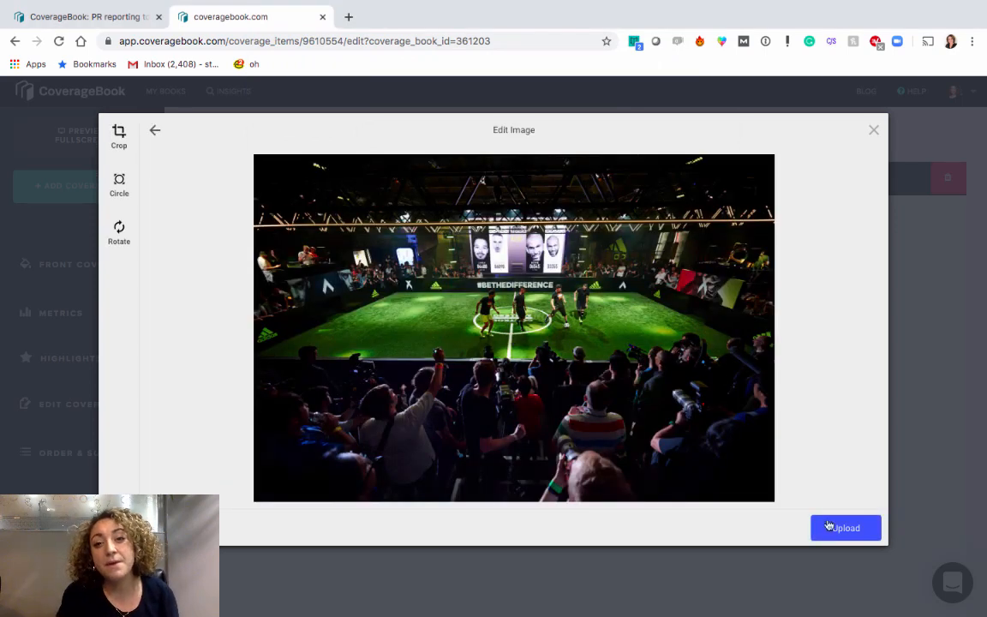
left_click(846, 527)
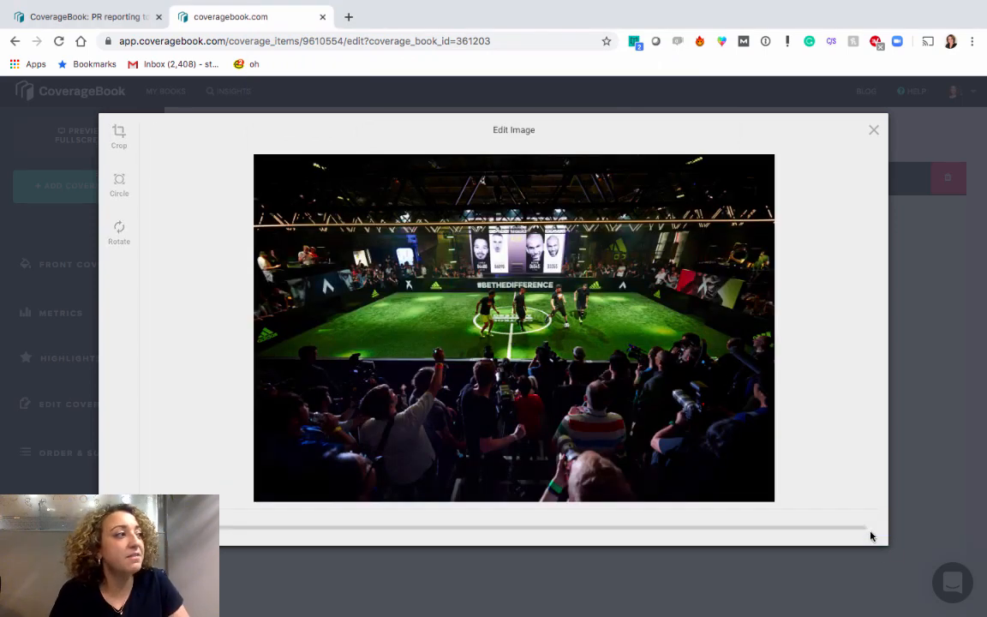
Return to the coverage Order & Sort page
left_click(873, 130)
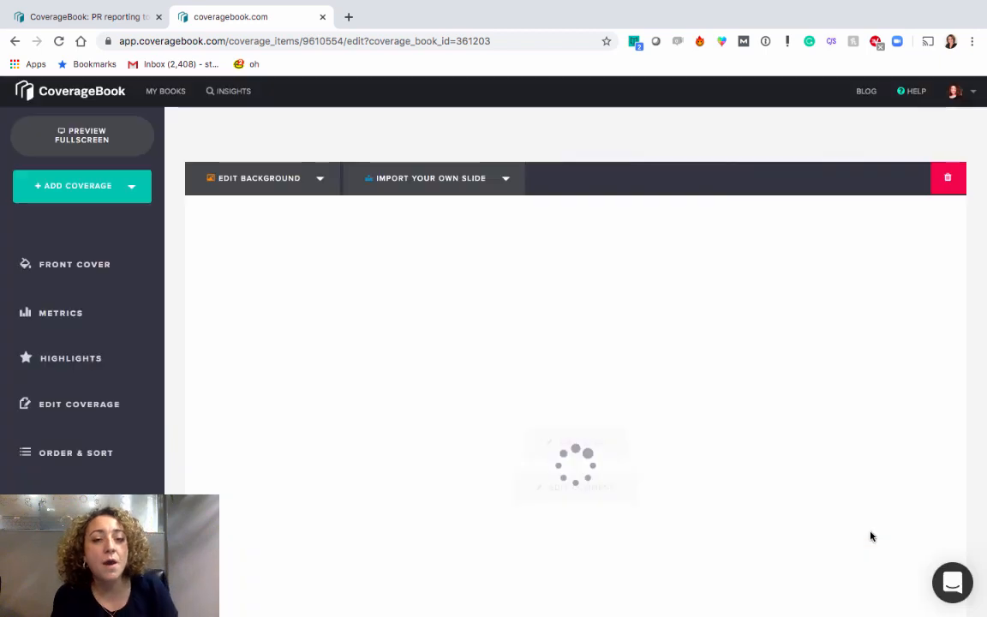
scroll("down", 3)
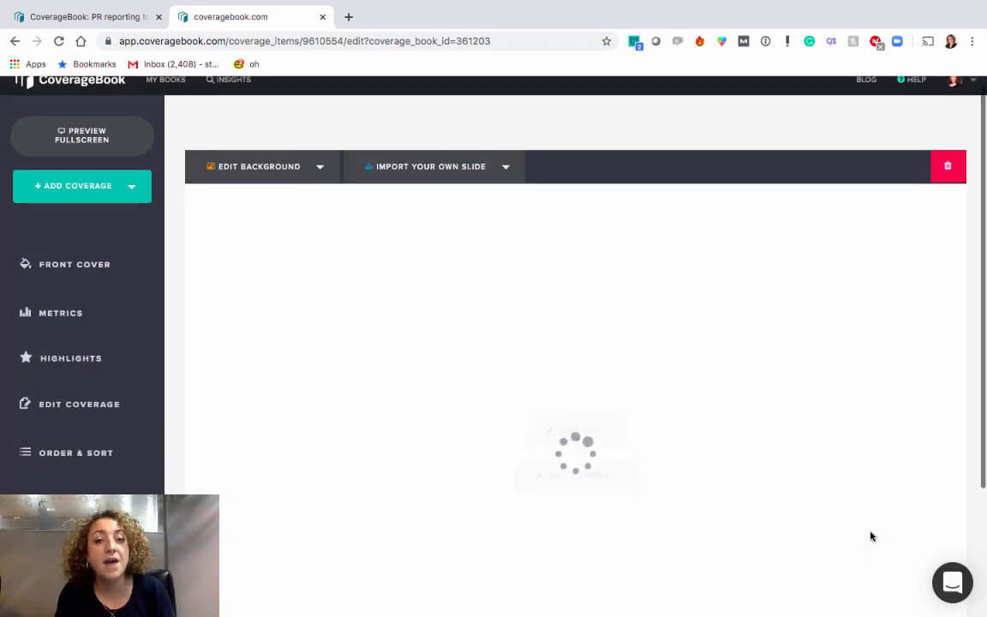
left_click(75, 452)
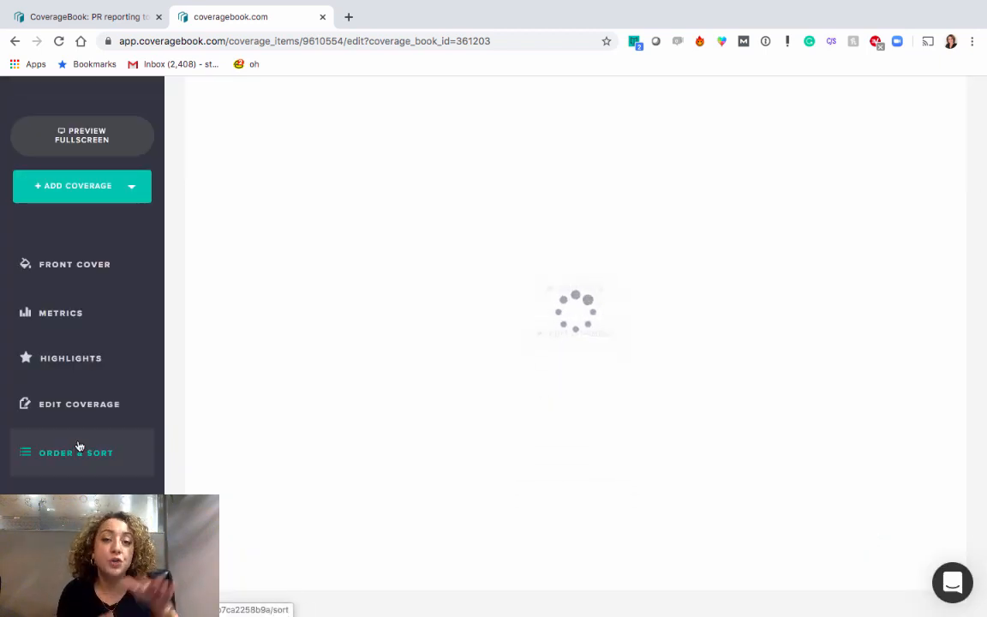
left_click(75, 453)
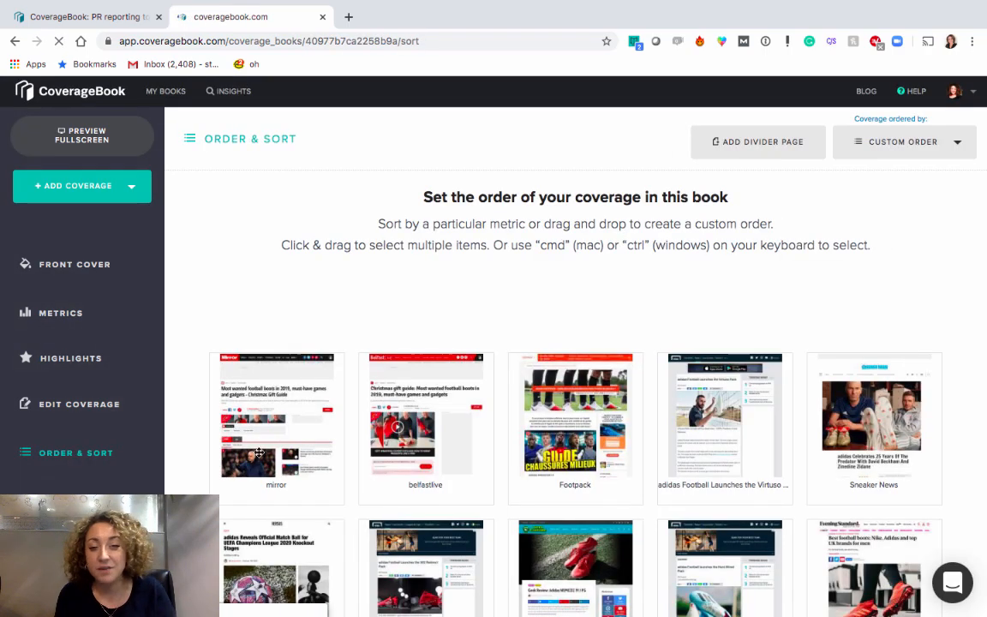
Scroll through the Order & Sort grid to find the arena photo divider tile
scroll("down", 3)
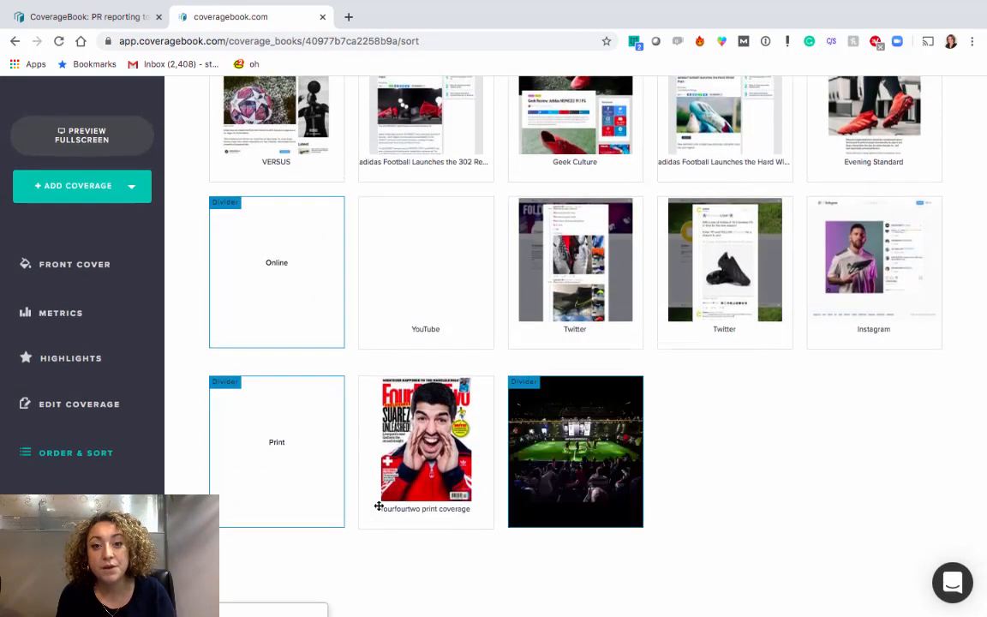
scroll("down", 3)
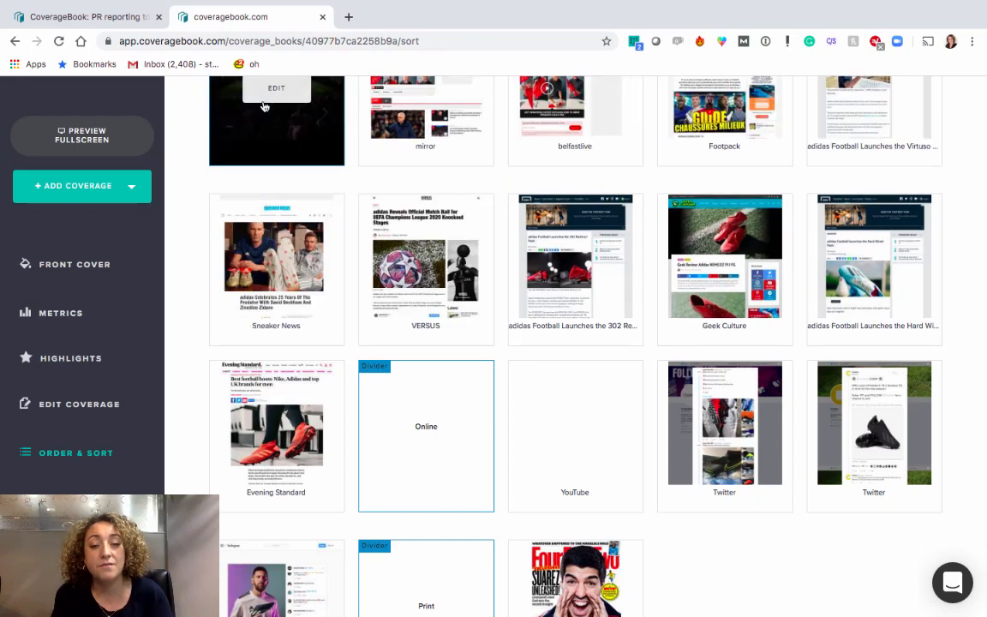
scroll("up", 3)
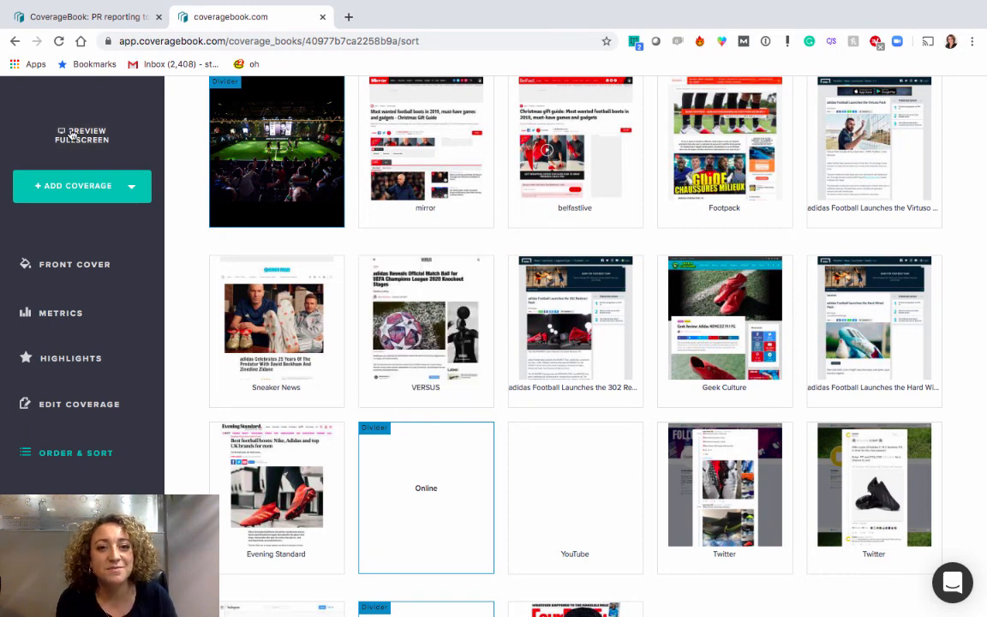
Preview the shared book and play the embedded adidas X 19+ unboxing YouTube video
left_click(81, 135)
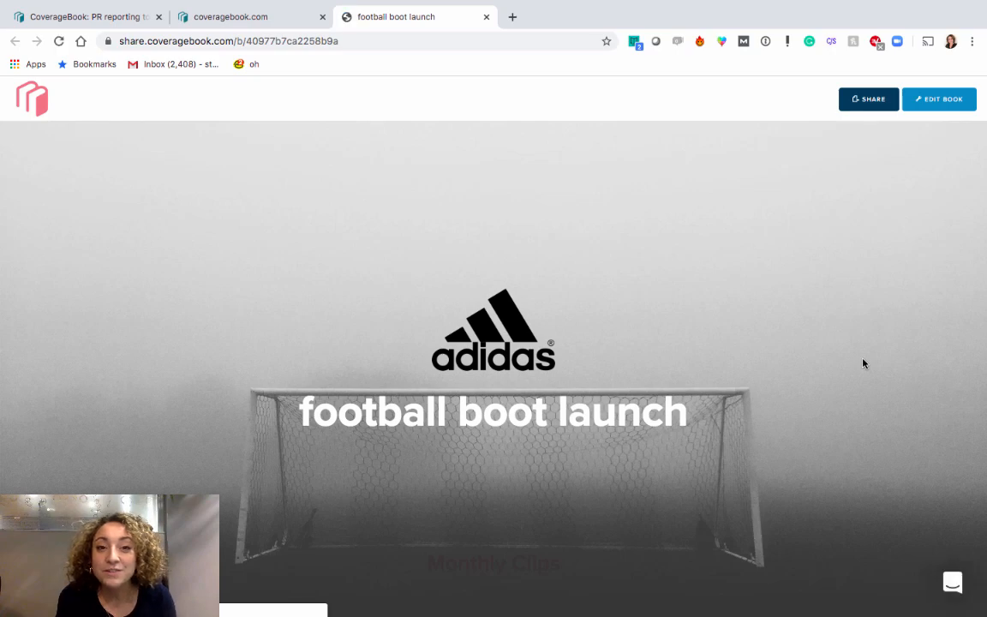
scroll("down", 3)
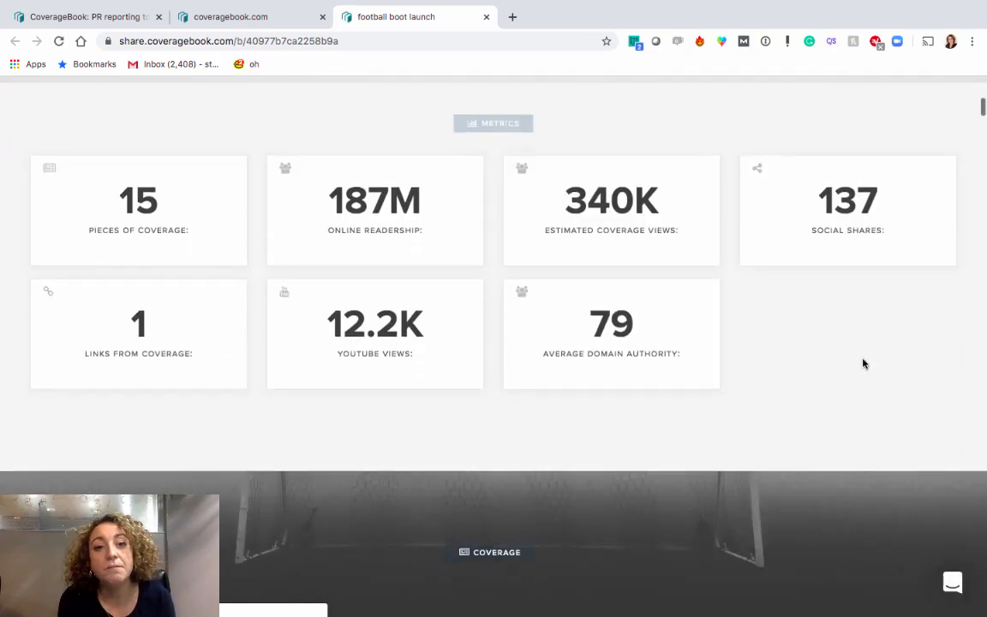
scroll("down", 3)
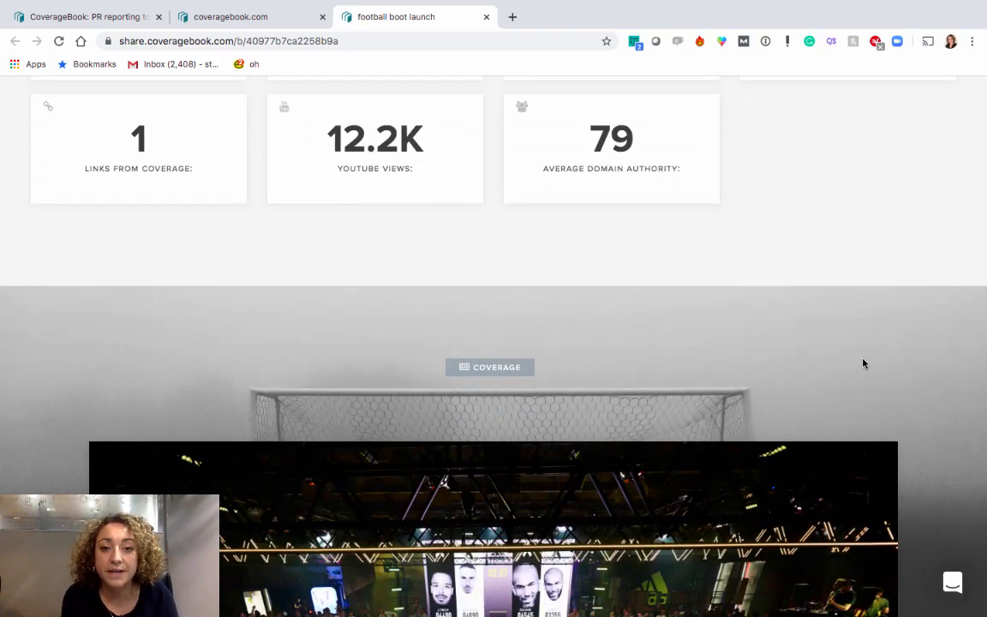
scroll("down", 3)
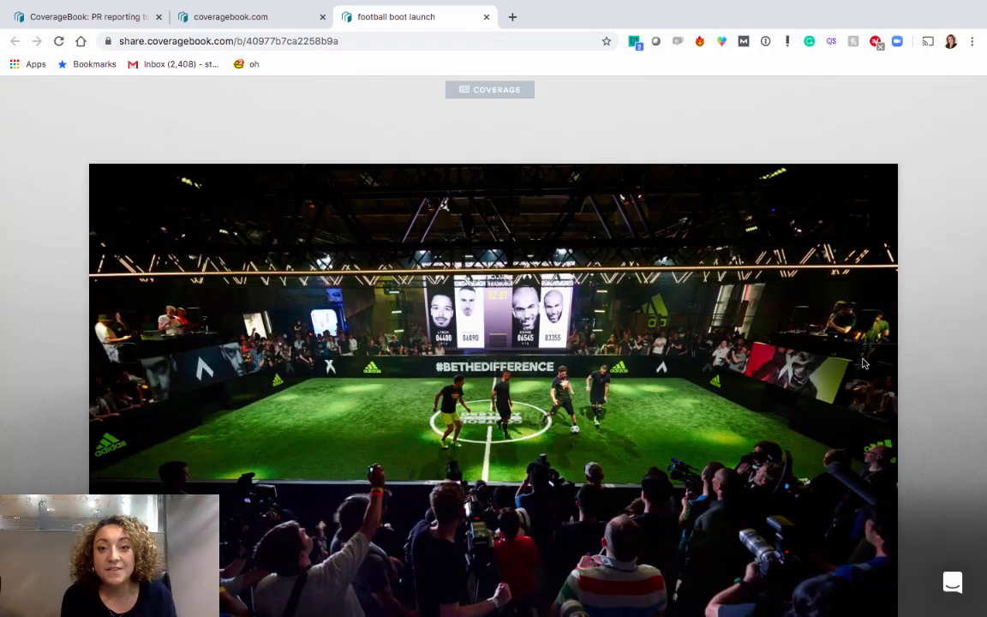
scroll("down", 3)
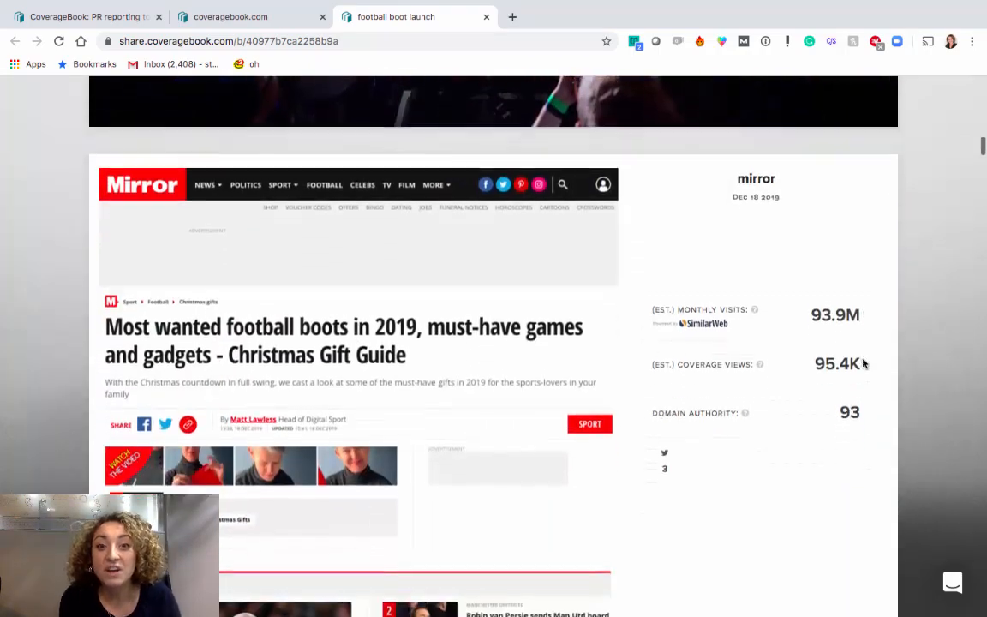
scroll("down", 3)
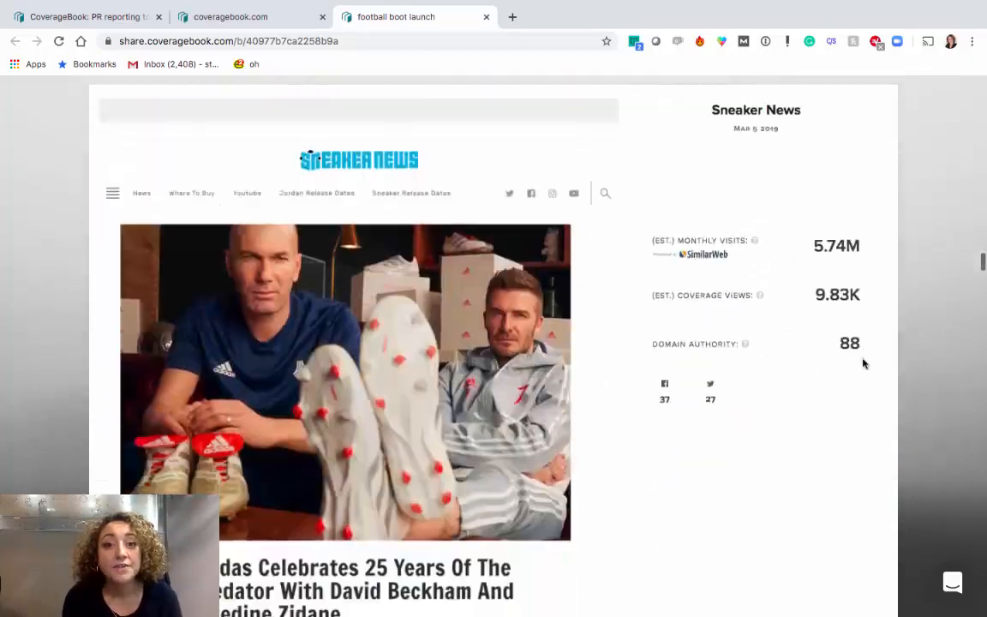
scroll("down", 3)
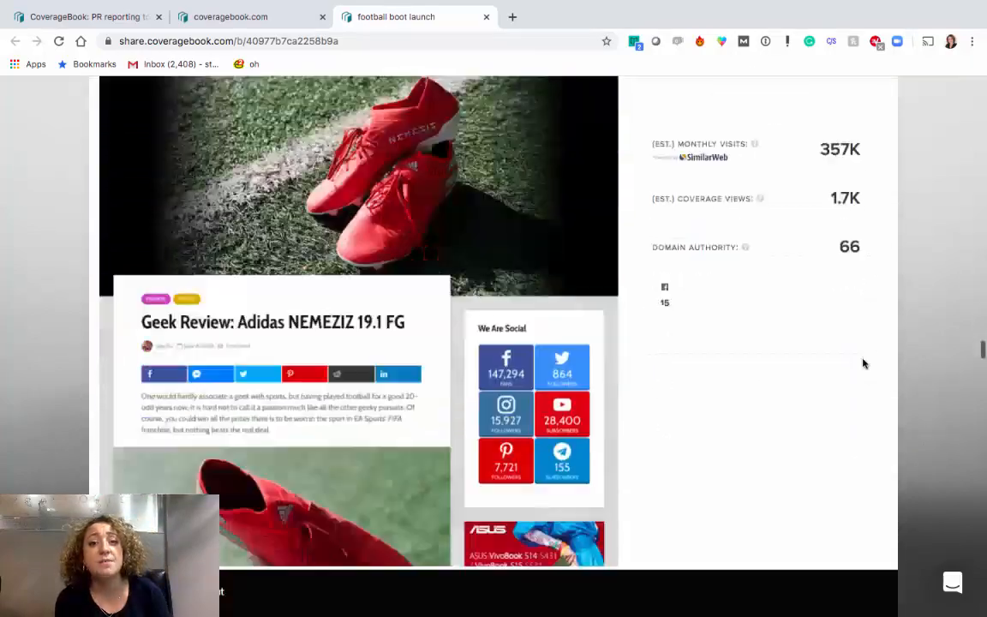
scroll("down", 3)
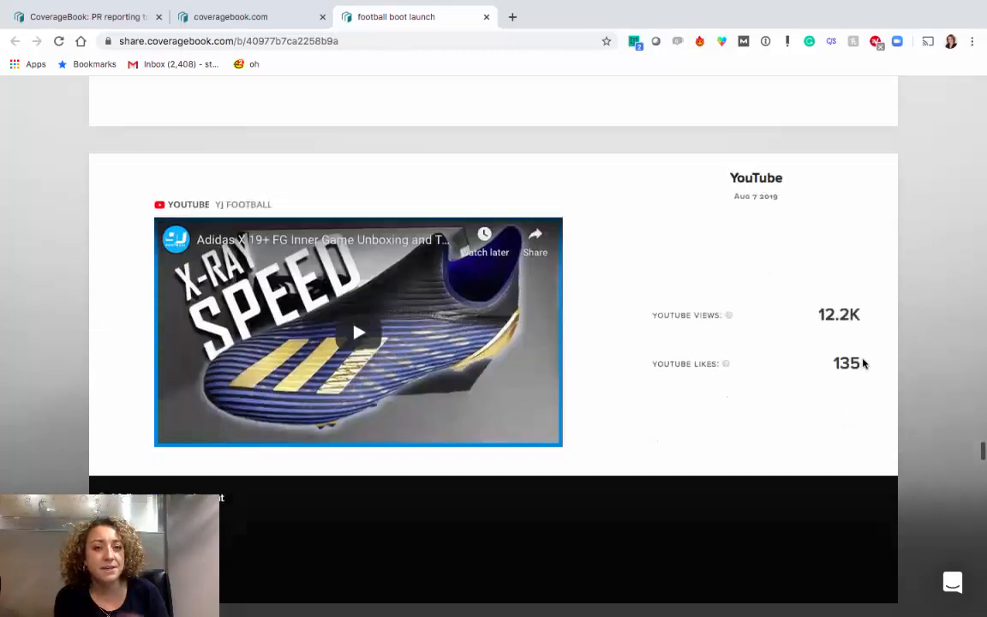
scroll("down", 3)
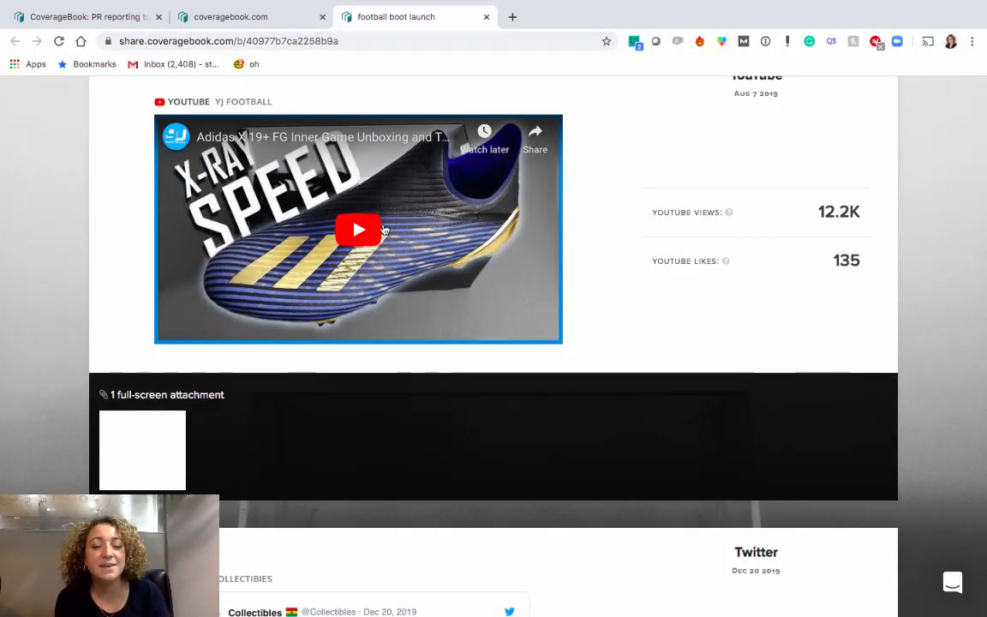
left_click(358, 228)
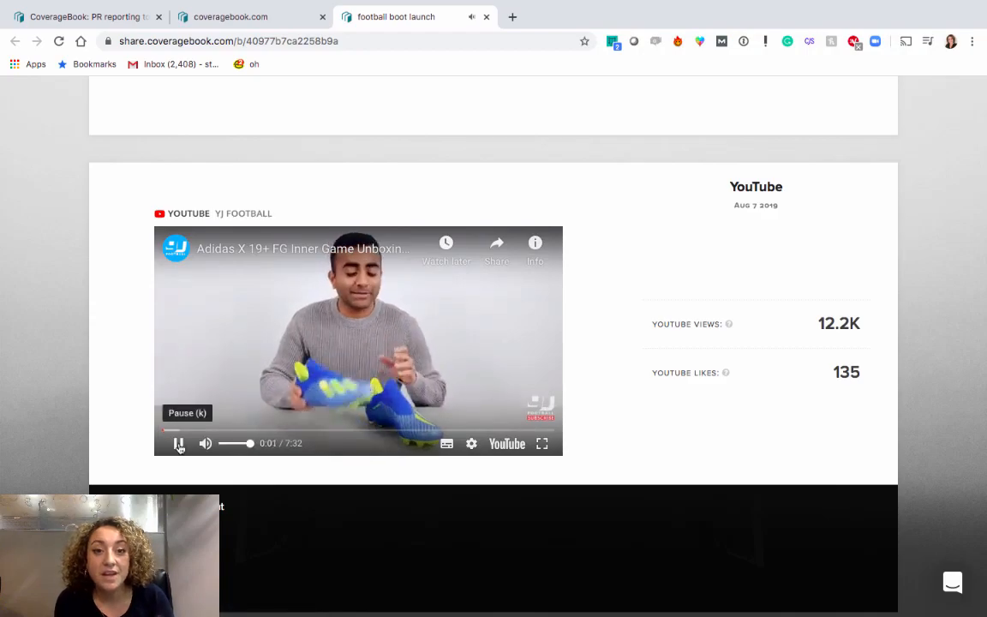
scroll("down", 3)
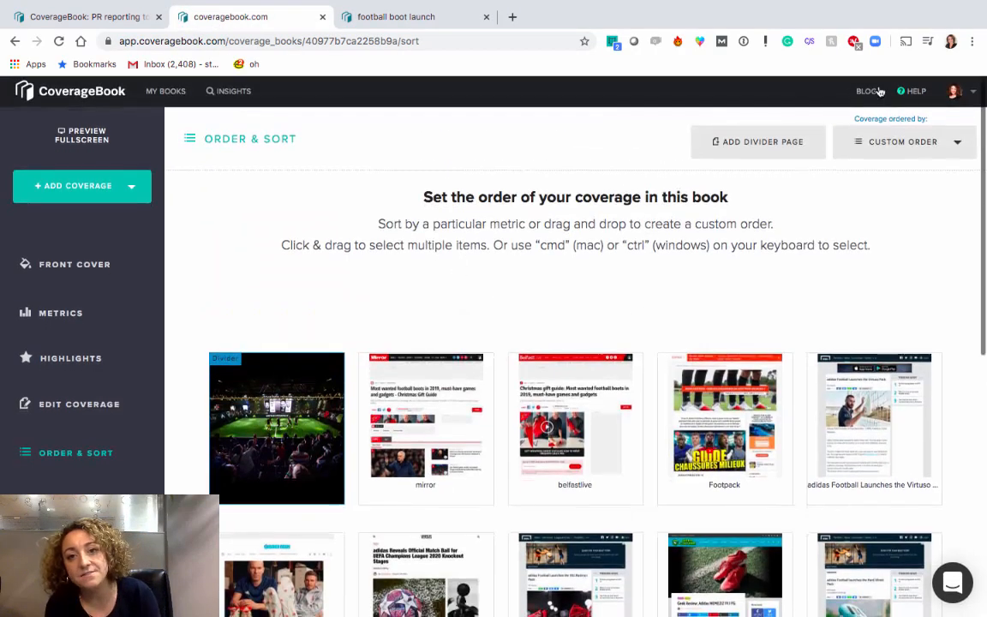
Open the 'Coverage ordered by' dropdown to see the sorting options
left_click(903, 141)
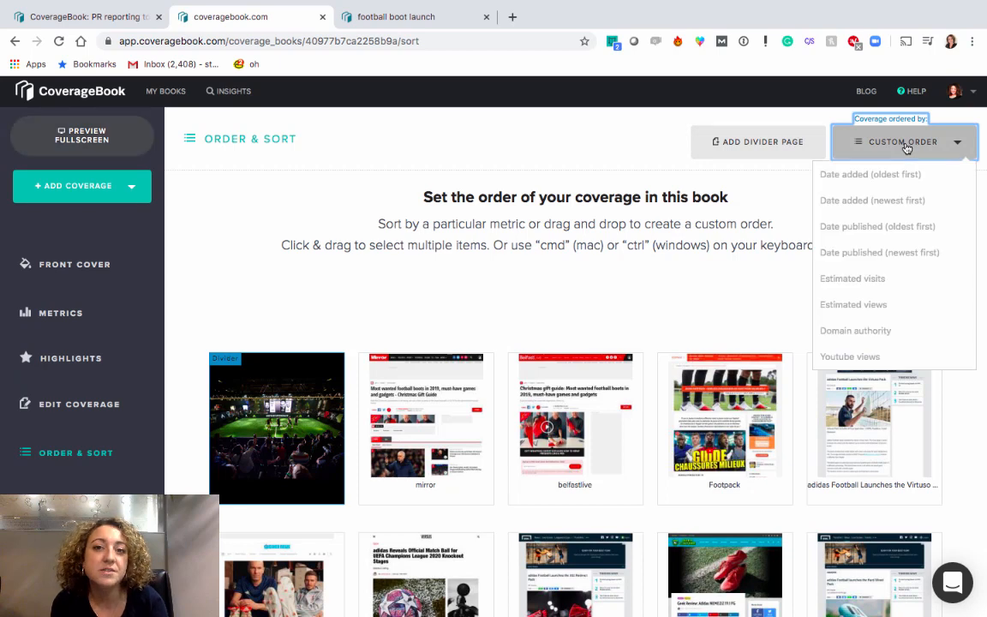
mouse_move(884, 305)
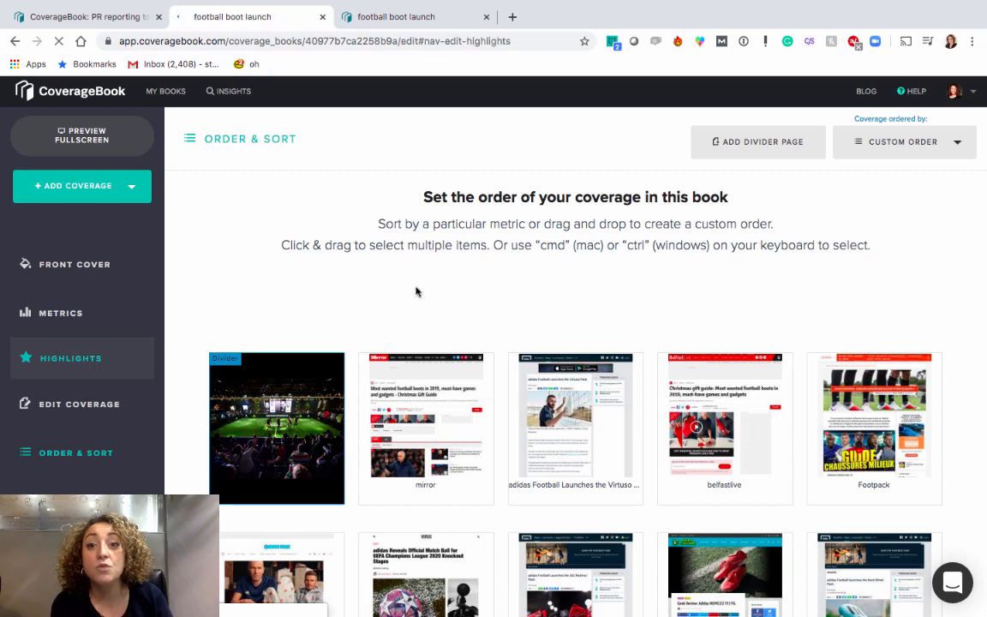
Go to the book's Highlights section and star a coverage item on the first page
left_click(71, 358)
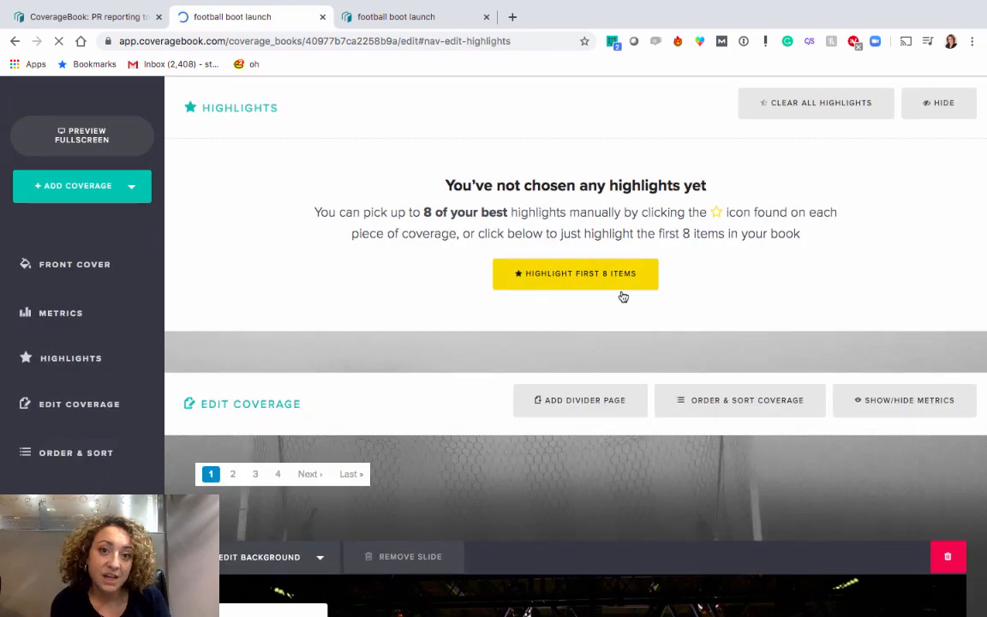
scroll("down", 3)
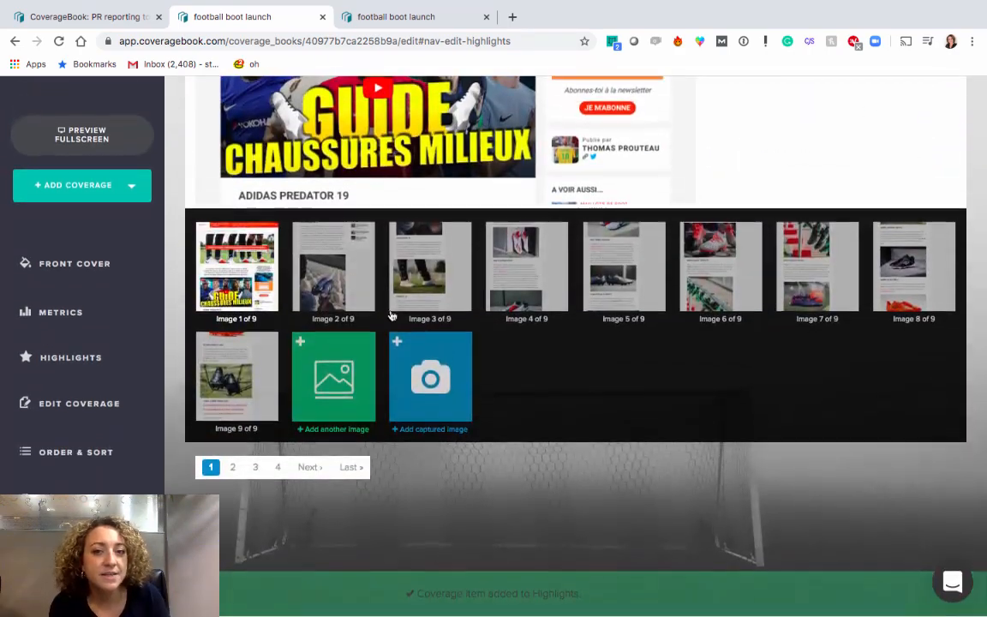
left_click(237, 266)
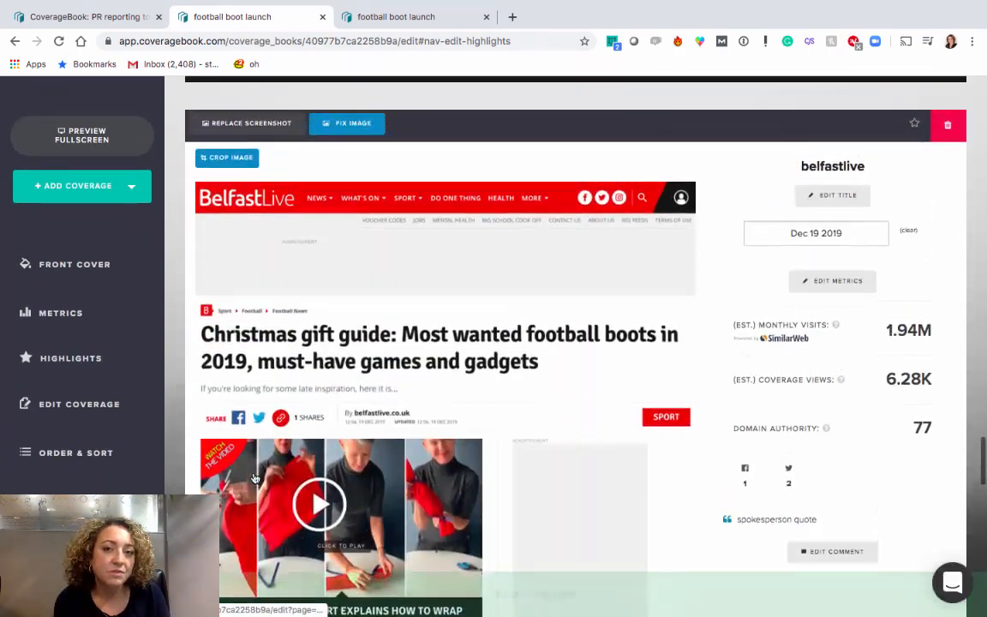
scroll("down", 3)
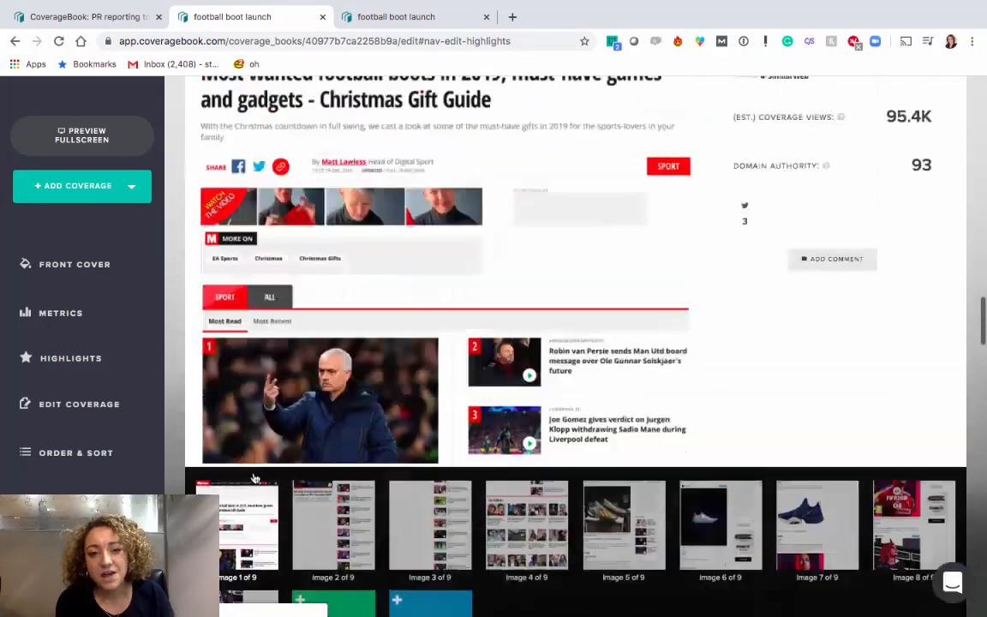
scroll("down", 3)
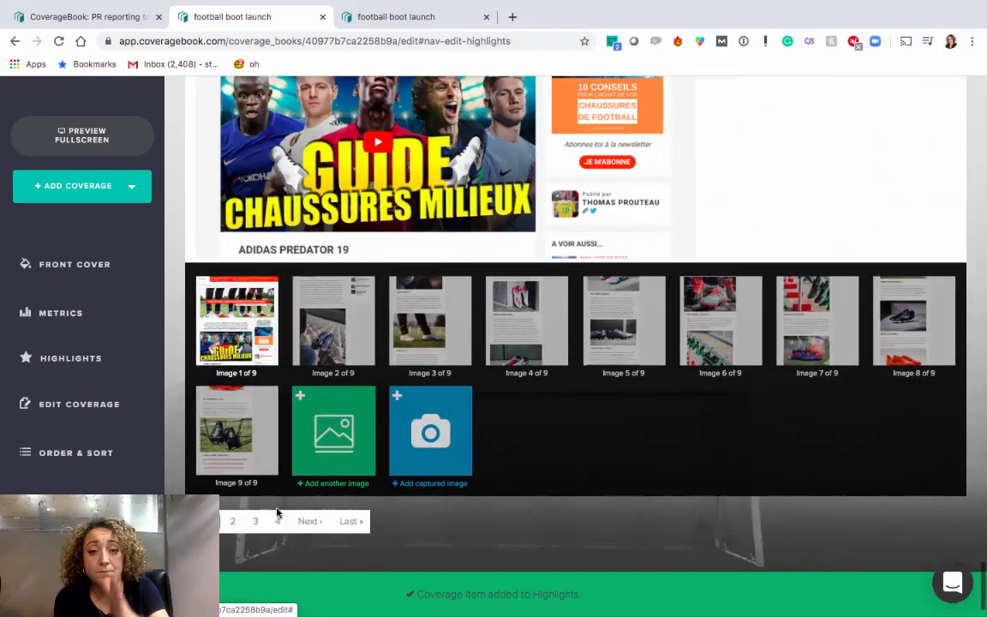
On page 3 of coverage items, star the Clubbie competition tweet as a highlight
left_click(255, 521)
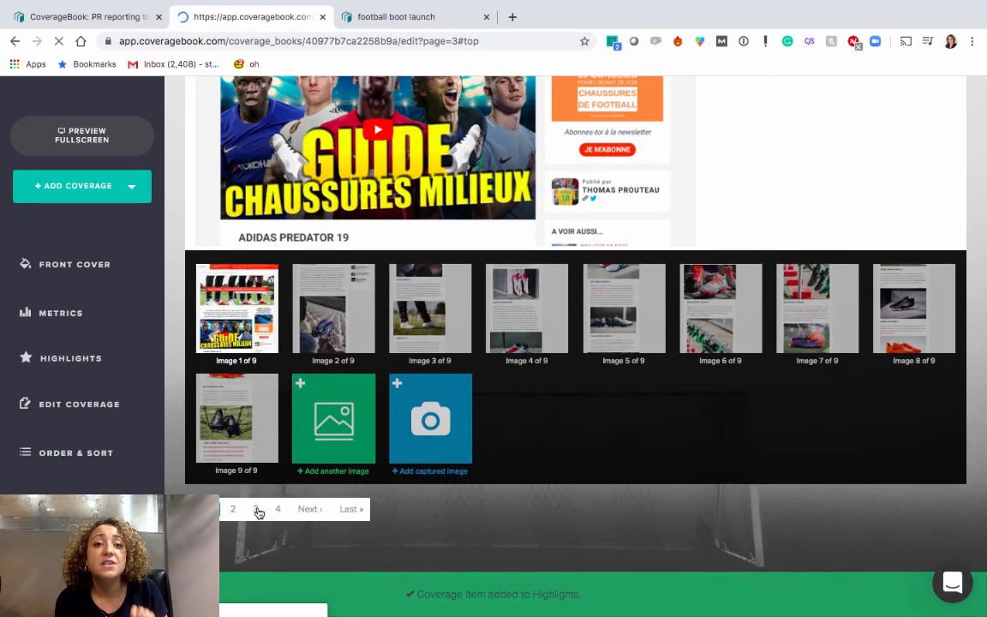
left_click(260, 509)
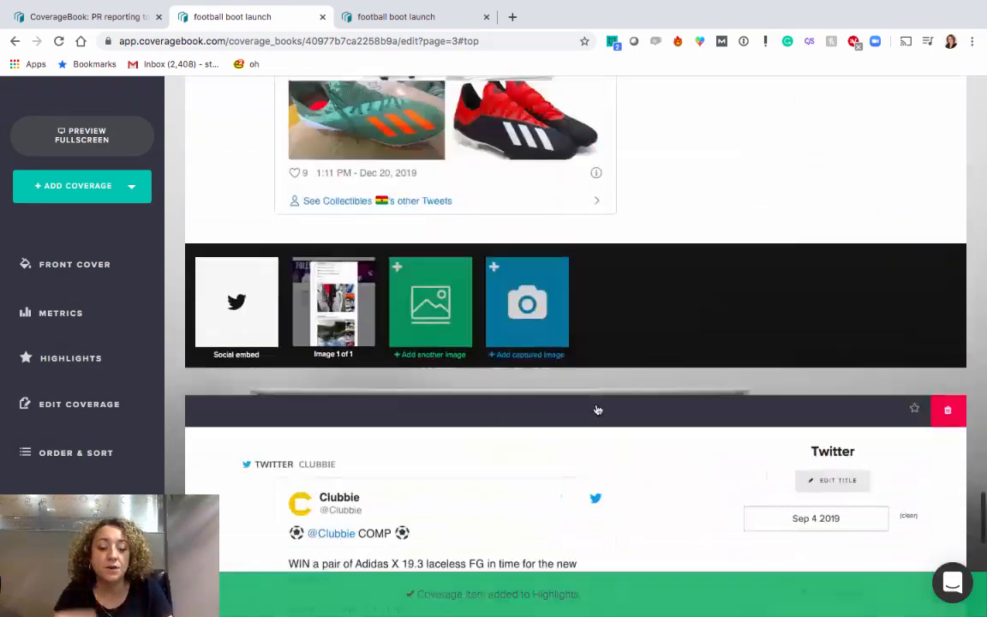
scroll("down", 3)
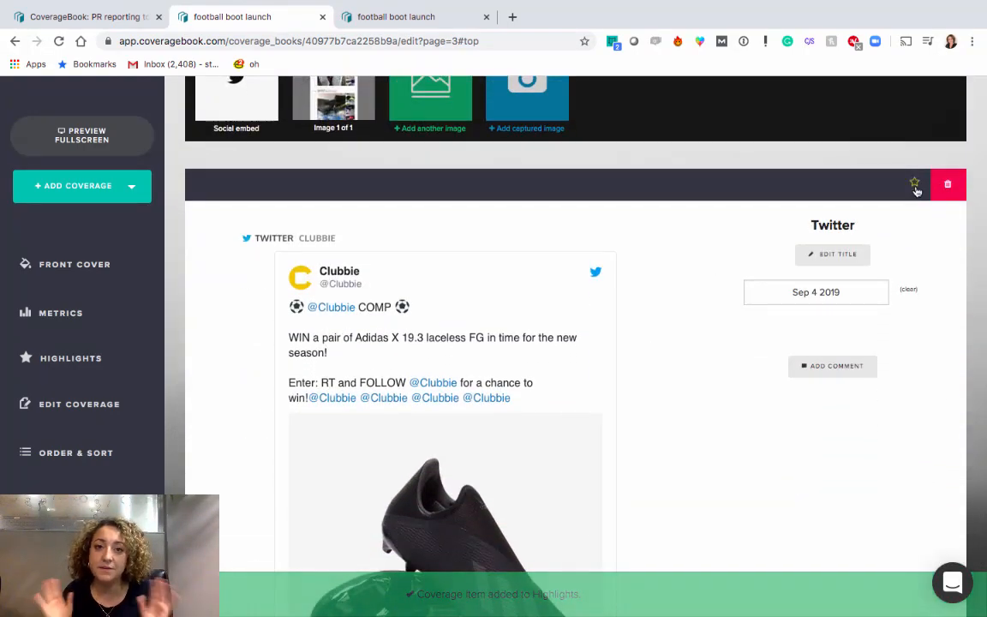
left_click(914, 182)
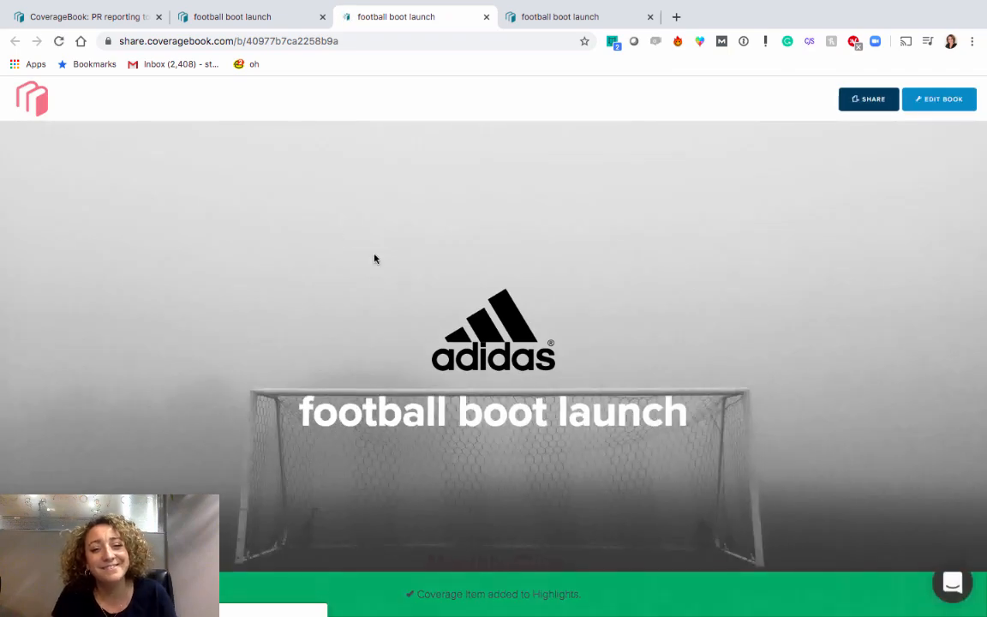
Scroll through the fullscreen preview of the shared book
scroll("down", 3)
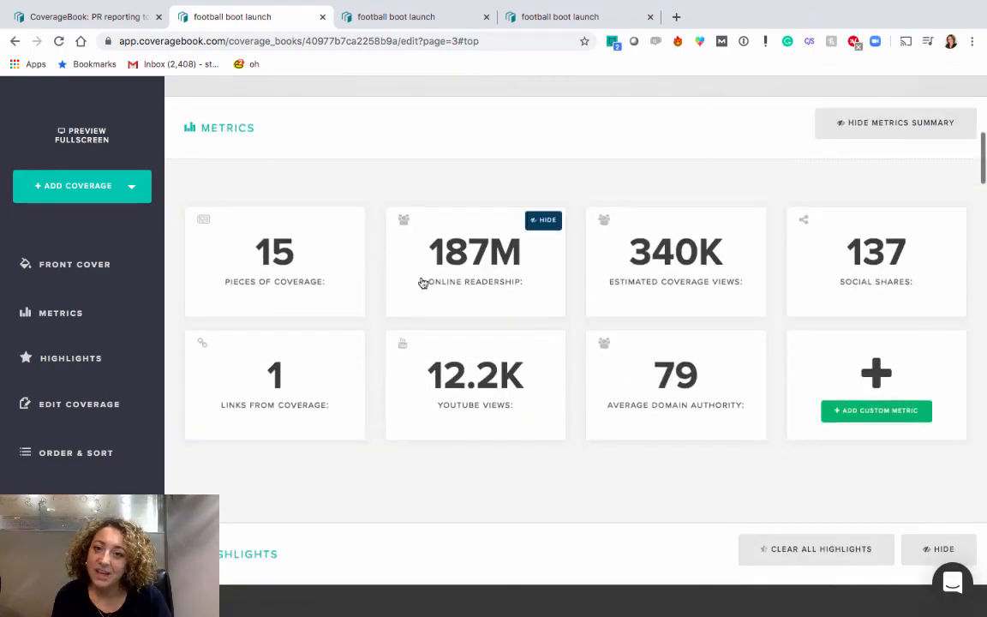
Save a custom summary metric: value 10, label Value, description 'adidas score'
left_click(876, 411)
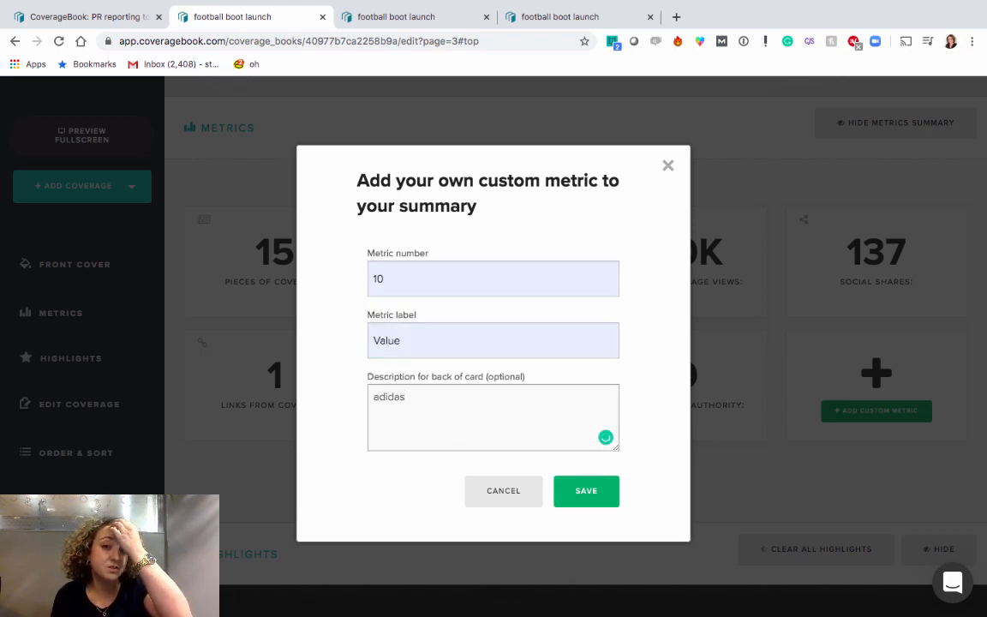
type("score")
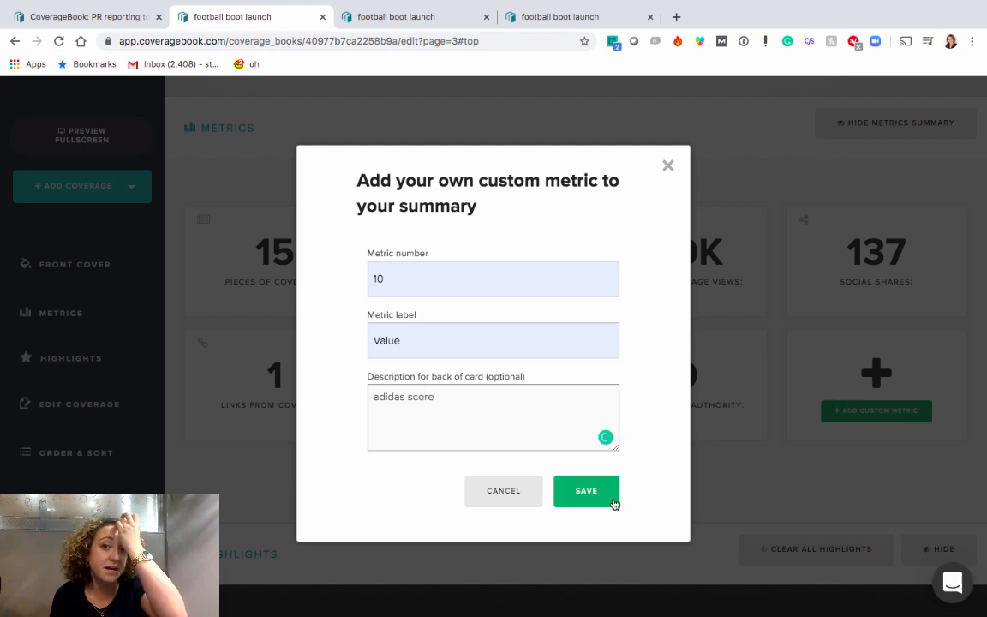
left_click(586, 490)
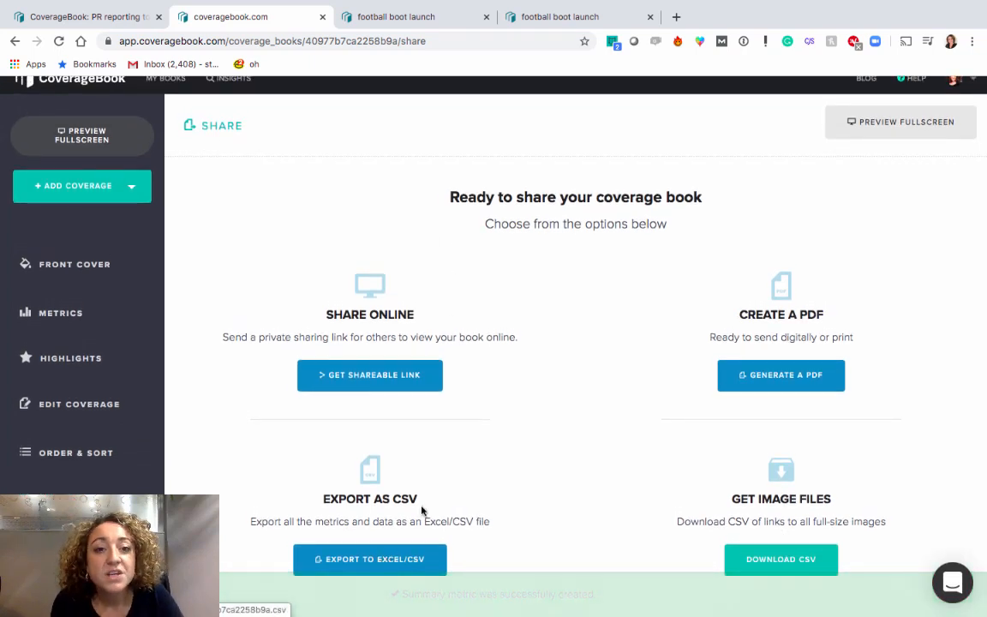
Export the book's data to CSV and open the downloaded file in Numbers
left_click(369, 559)
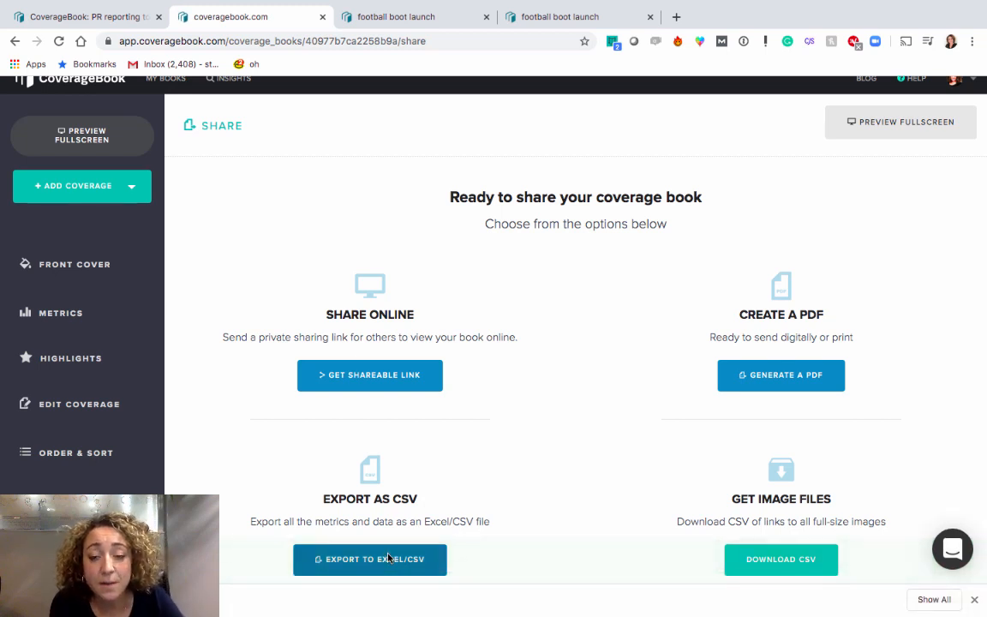
left_click(369, 558)
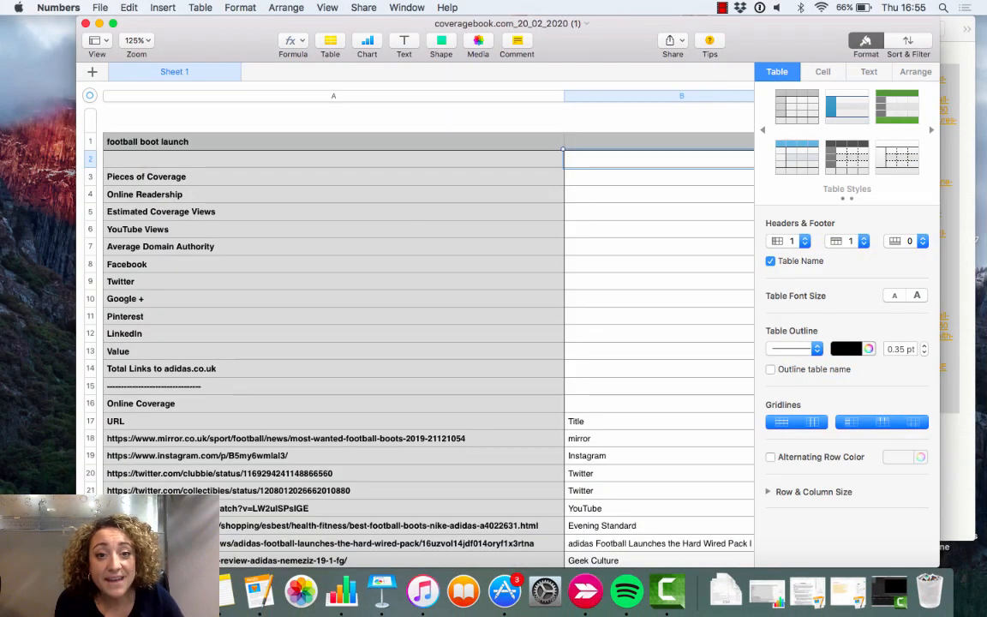
scroll("down", 3)
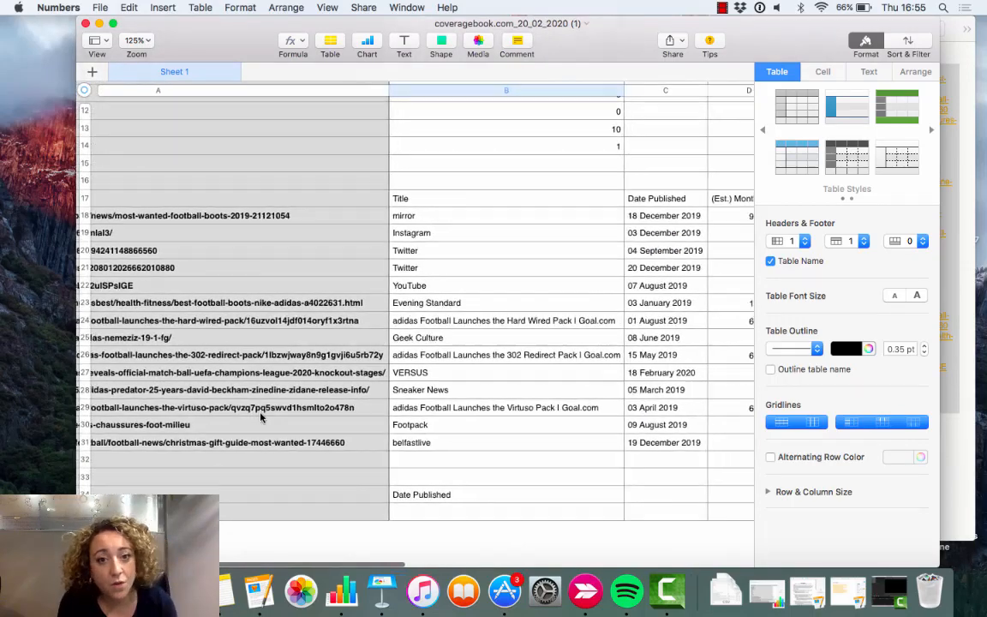
scroll("right", 3)
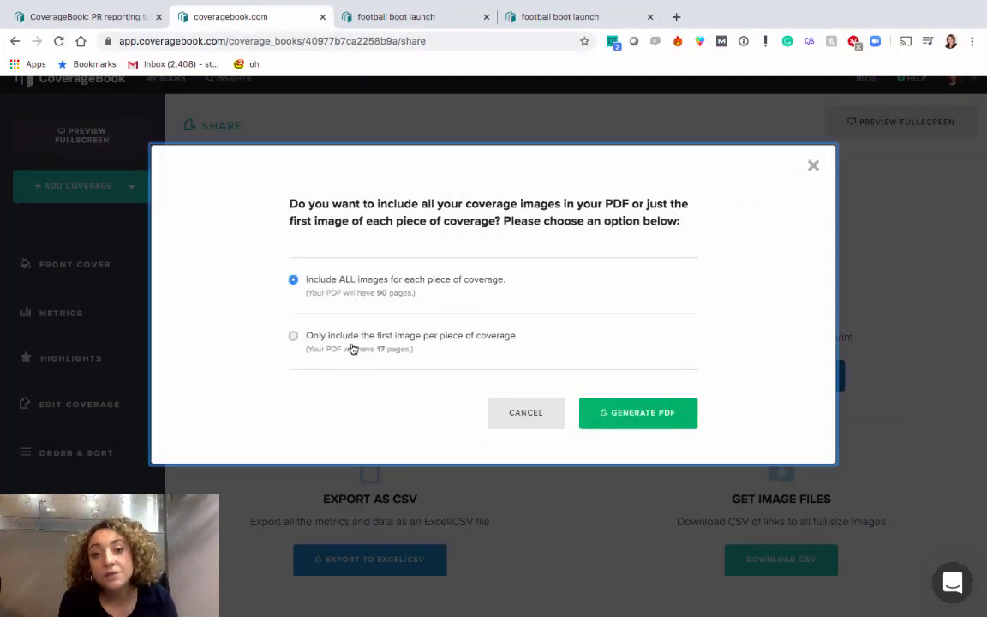
Generate a PDF with only the first image per coverage item, then request a shareable link
left_click(294, 335)
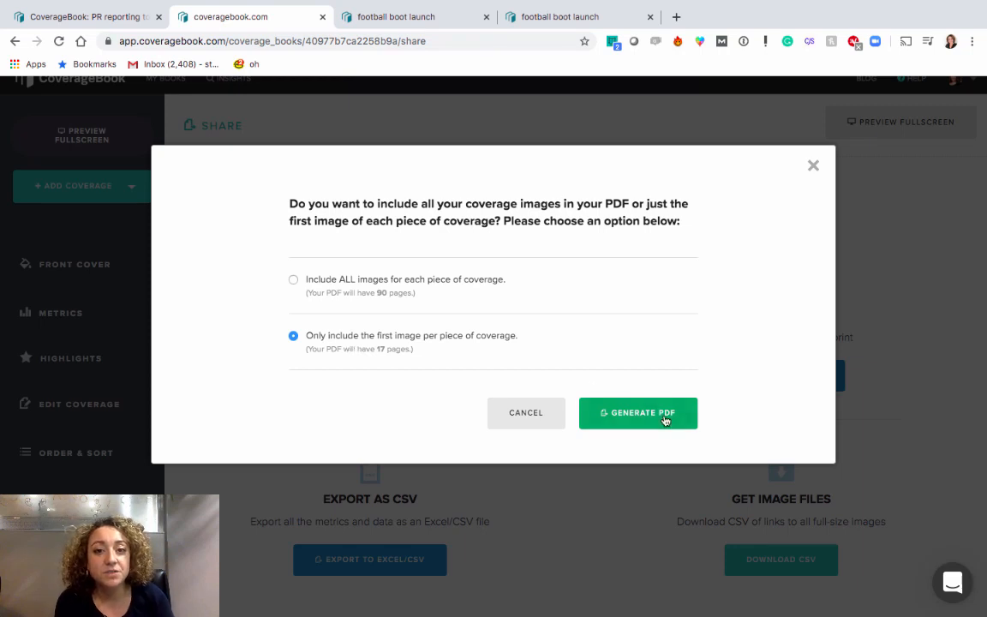
left_click(638, 412)
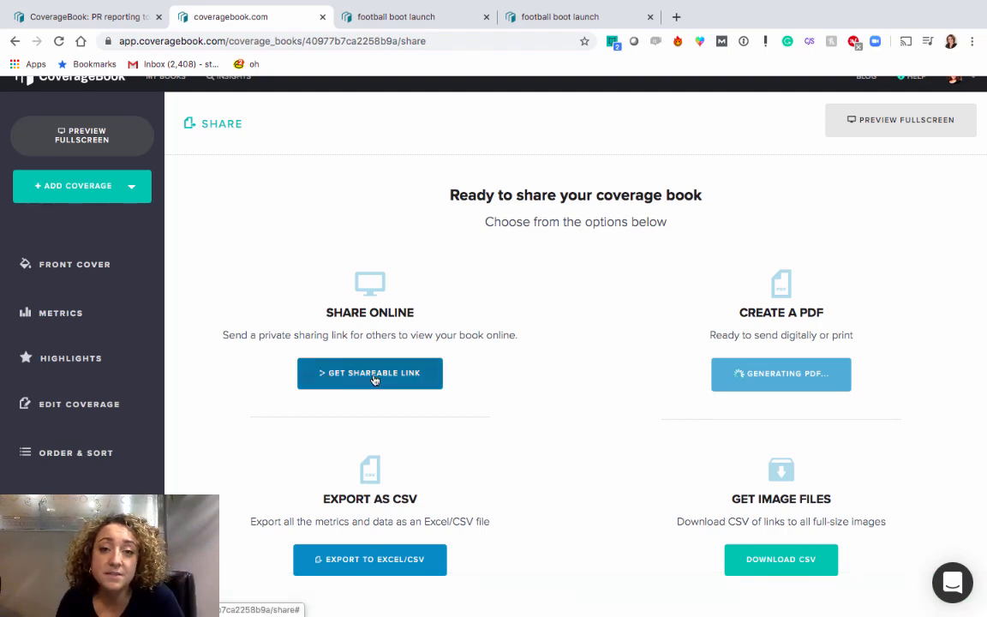
left_click(369, 373)
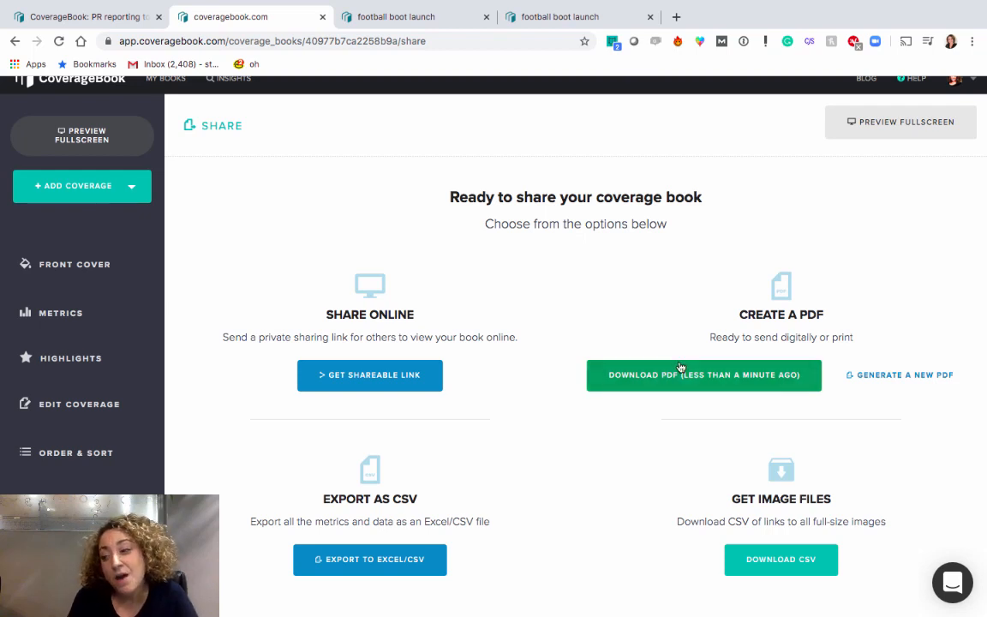
mouse_move(899, 122)
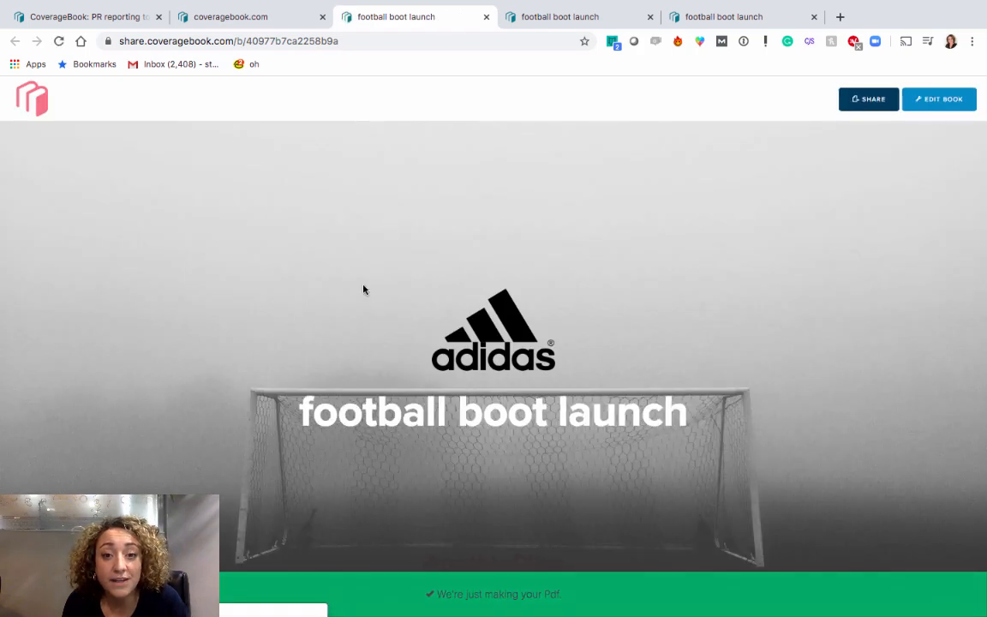
Scroll through the shareable online football boot launch book
scroll("down", 3)
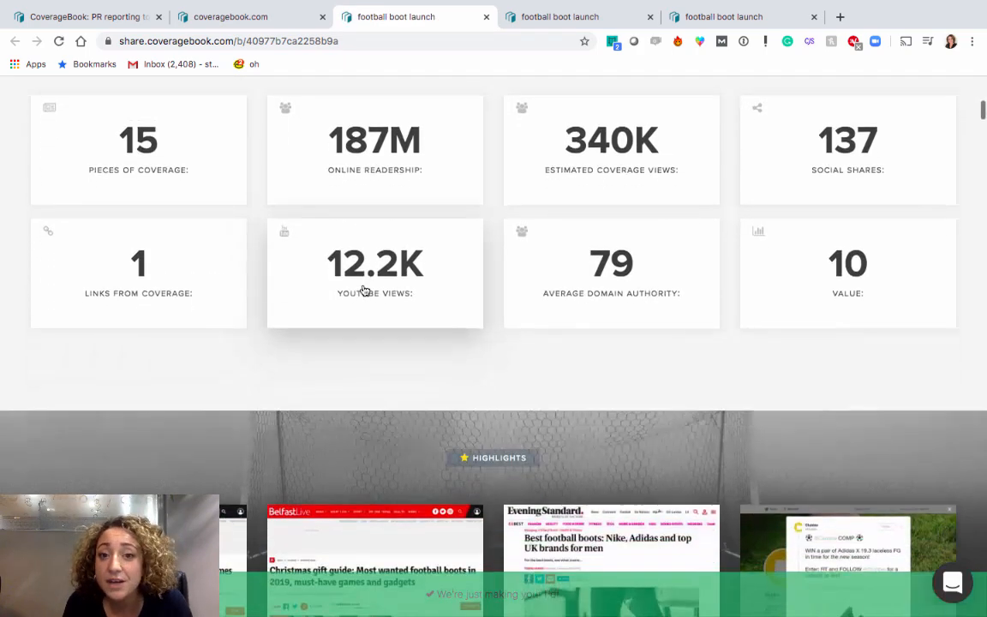
scroll("down", 3)
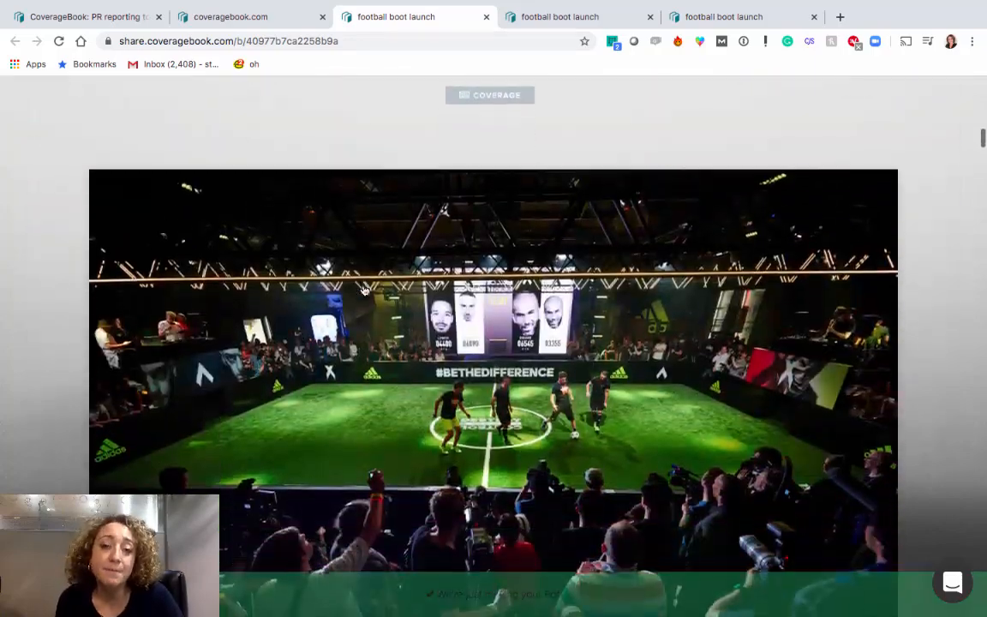
scroll("down", 3)
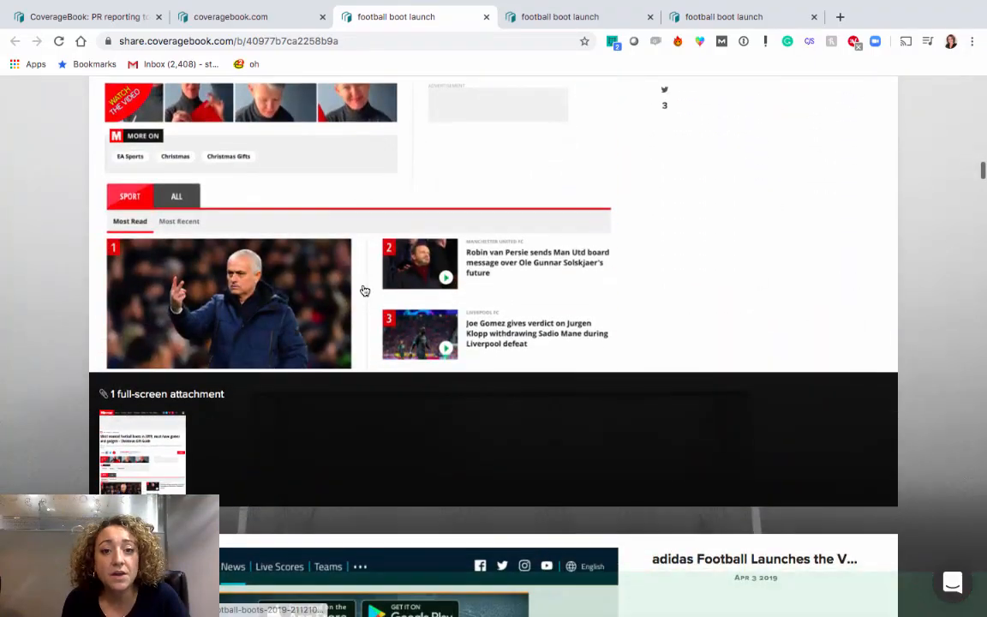
scroll("down", 3)
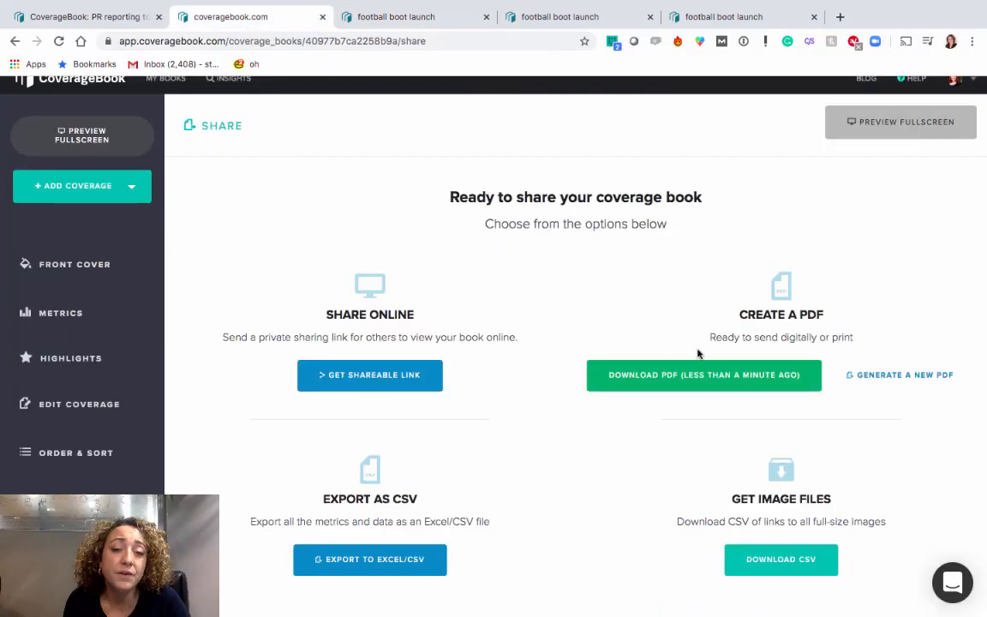
Open the 21-page football boot launch PDF, scroll through it, and return to Share
left_click(704, 374)
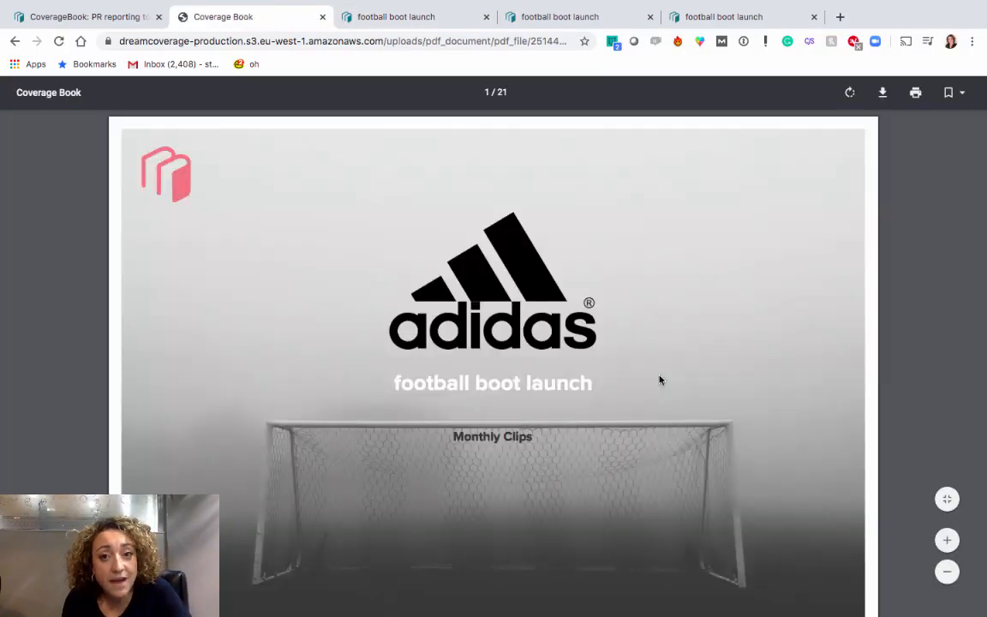
scroll("down", 3)
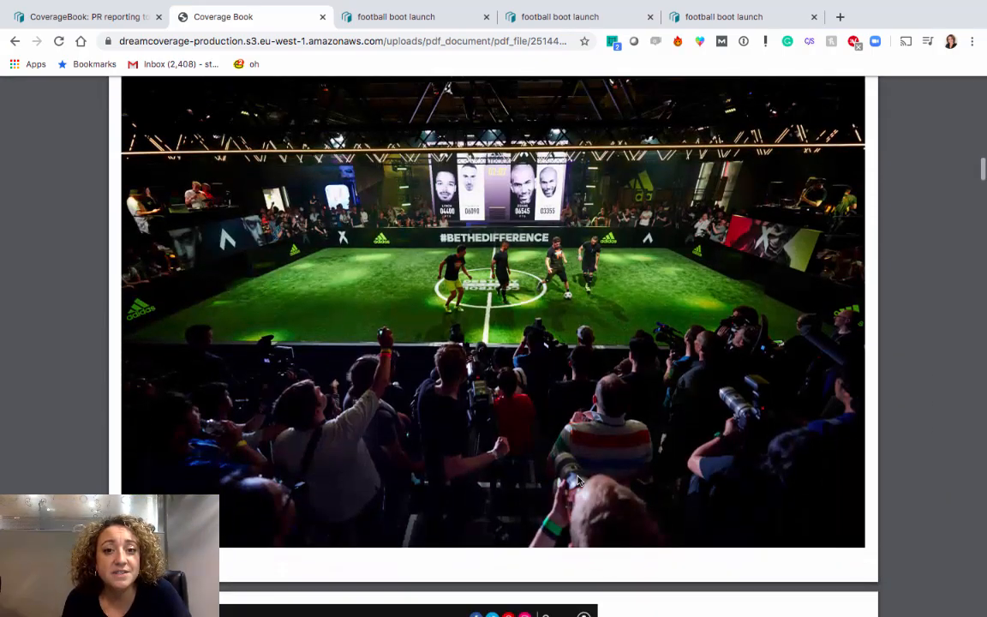
scroll("down", 3)
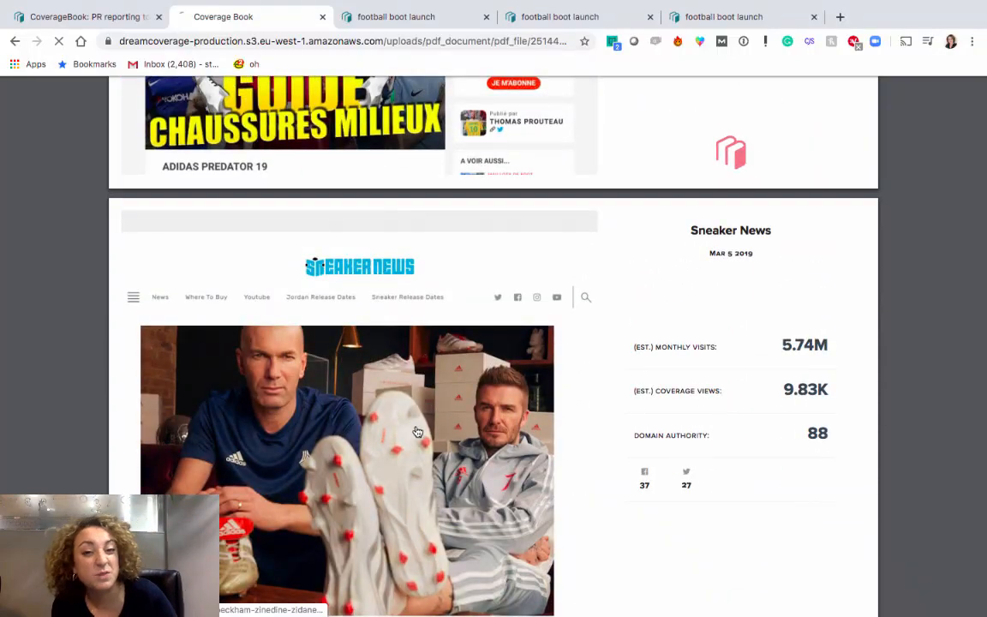
left_click(347, 429)
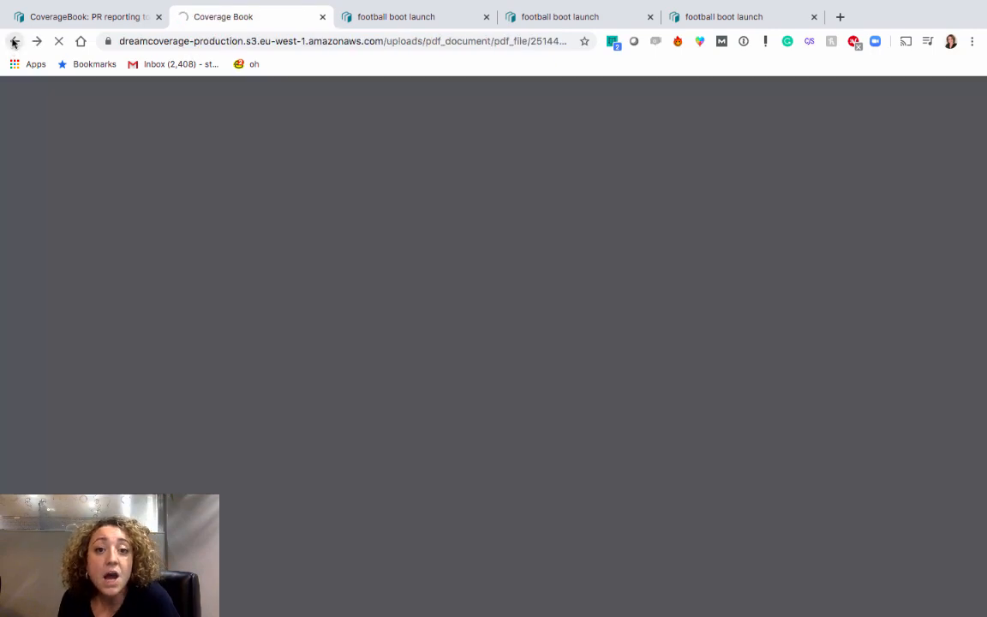
left_click(15, 42)
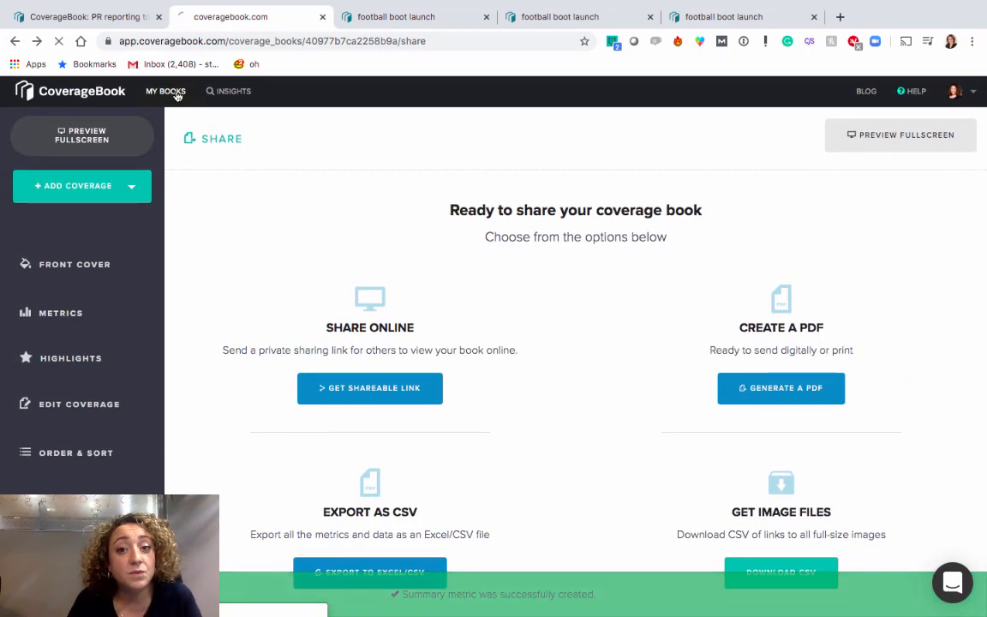
From My Books, add the football boot launch and adidas football coverage books to a merge
left_click(166, 91)
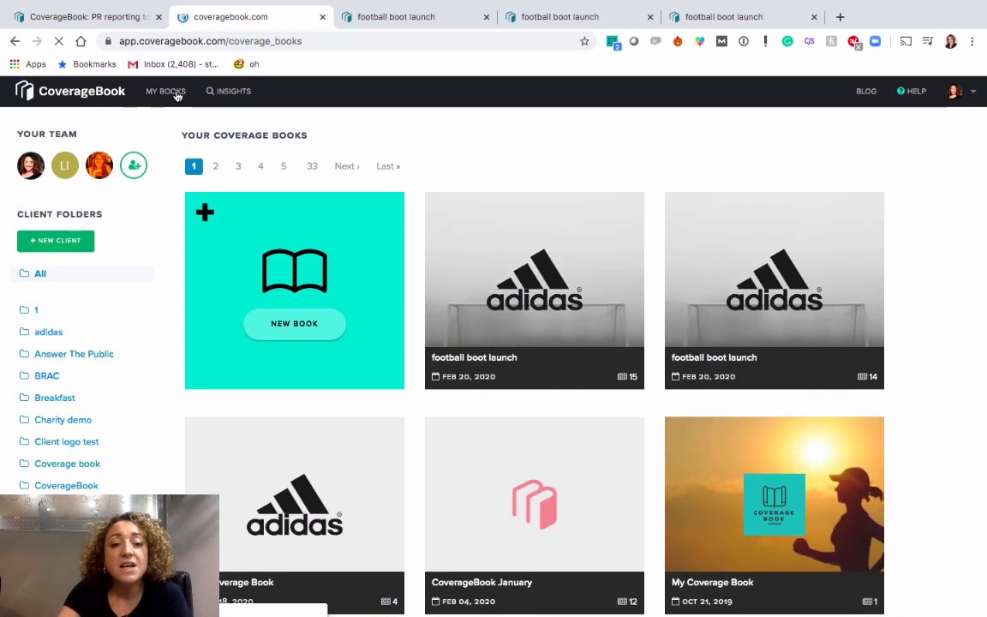
mouse_move(534, 288)
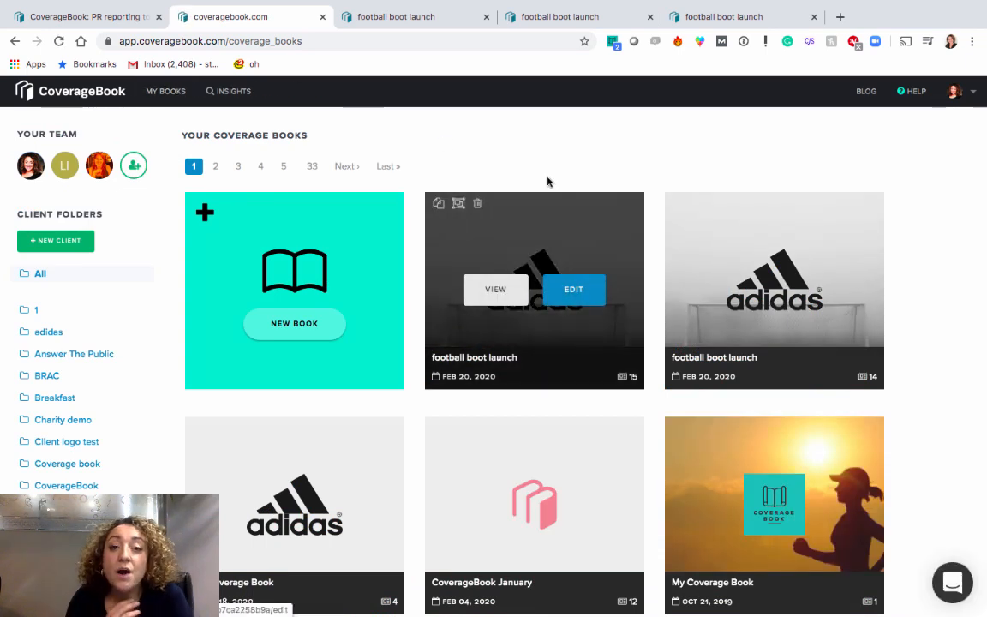
mouse_move(967, 379)
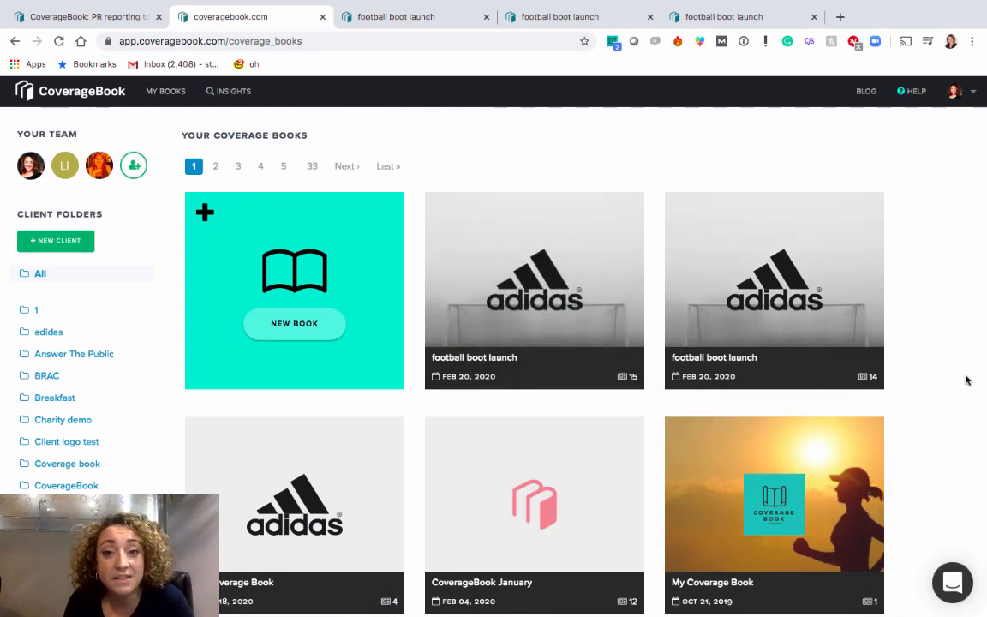
scroll("down", 3)
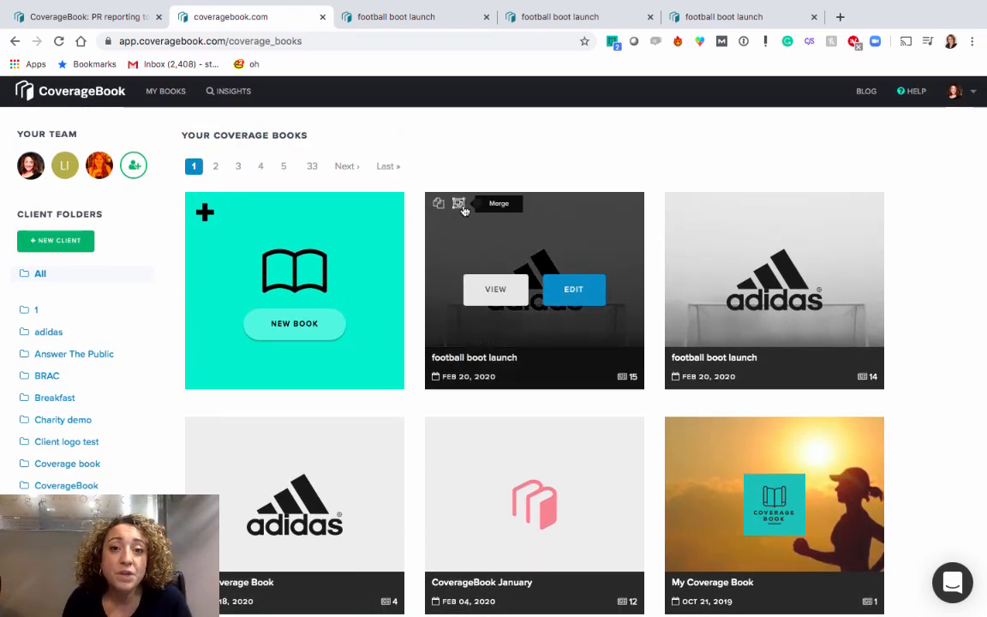
left_click(459, 203)
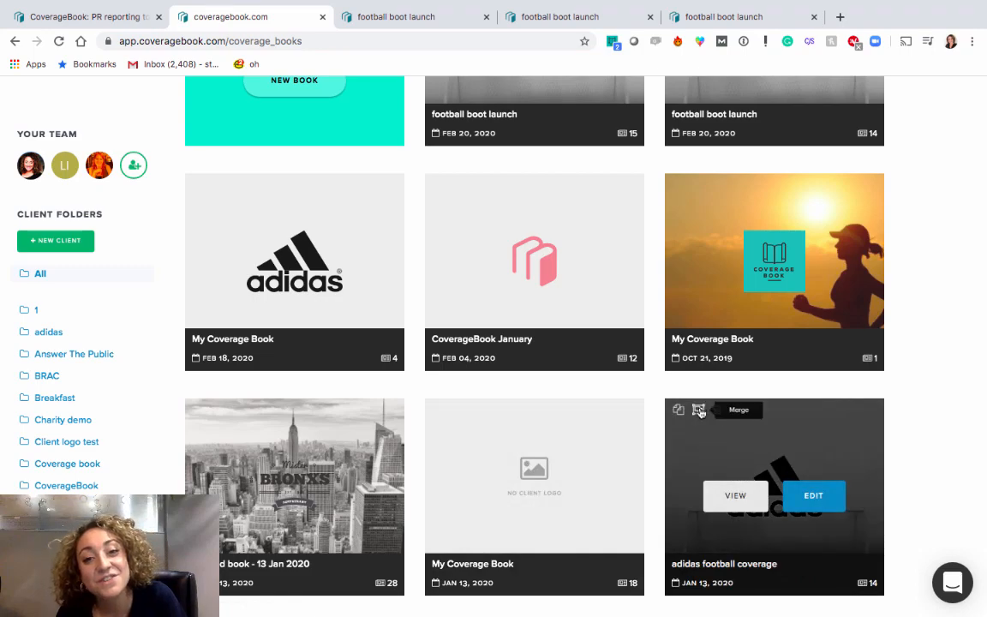
left_click(699, 410)
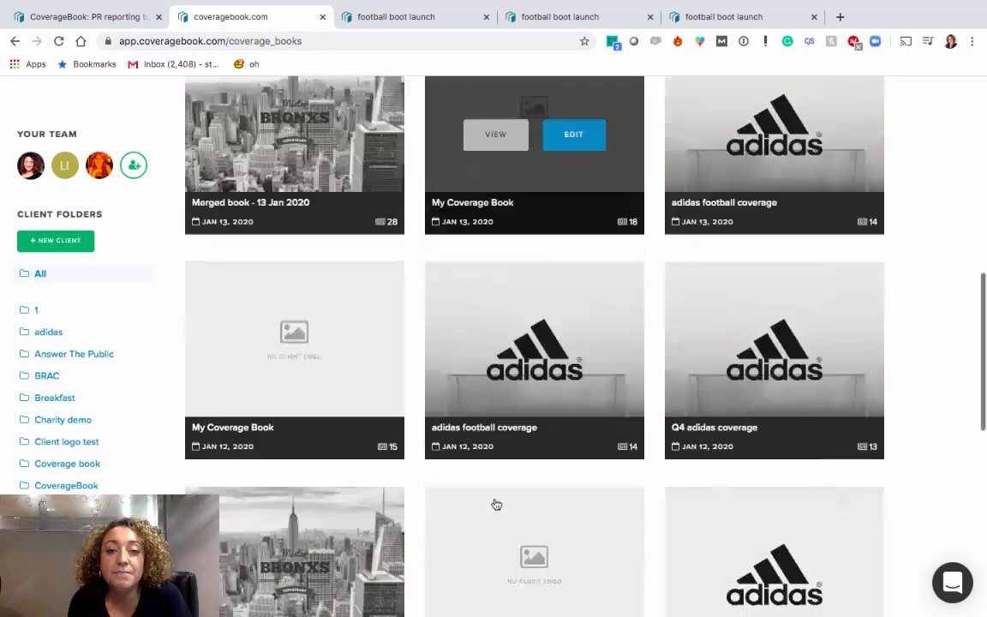
scroll("down", 3)
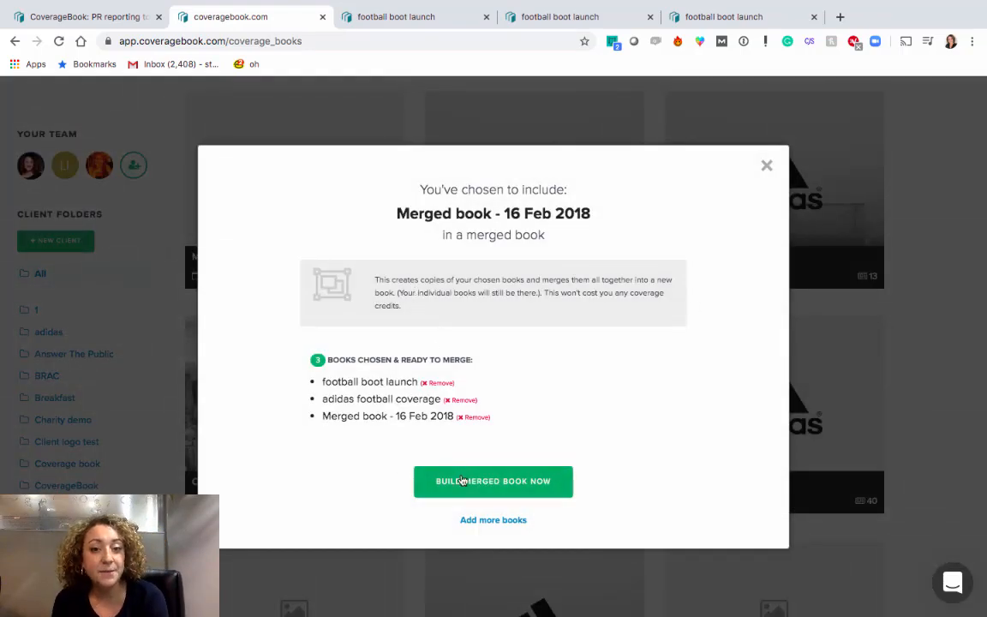
Build the merged book, which opens on 69 pieces of coverage and 2.42B readership
left_click(493, 481)
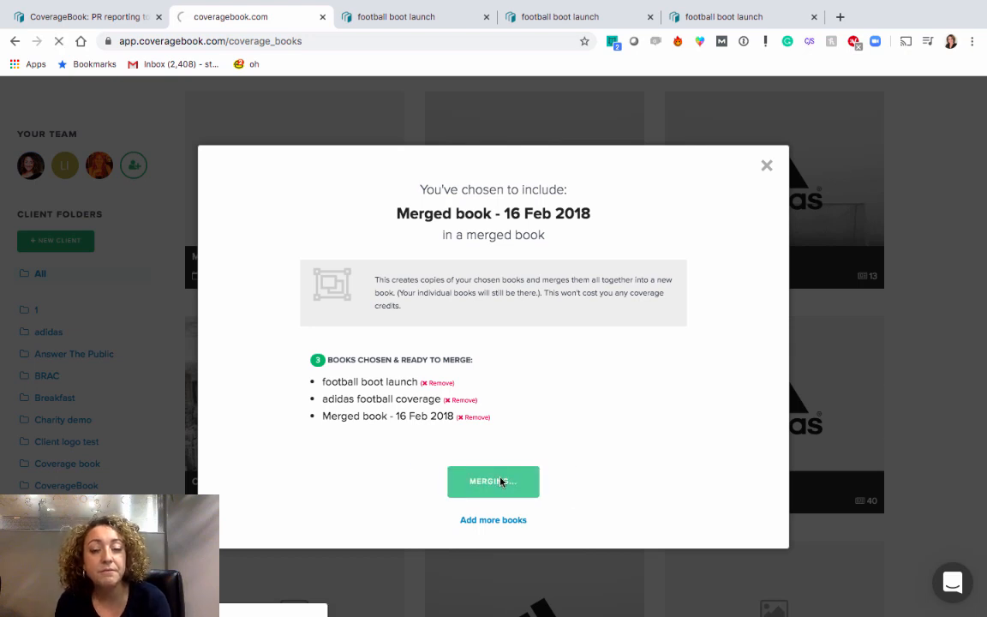
left_click(492, 480)
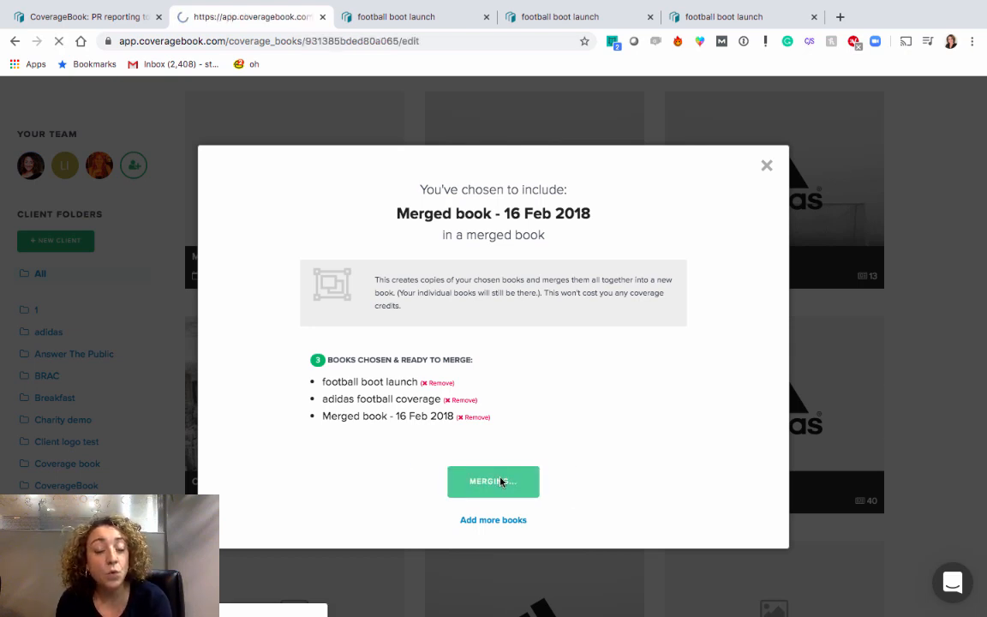
left_click(493, 481)
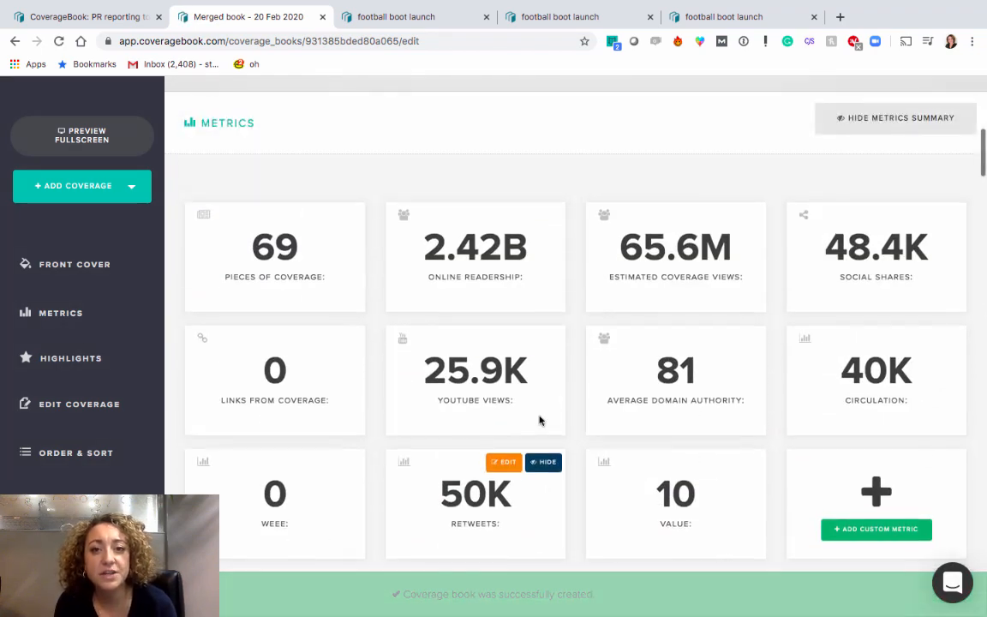
mouse_move(753, 261)
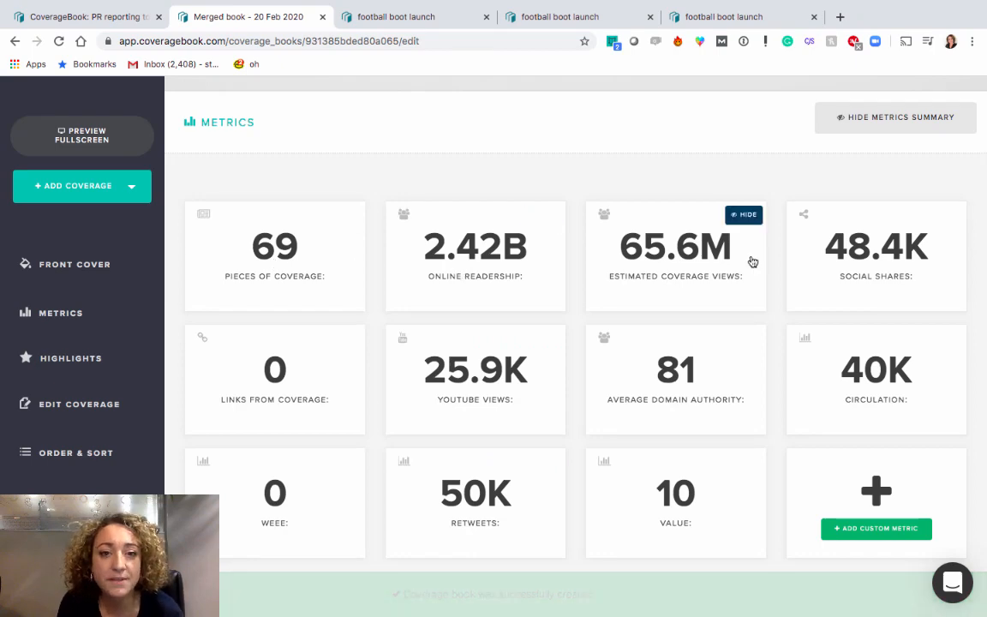
Set the merged book's front-cover title to 'Q4 adidas coverage' and save
left_click(74, 264)
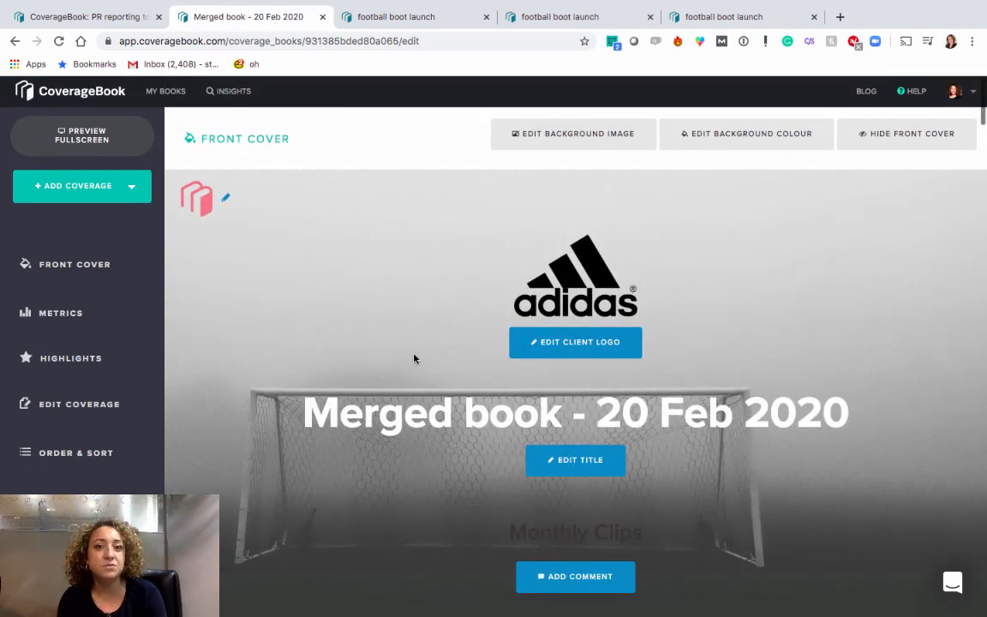
scroll("down", 3)
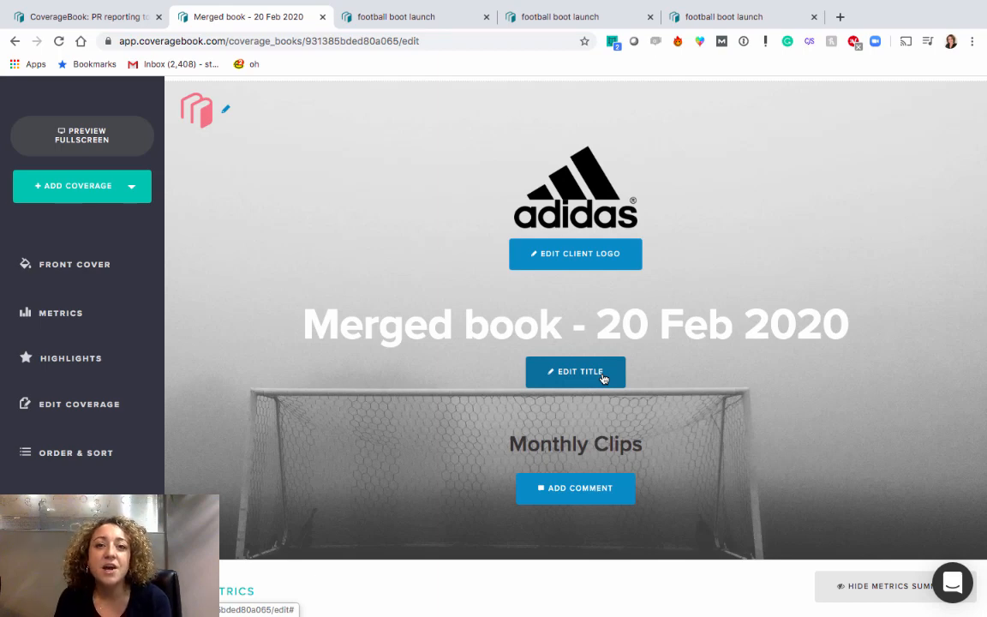
left_click(575, 371)
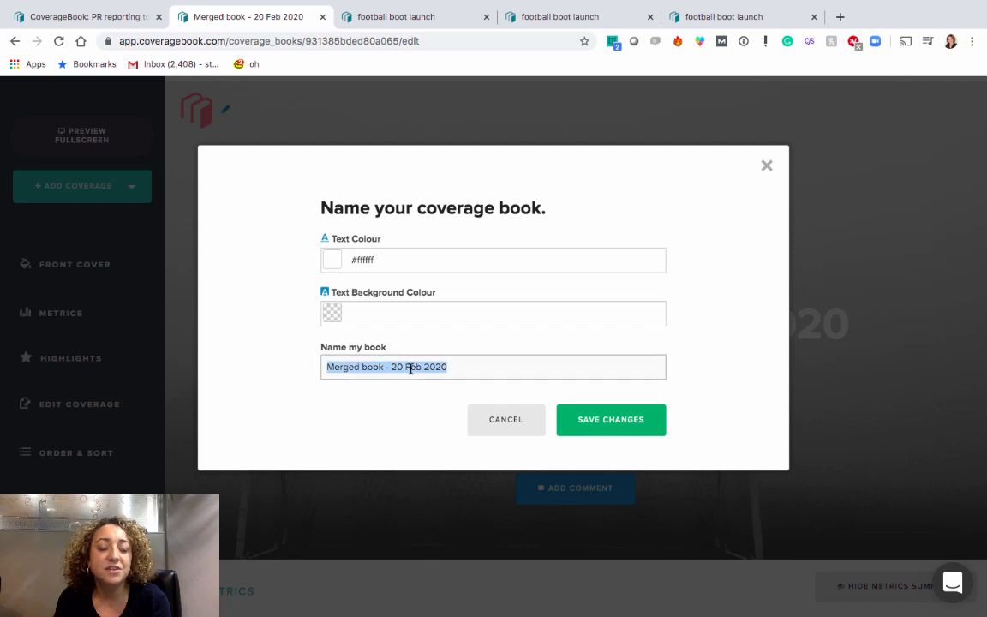
type("q")
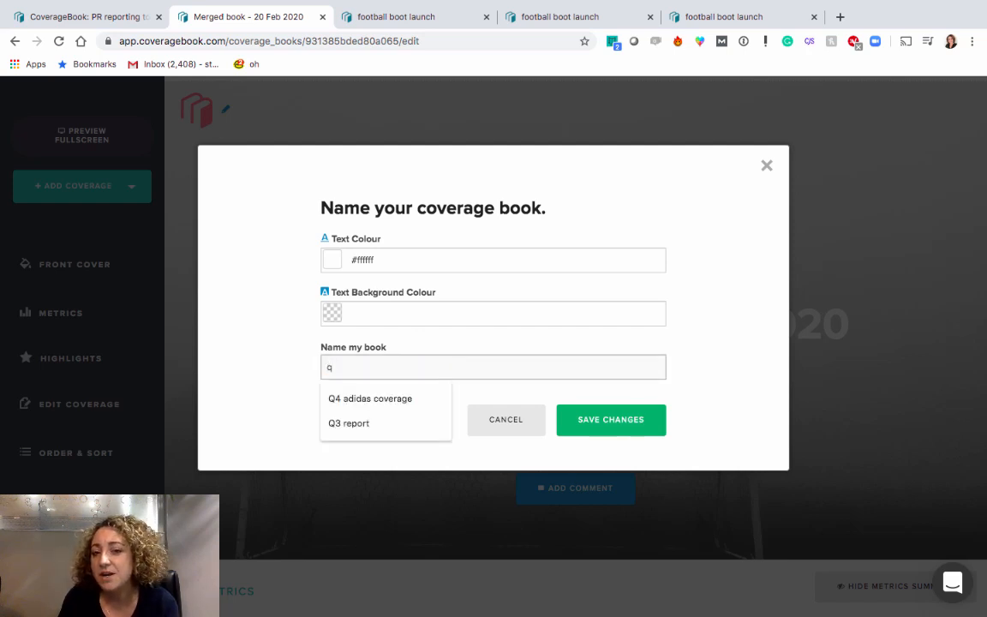
left_click(369, 399)
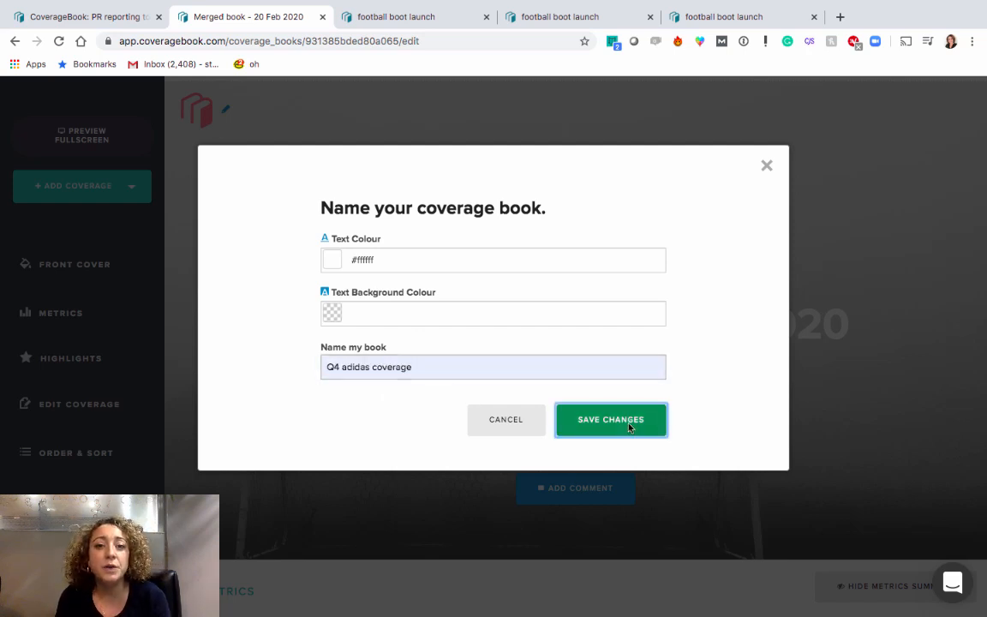
left_click(610, 419)
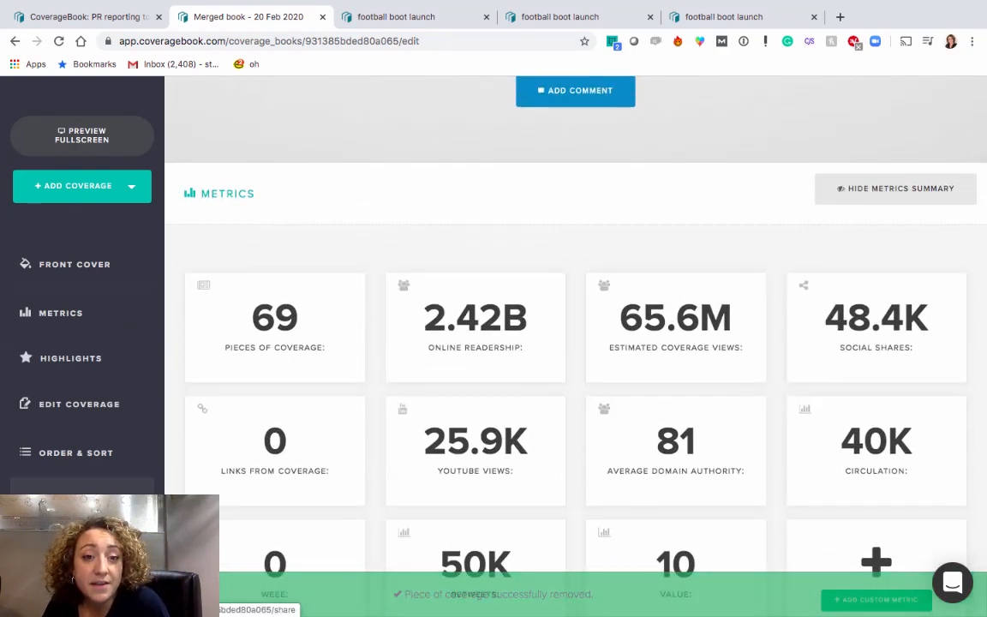
Check the Q4 adidas coverage front cover, then return to My Books showing 69 pieces
left_click(74, 263)
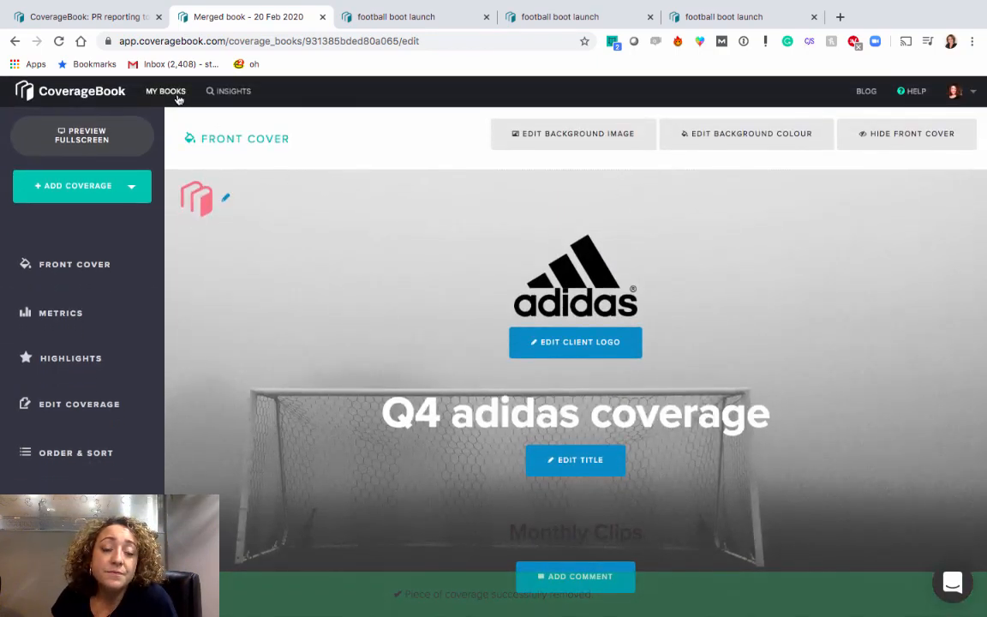
left_click(165, 91)
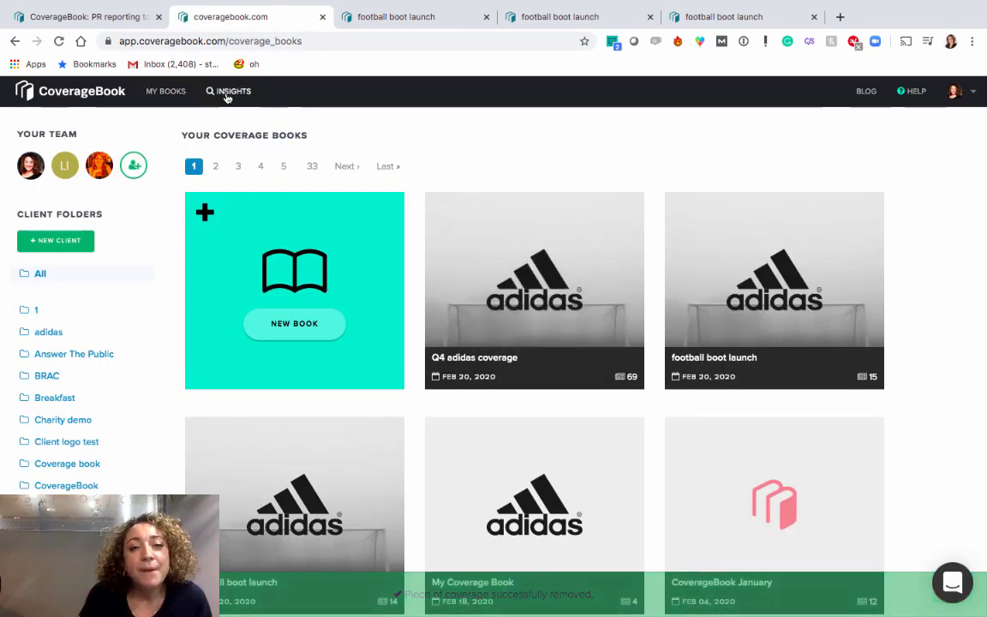
Filter Insights to adidas coverage mentioning 'spokesperson', leaving 6 of 931 pieces
left_click(234, 91)
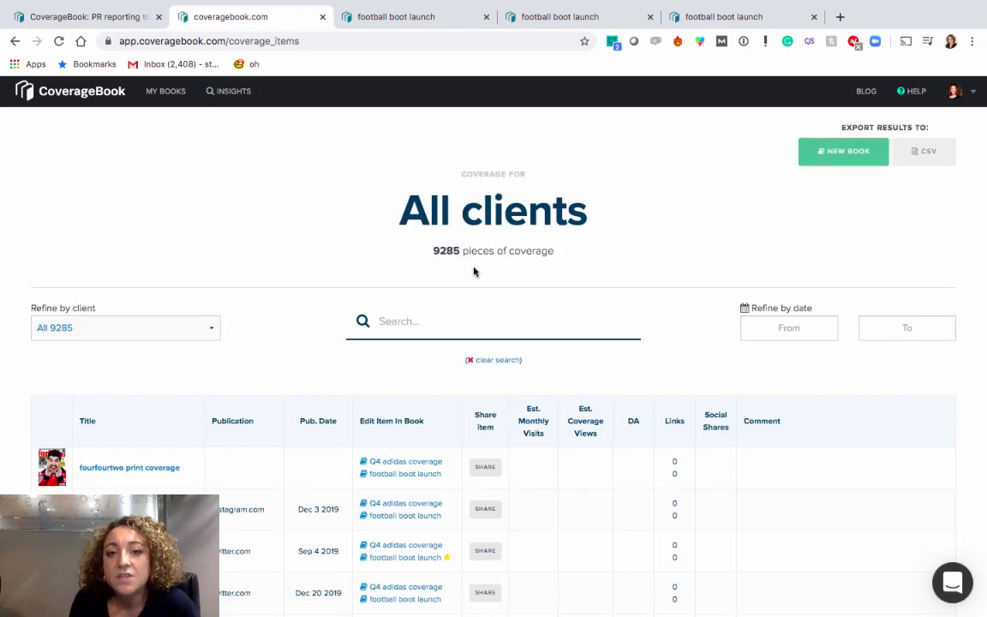
mouse_move(299, 286)
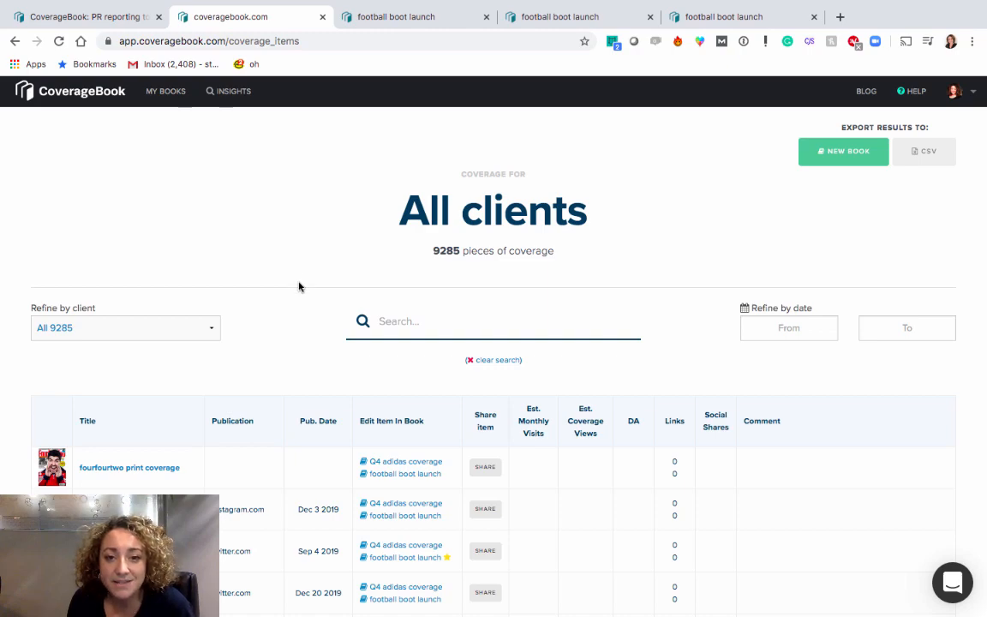
scroll("down", 3)
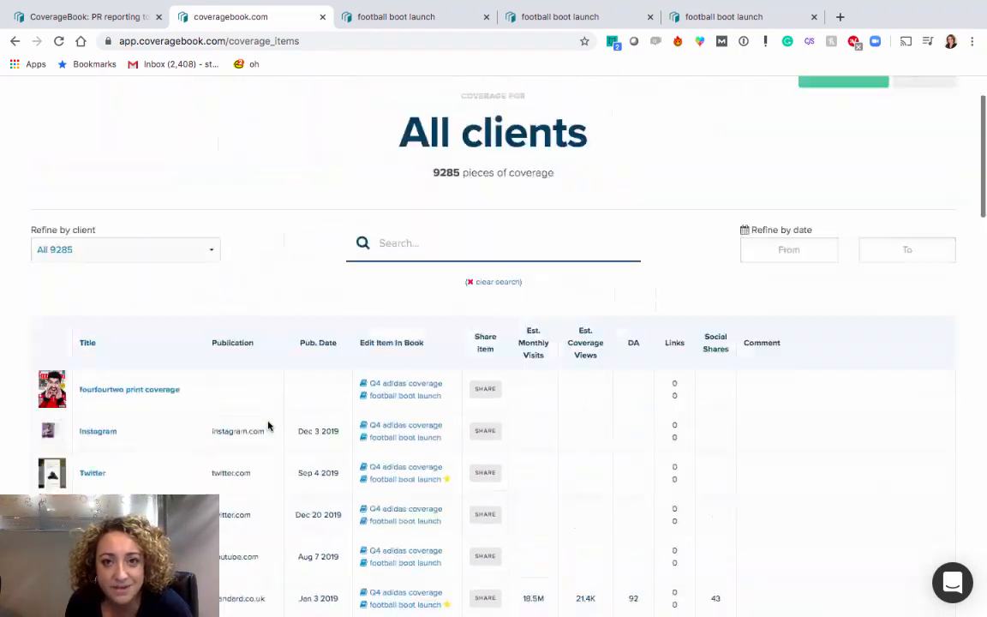
left_click(124, 249)
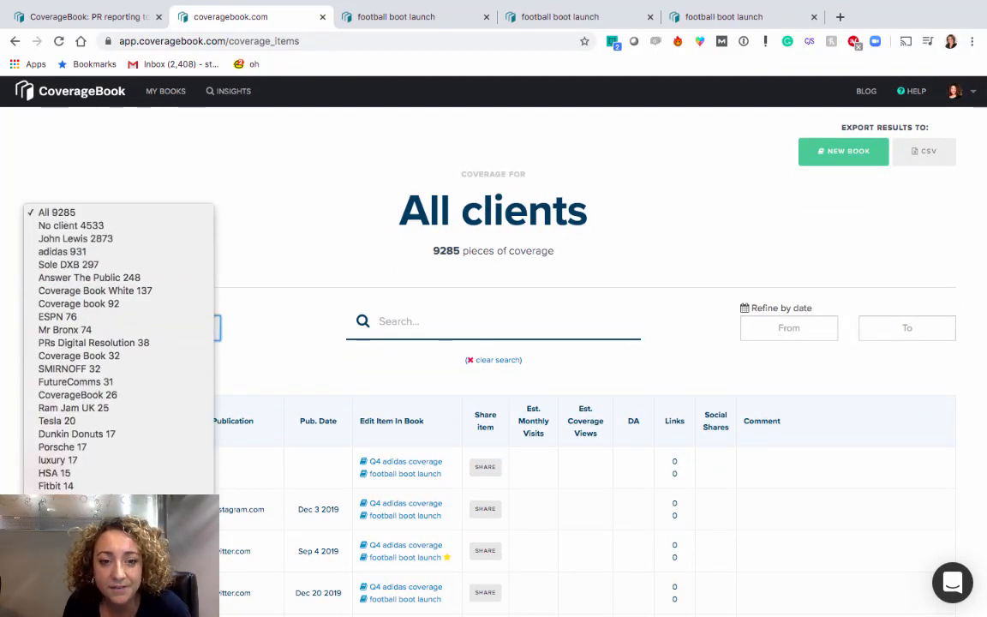
mouse_move(62, 251)
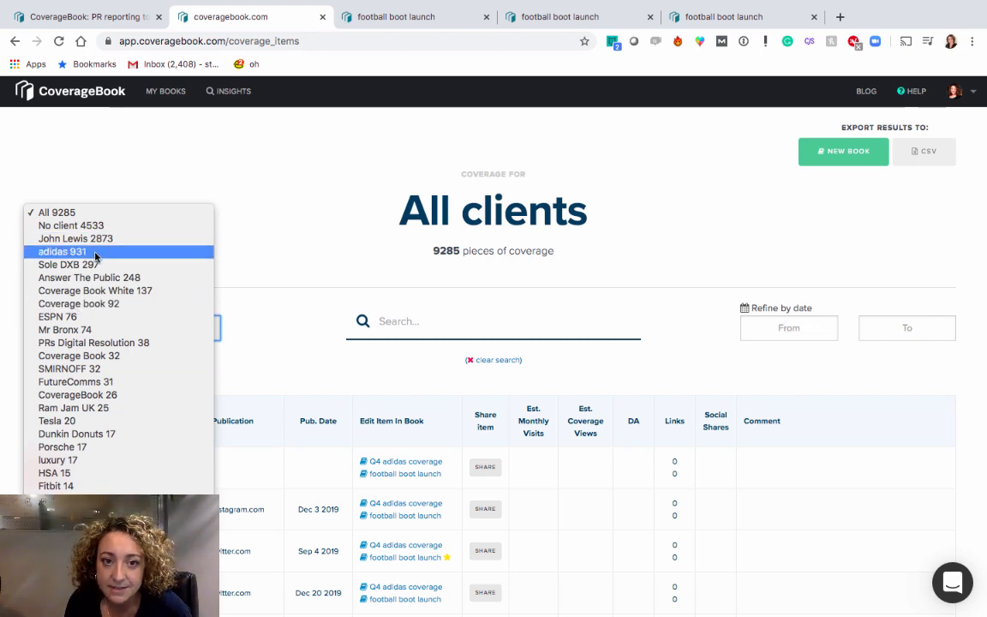
left_click(62, 251)
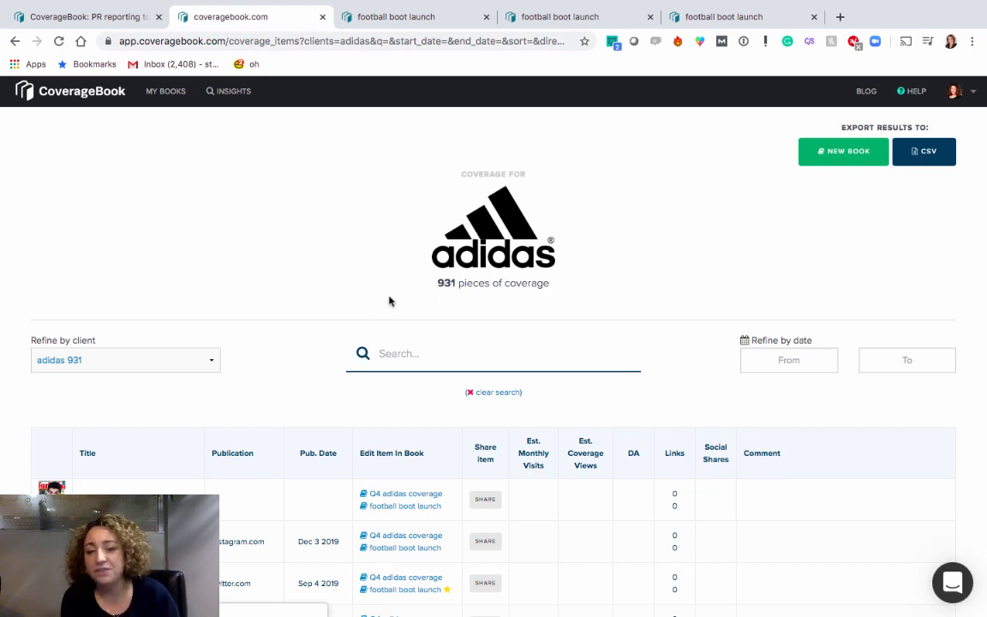
left_click(493, 353)
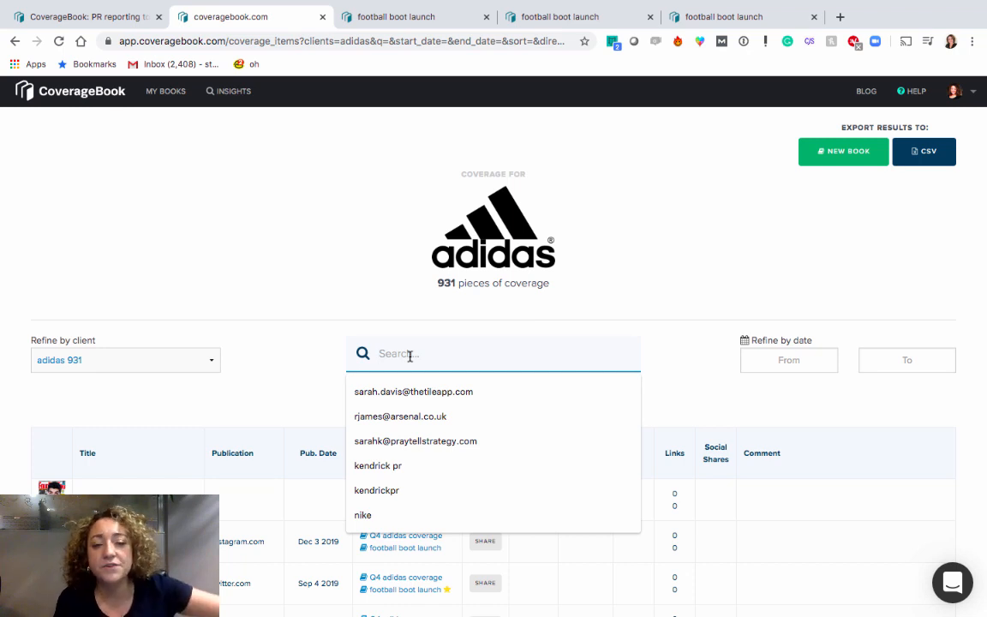
type("spokesperson")
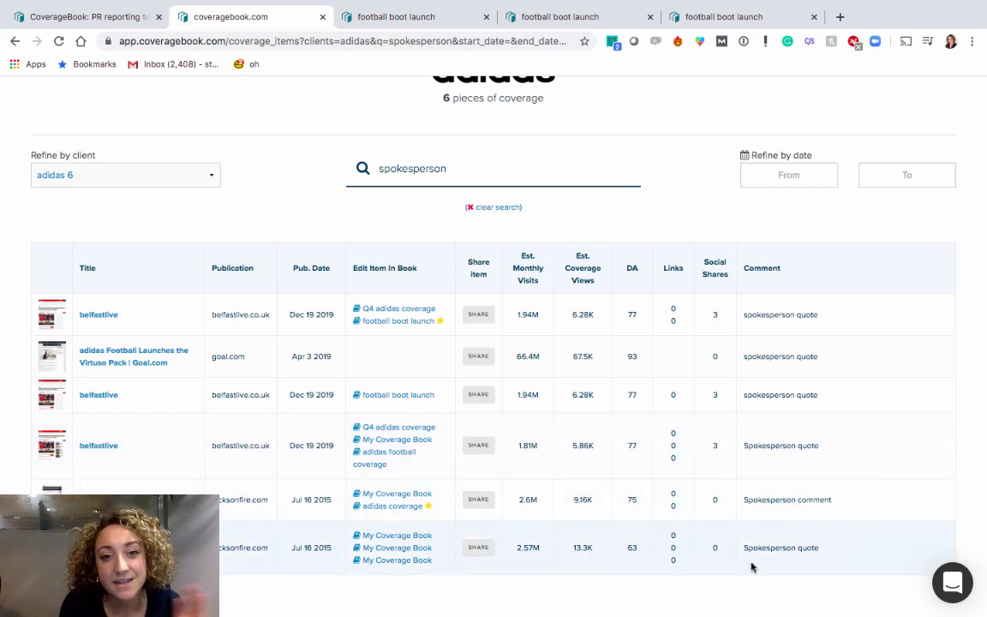
Clear filters, limit coverage to Nov 5 2019–Feb 6 2020, and export the 61 items to a new book
left_click(493, 207)
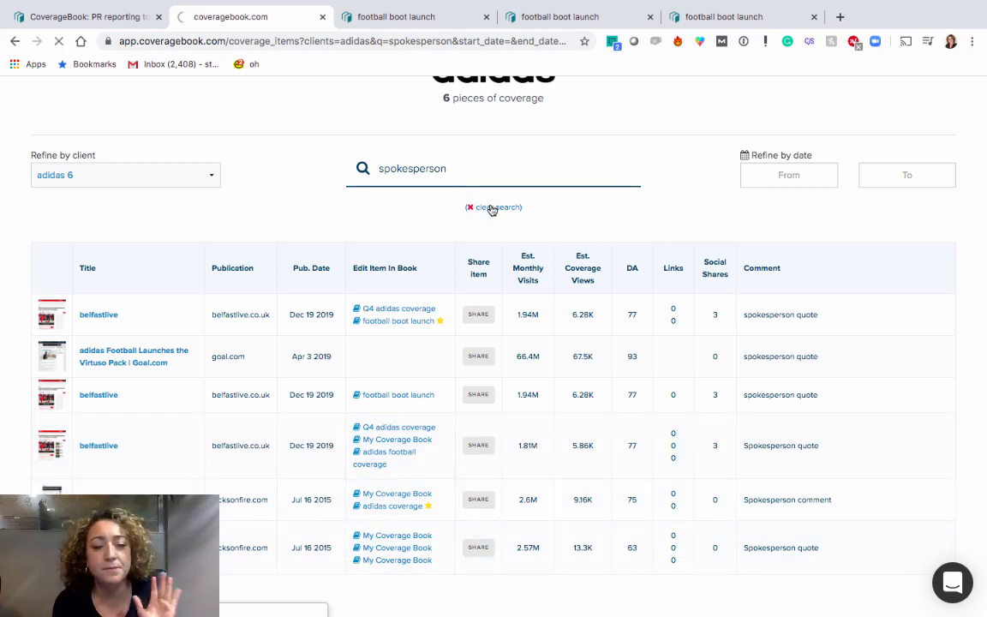
left_click(494, 208)
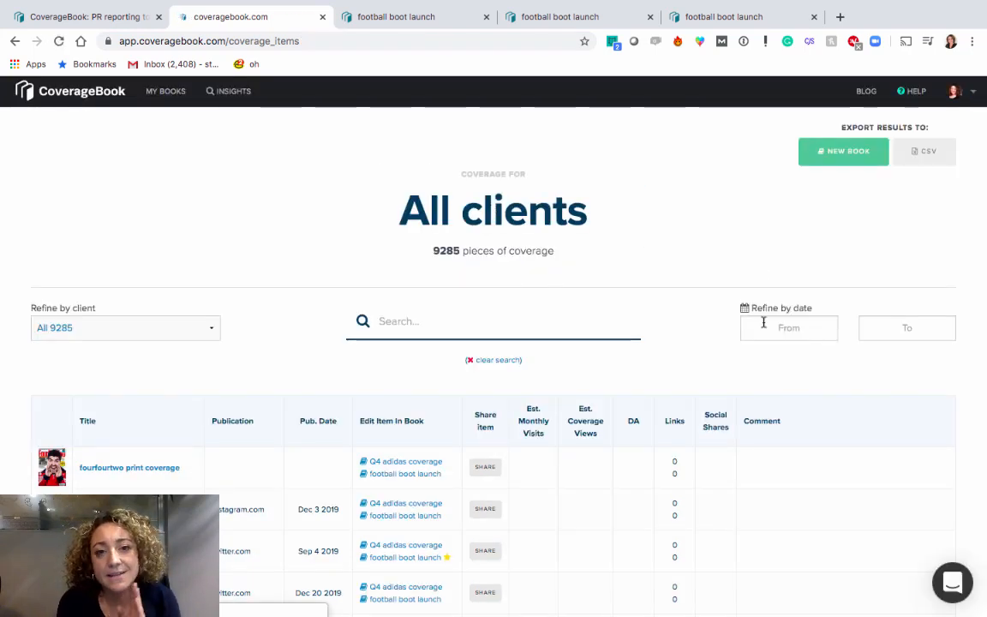
left_click(788, 327)
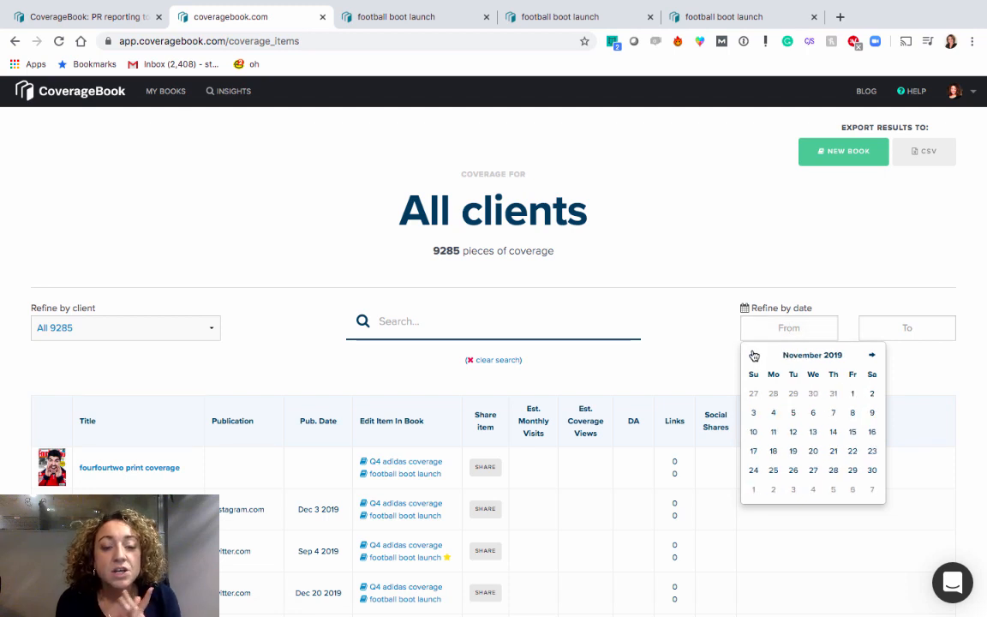
left_click(793, 412)
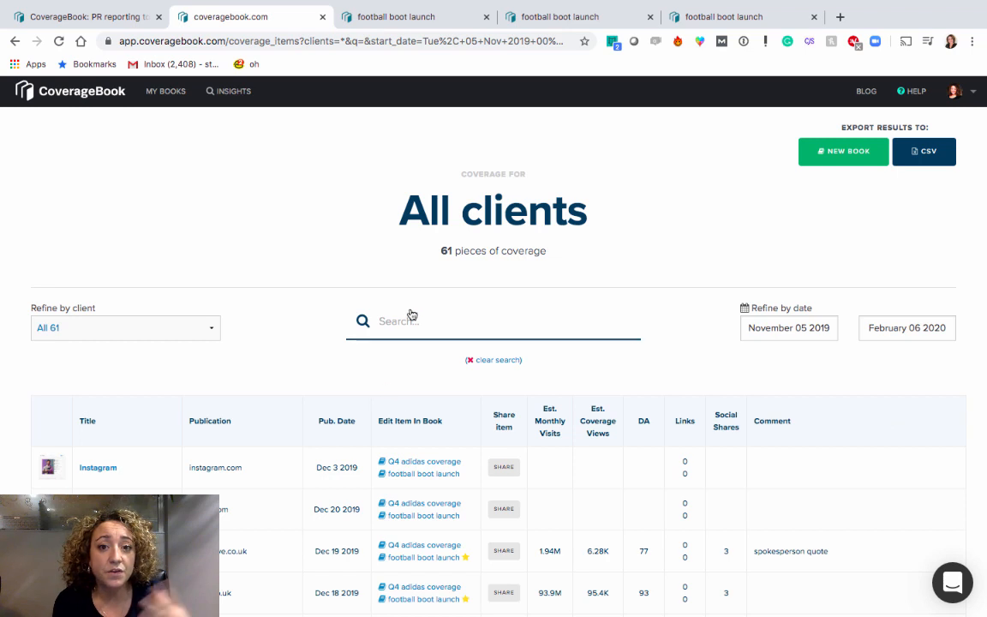
left_click(843, 151)
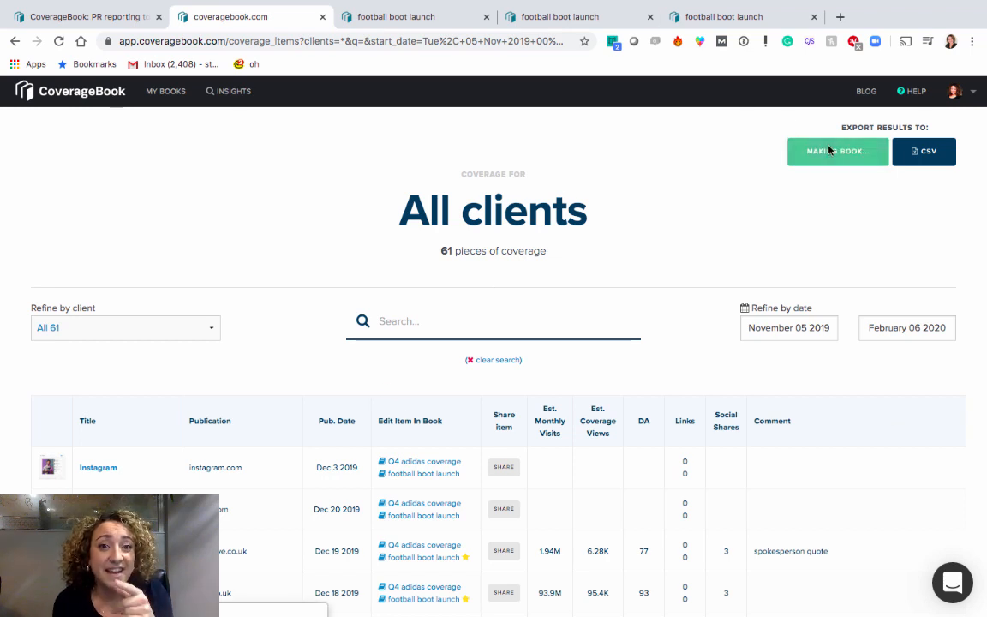
left_click(837, 150)
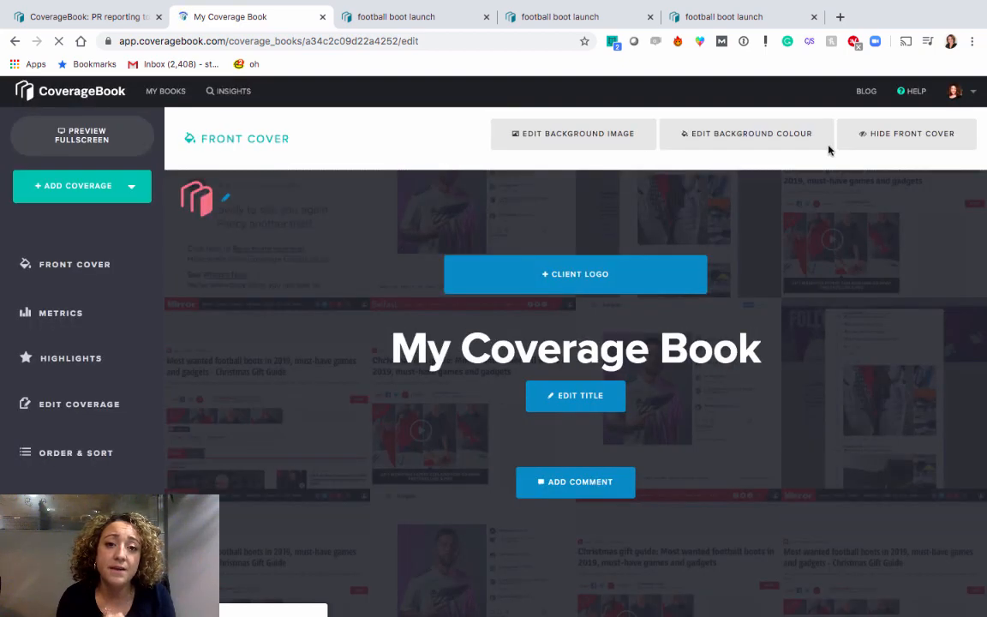
left_click(60, 313)
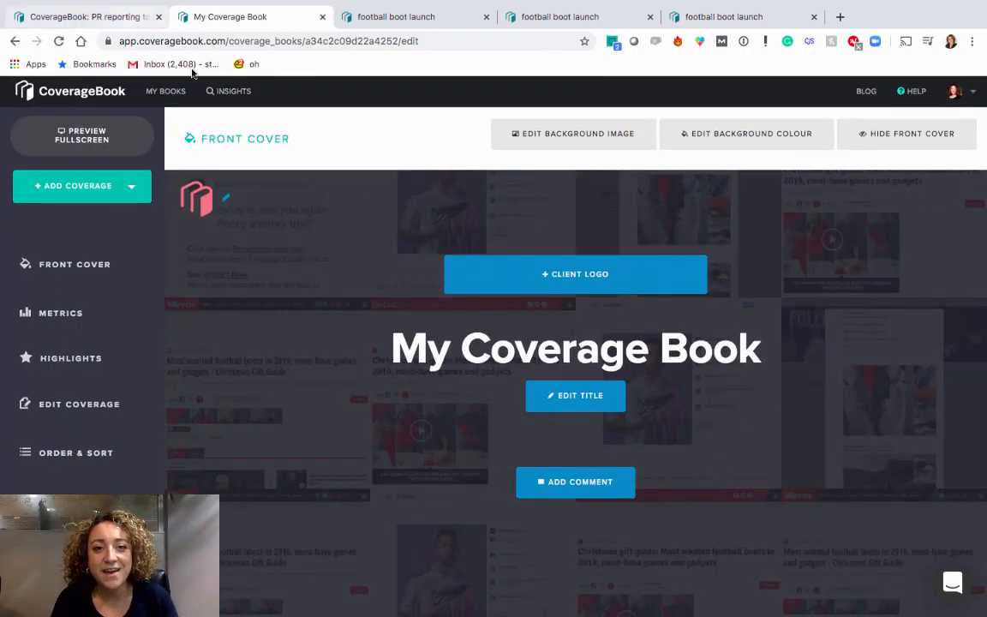
Sort all 9,285 Insights coverage items by Est. Monthly Visits, then go to My Books
left_click(233, 91)
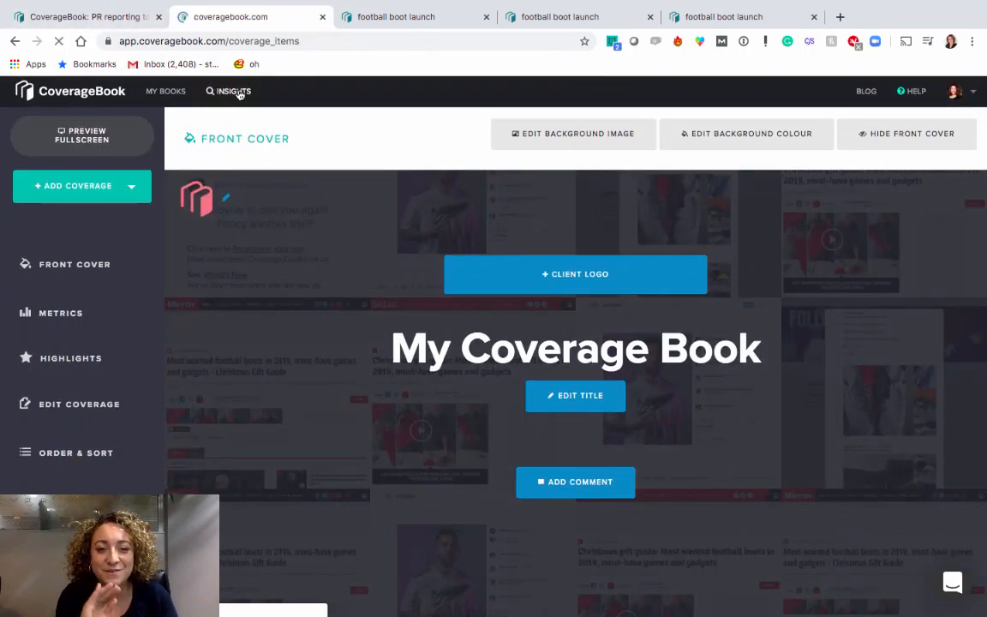
left_click(233, 91)
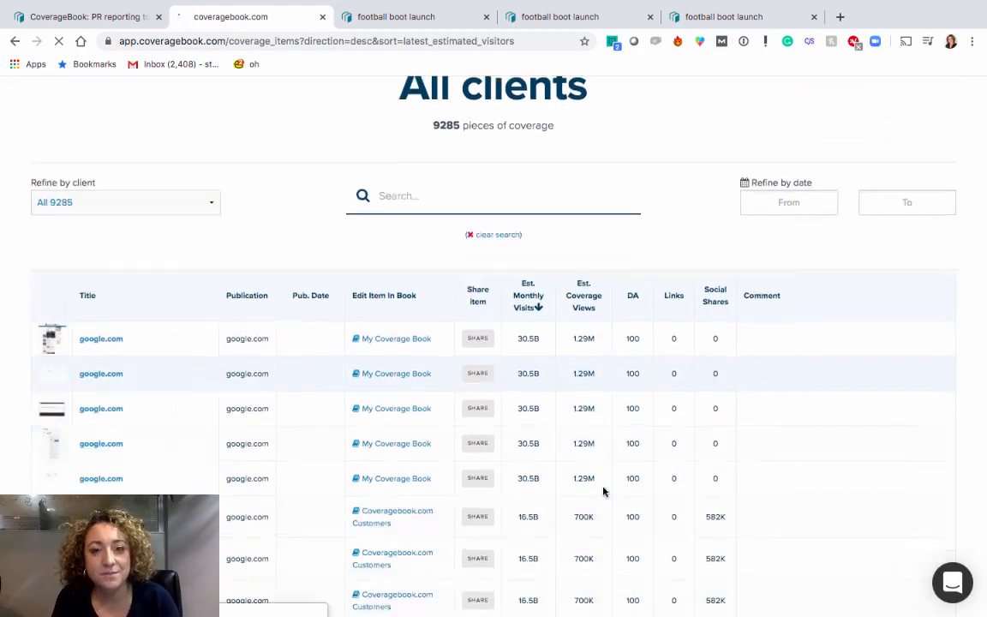
scroll("down", 3)
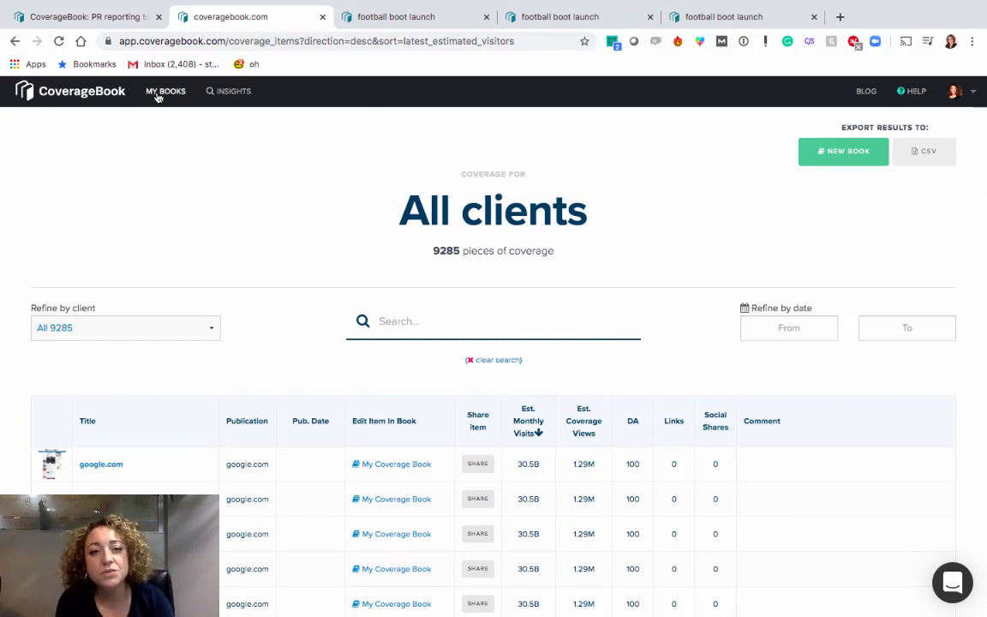
left_click(165, 91)
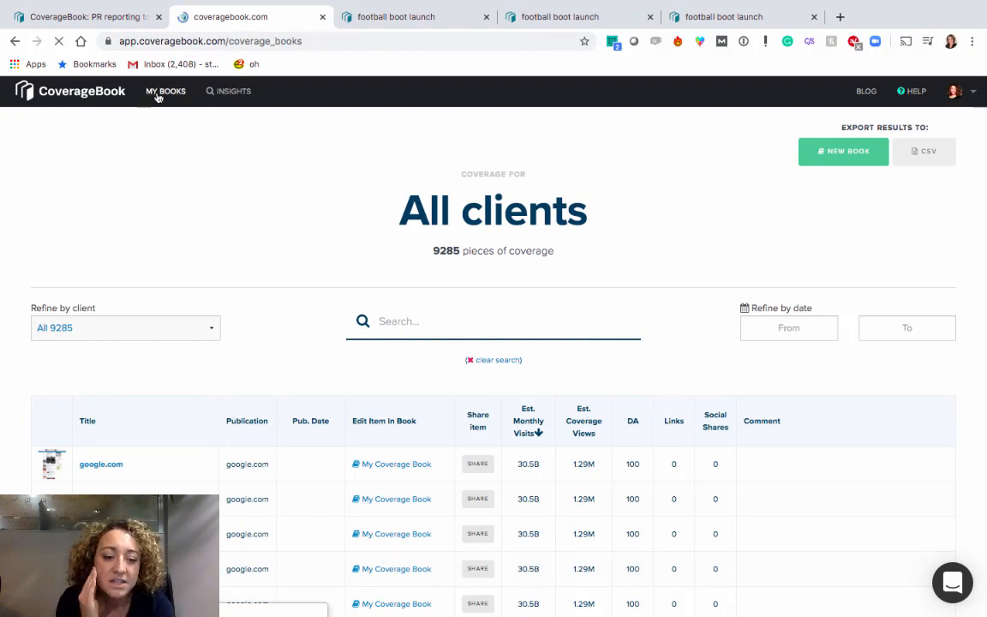
Scroll through the PR Resolution posts on Medium, then switch back to the CoverageBook homepage tab
left_click(165, 91)
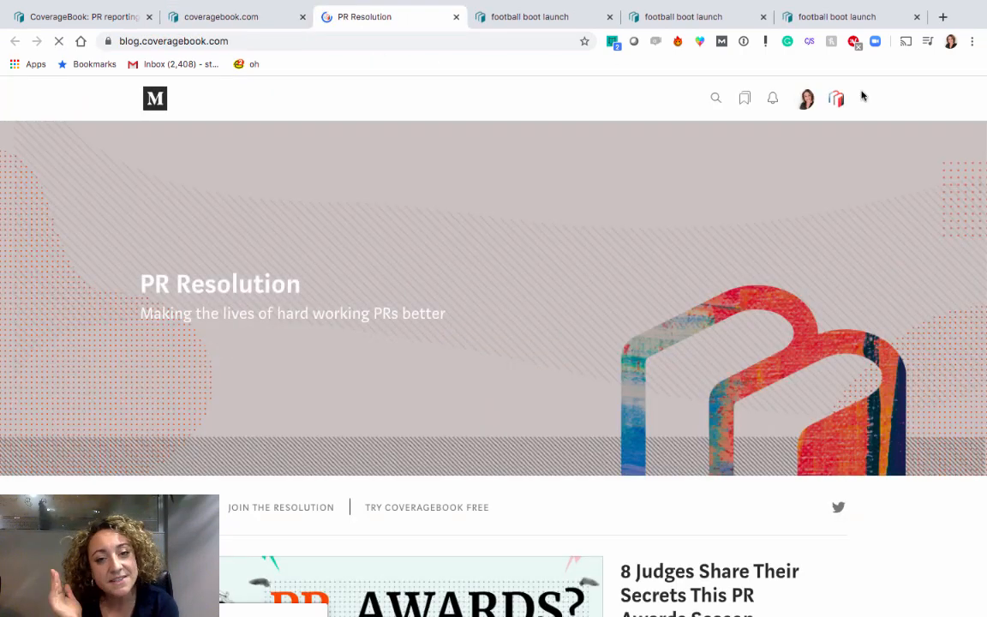
scroll("down", 3)
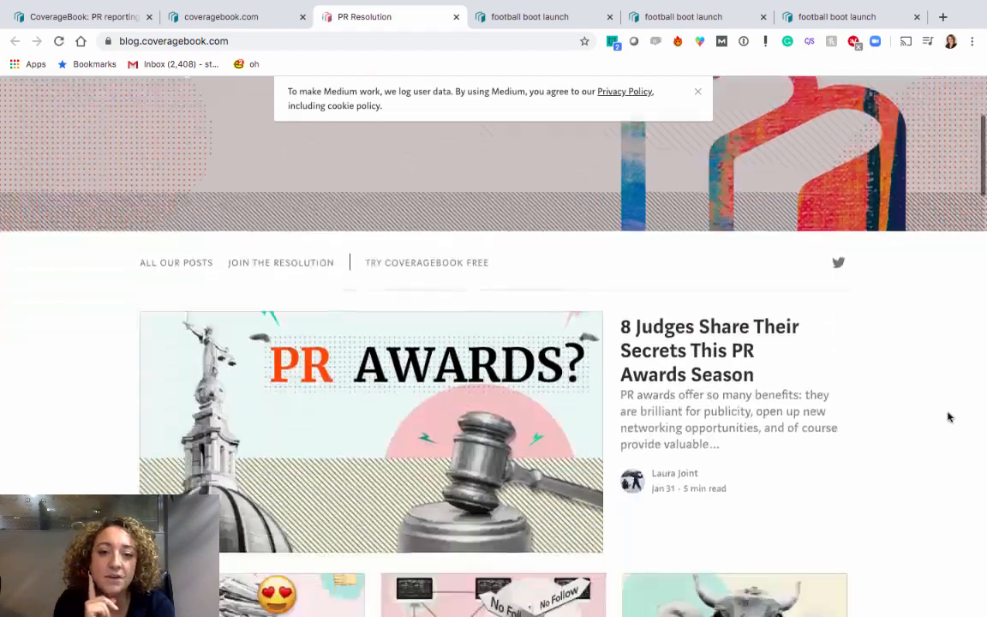
scroll("down", 3)
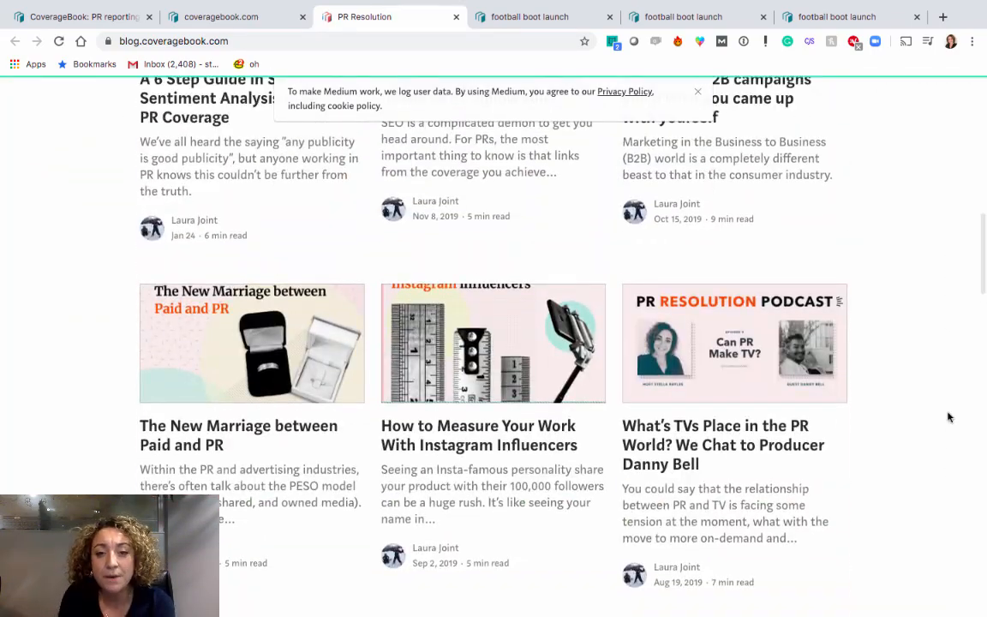
scroll("down", 3)
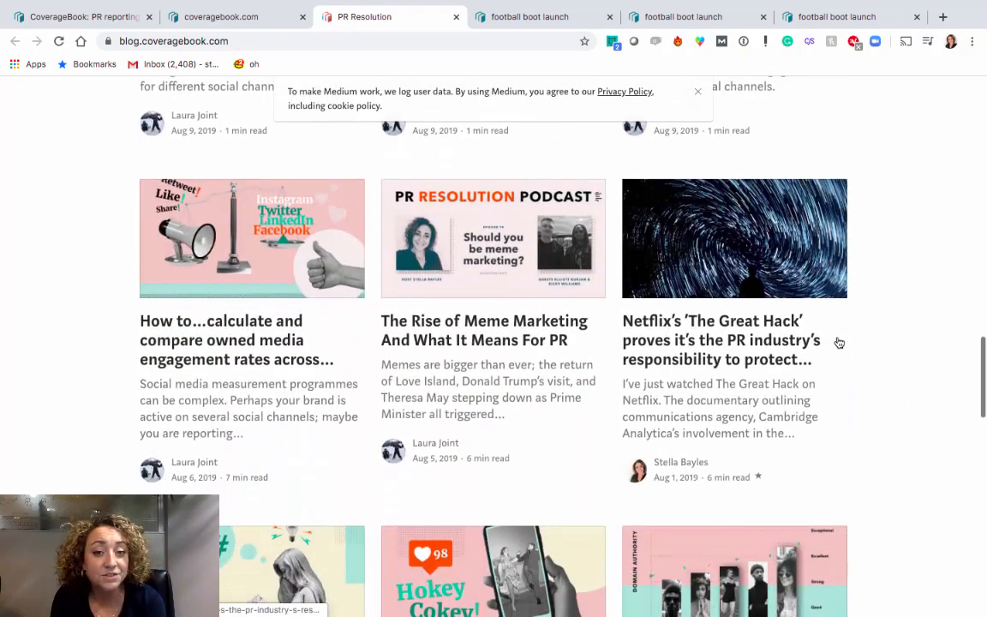
scroll("down", 3)
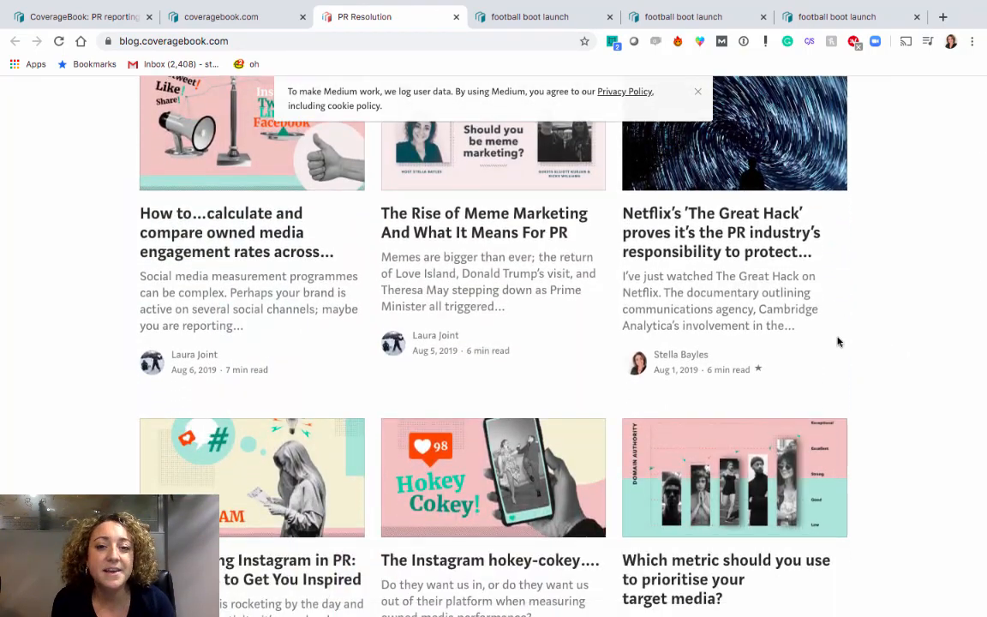
scroll("down", 3)
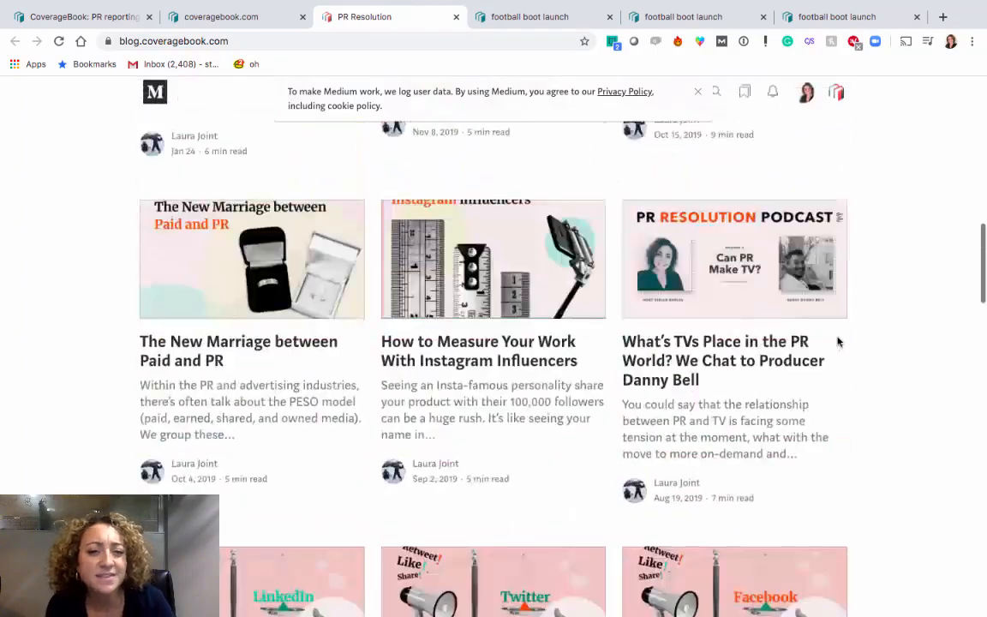
left_click(78, 16)
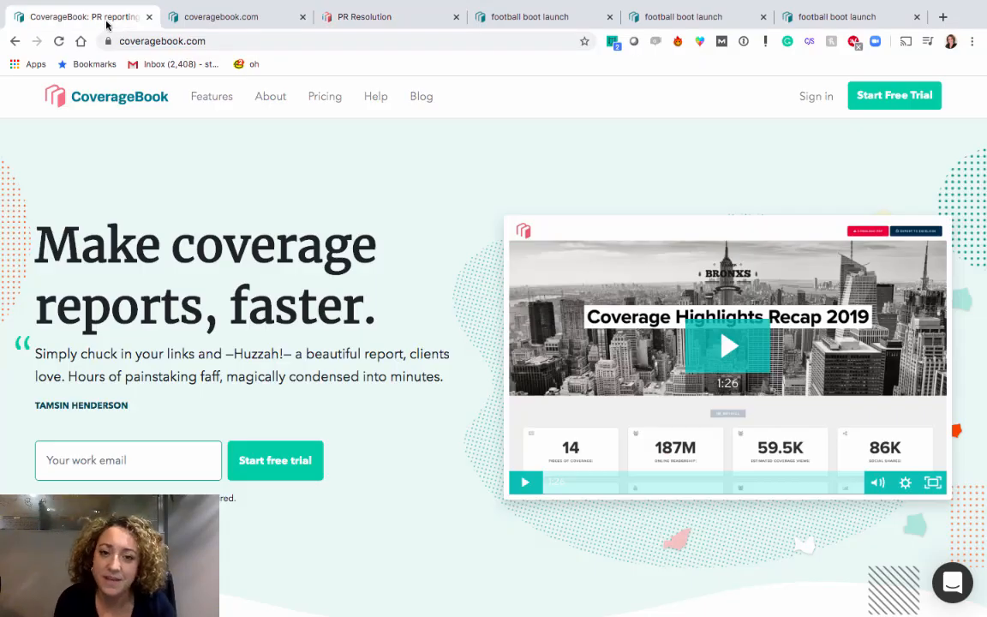